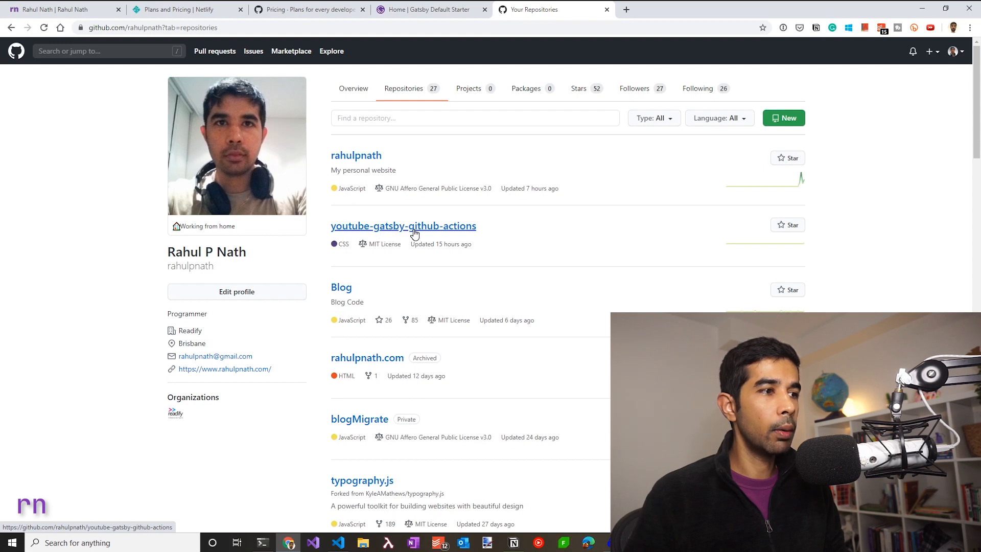
- Review the youtube-gatsby-github-actions repo, the VS Code terminal, and the localhost:8000 Gatsby site
left_click(404, 226)
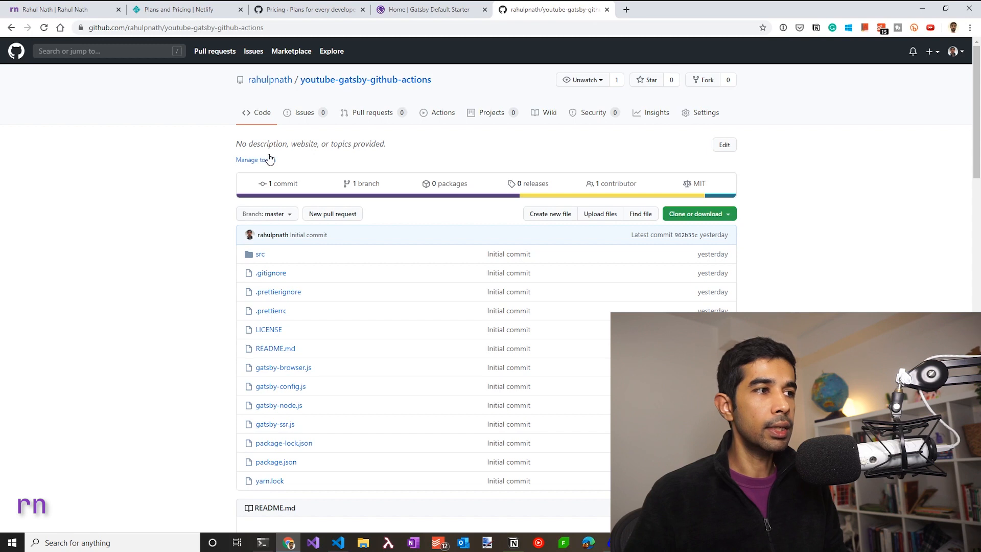
mouse_move(387, 147)
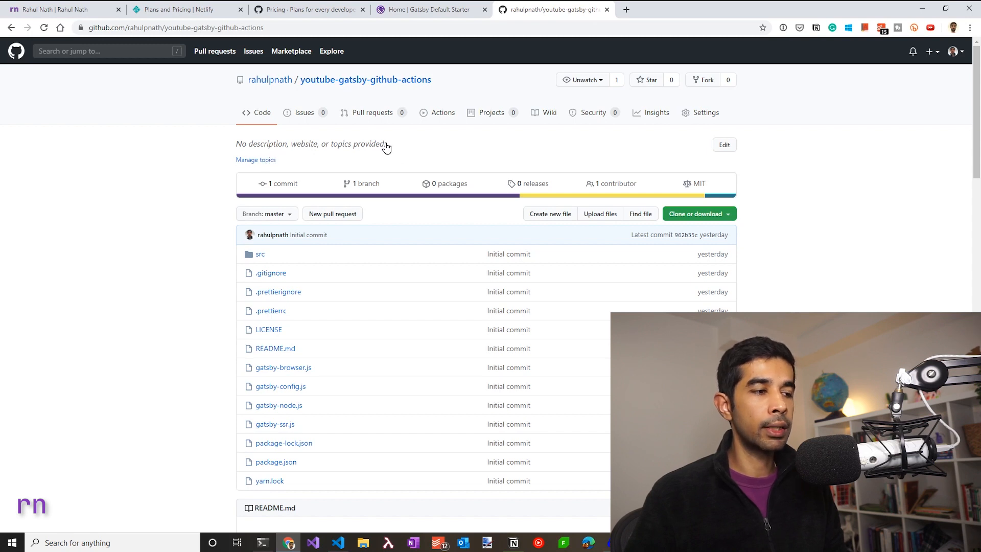
scroll("down", 3)
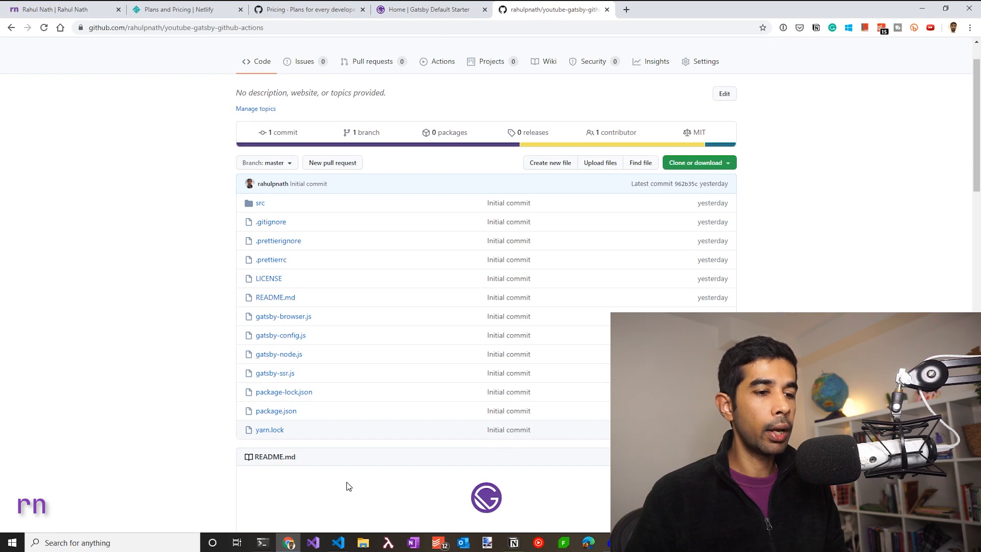
mouse_move(338, 542)
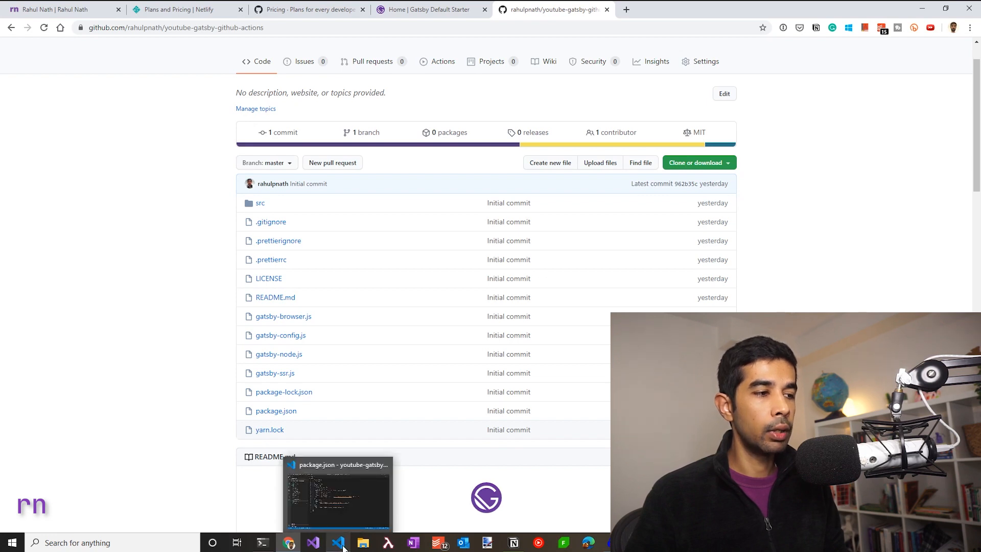
left_click(338, 543)
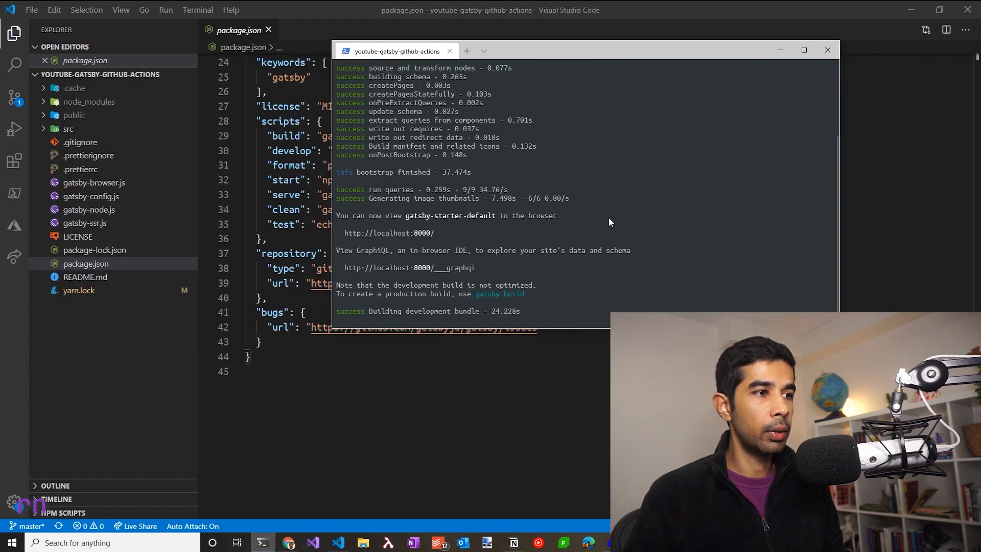
double_click(389, 233)
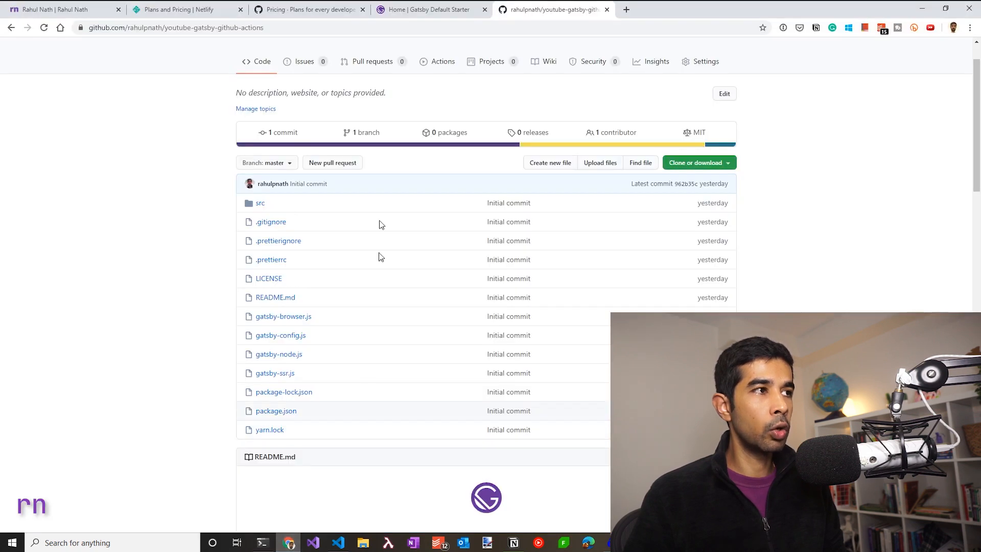
left_click(430, 10)
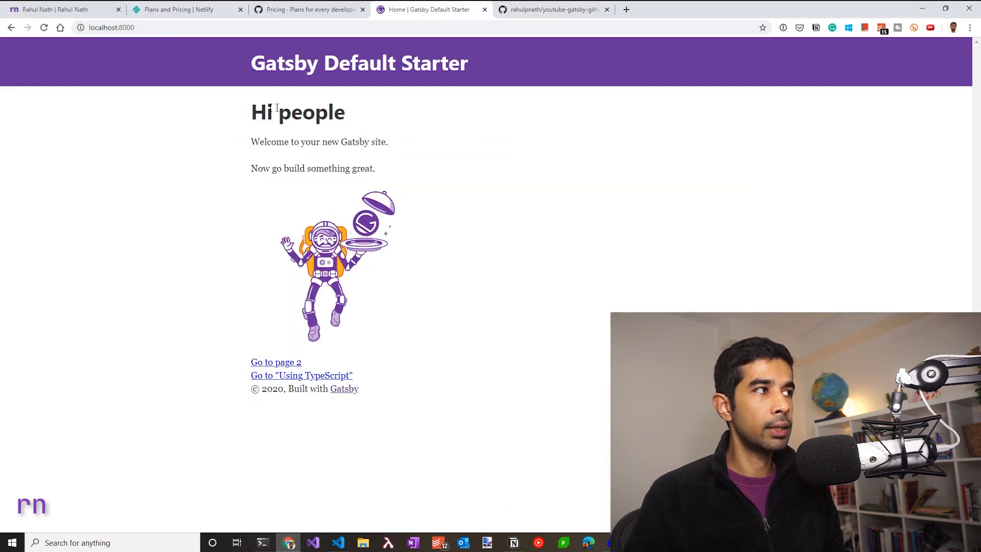
mouse_move(325, 202)
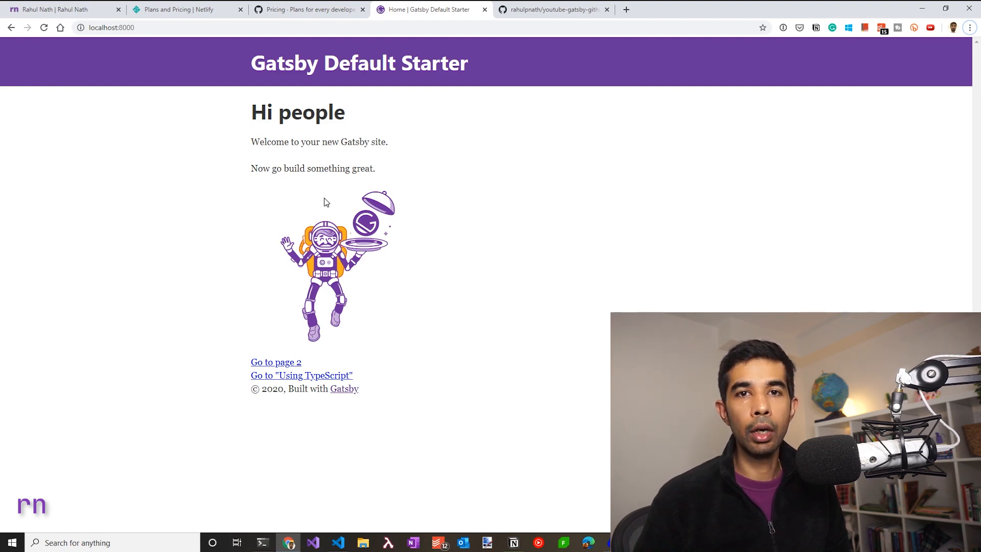
mouse_move(454, 149)
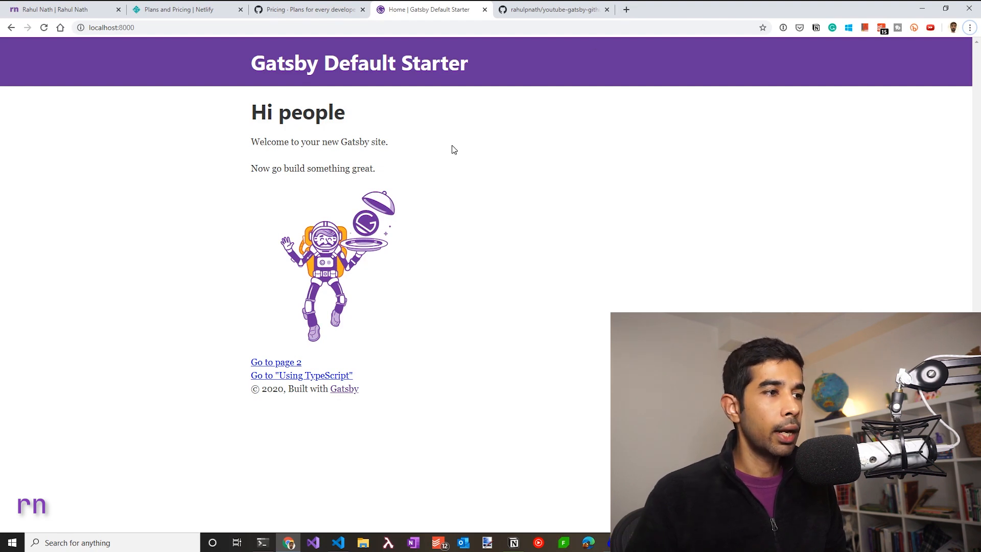
- From the Netlify sites overview, start a new site from Git with GitHub as provider
left_click(748, 9)
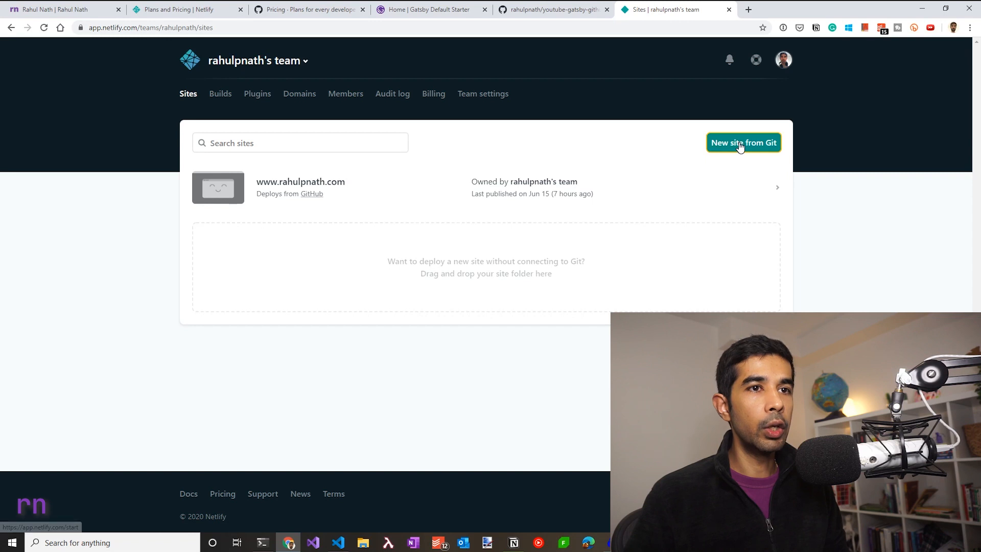
left_click(743, 142)
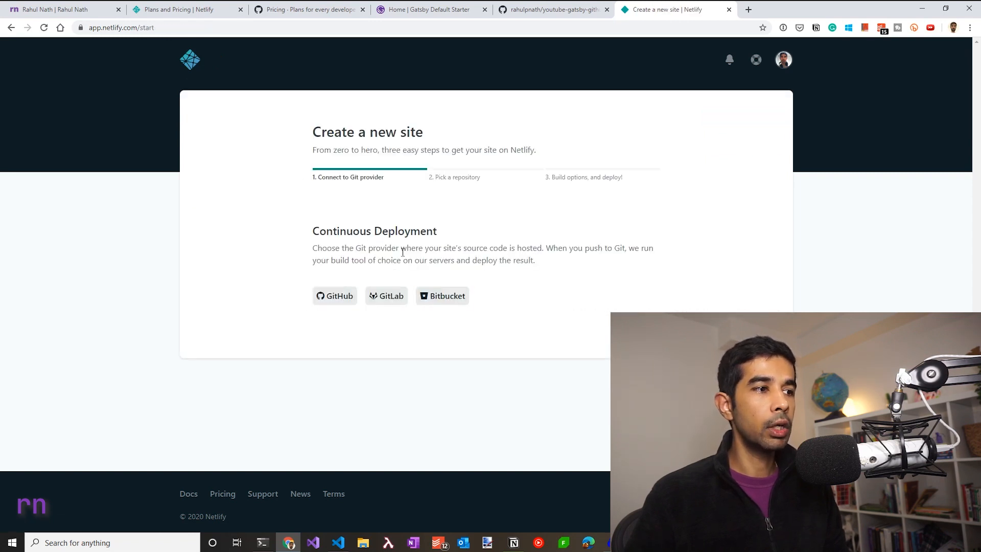
left_click(335, 295)
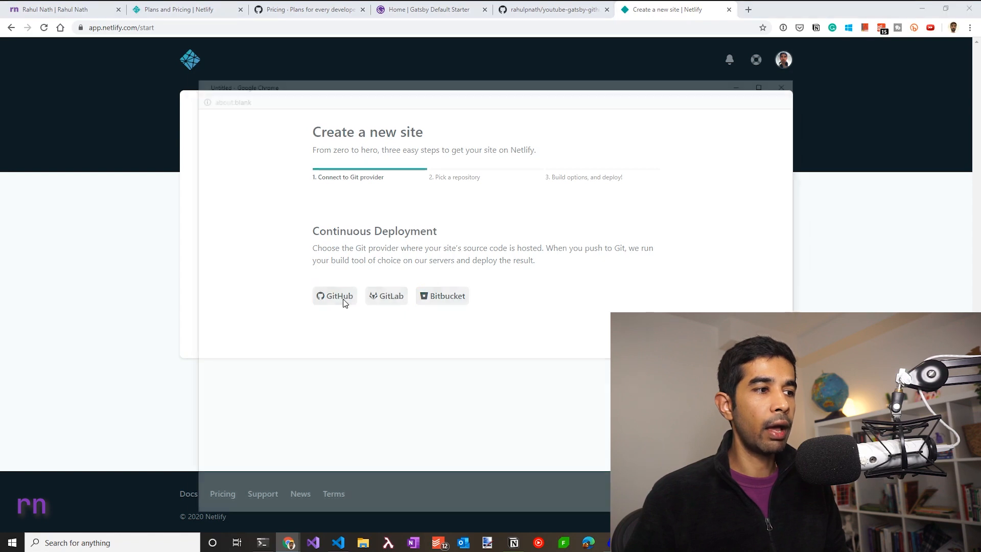
left_click(339, 295)
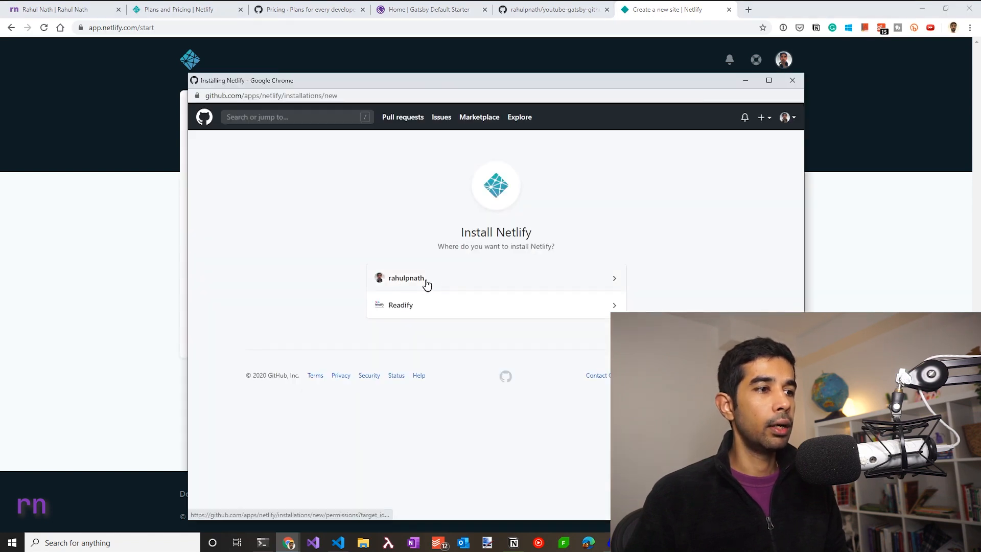
- Install Netlify on the personal account with access to only youtube-gatsby-github-actions
left_click(425, 278)
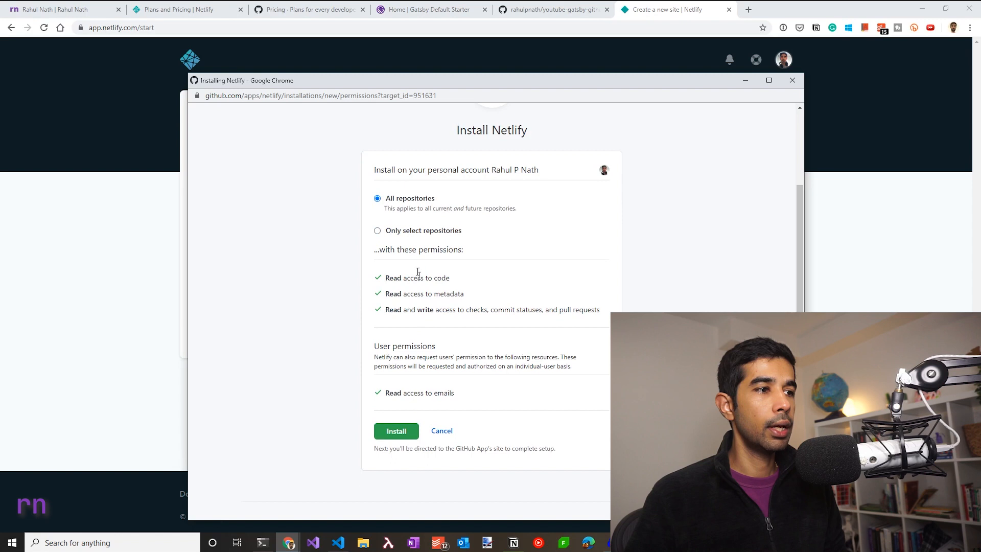
left_click(377, 230)
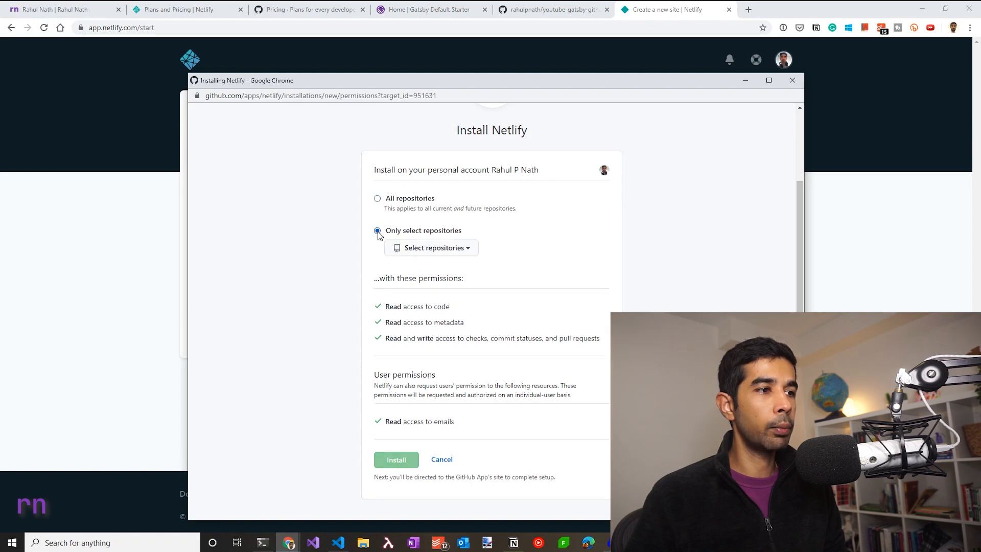
left_click(431, 247)
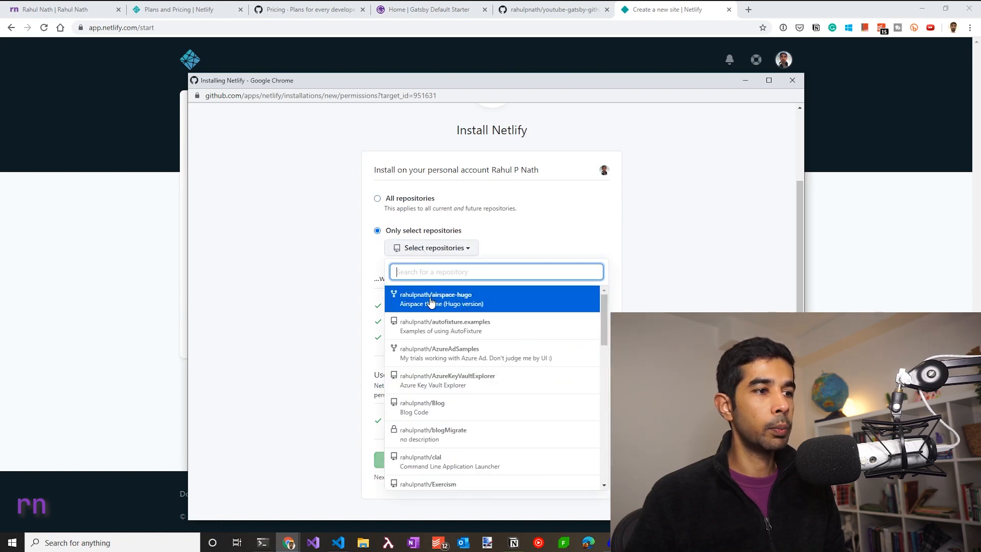
type("you")
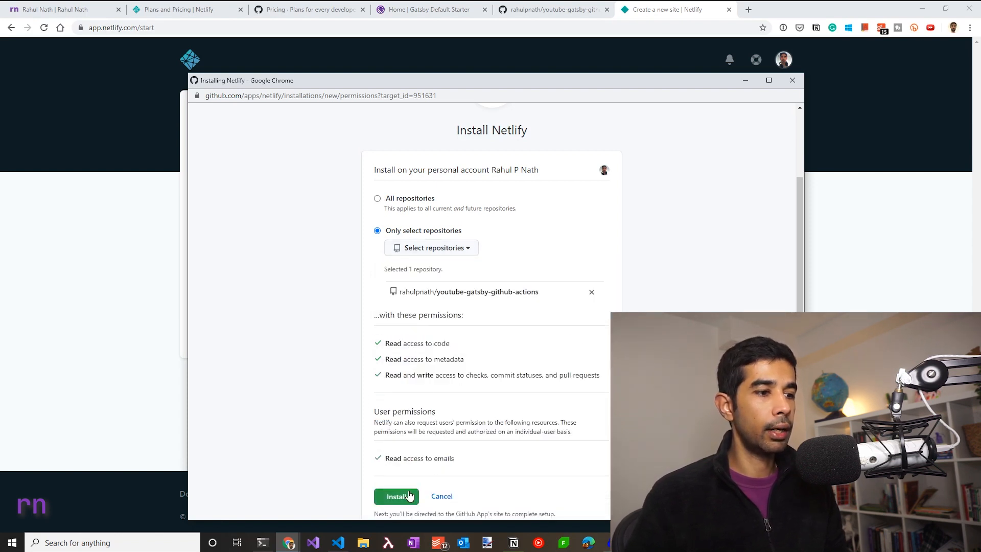
left_click(397, 496)
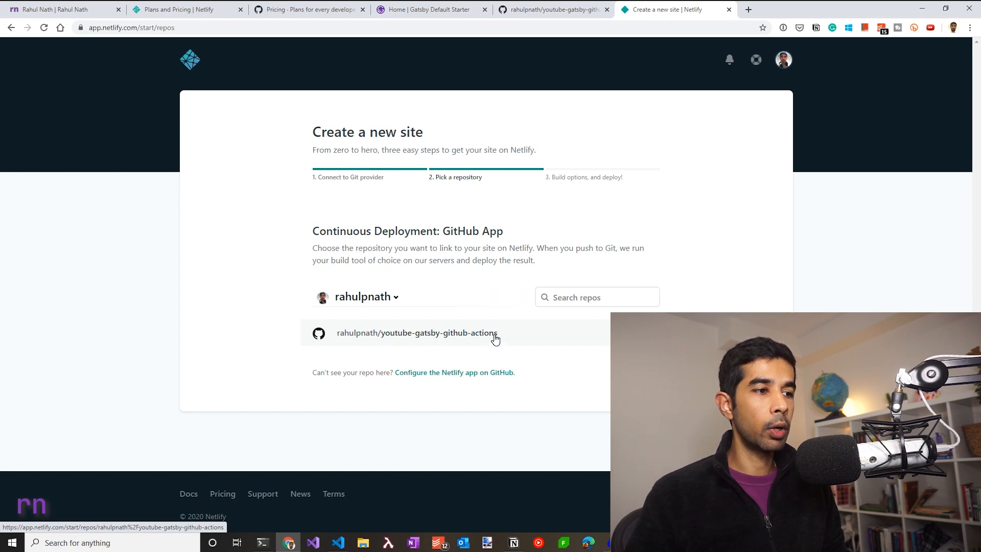
- Deploy youtube-gatsby-github-actions master with gatsby build and publish directory public/
left_click(417, 332)
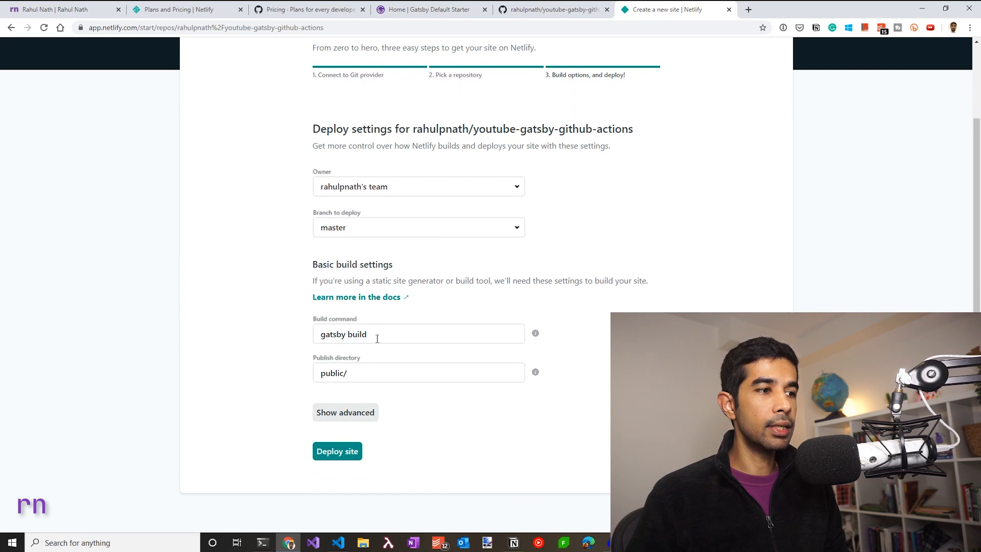
mouse_move(331, 227)
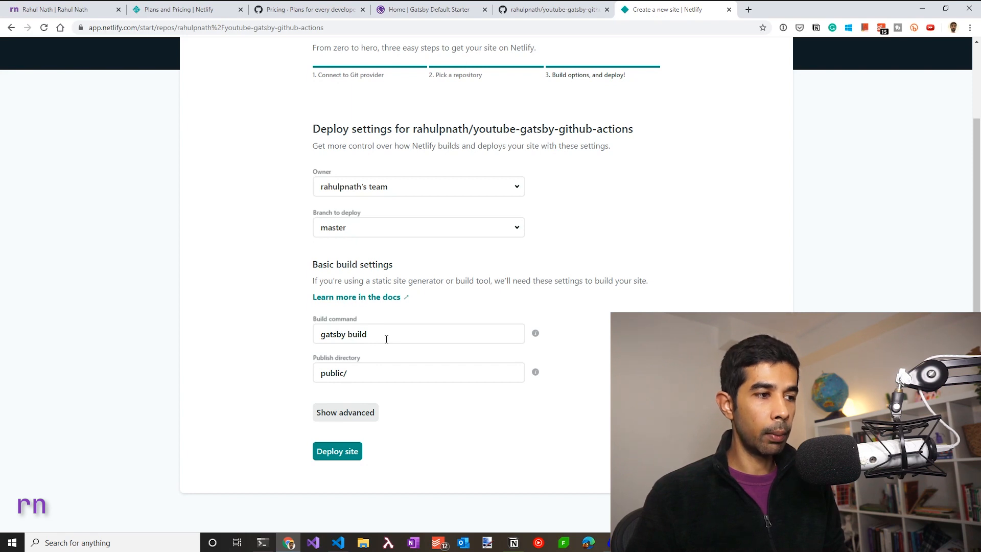
mouse_move(349, 366)
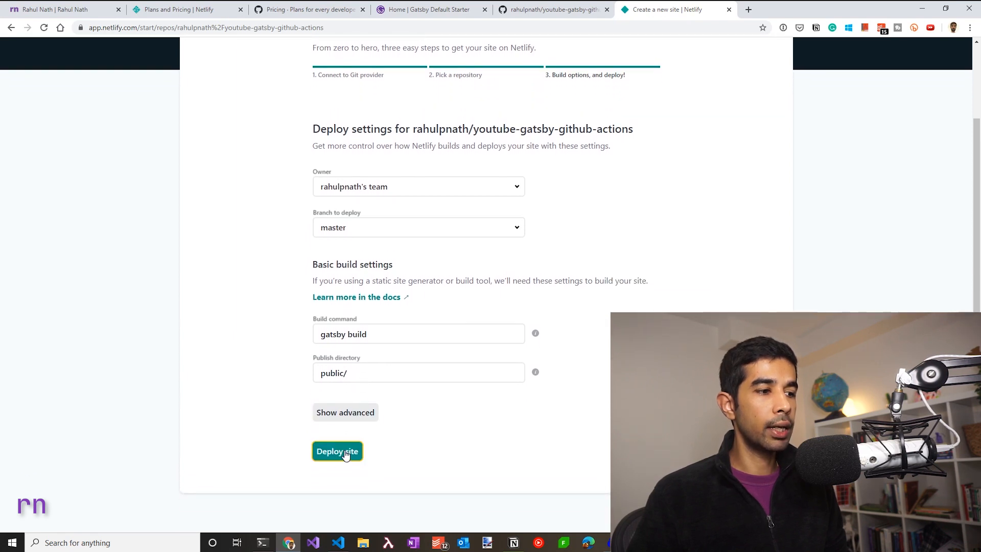
left_click(337, 451)
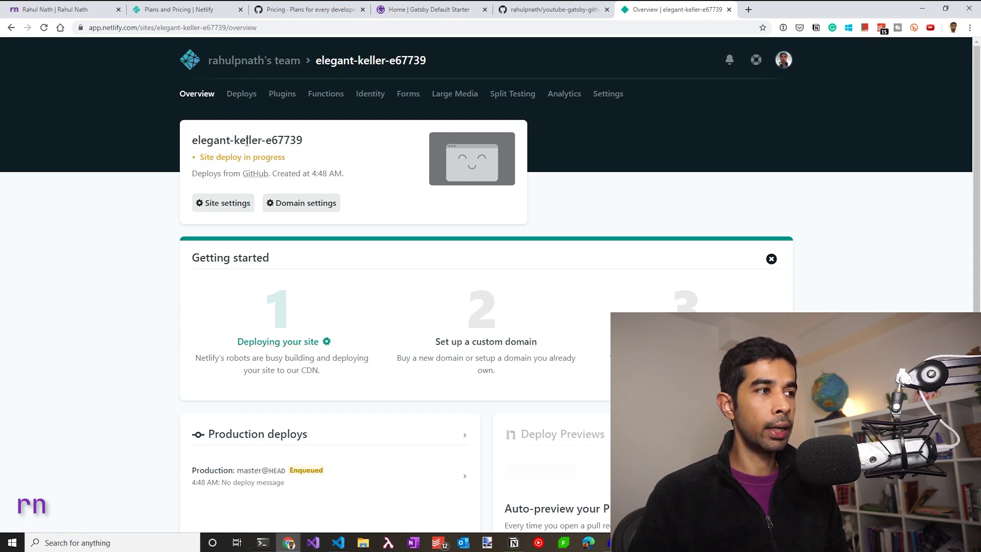
- Rename the site to yoututbe-gatsby-github in Site settings and save
left_click(606, 93)
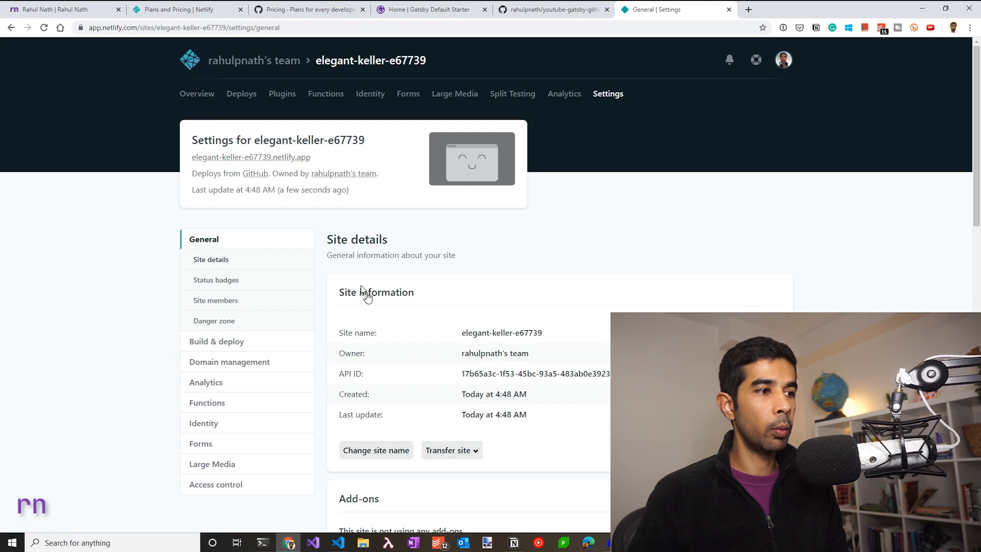
mouse_move(398, 444)
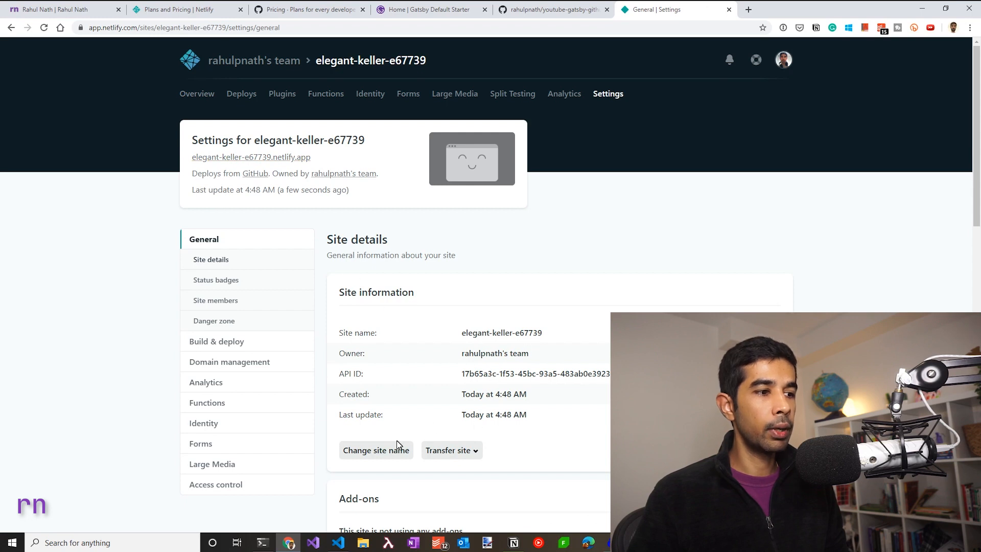
left_click(375, 450)
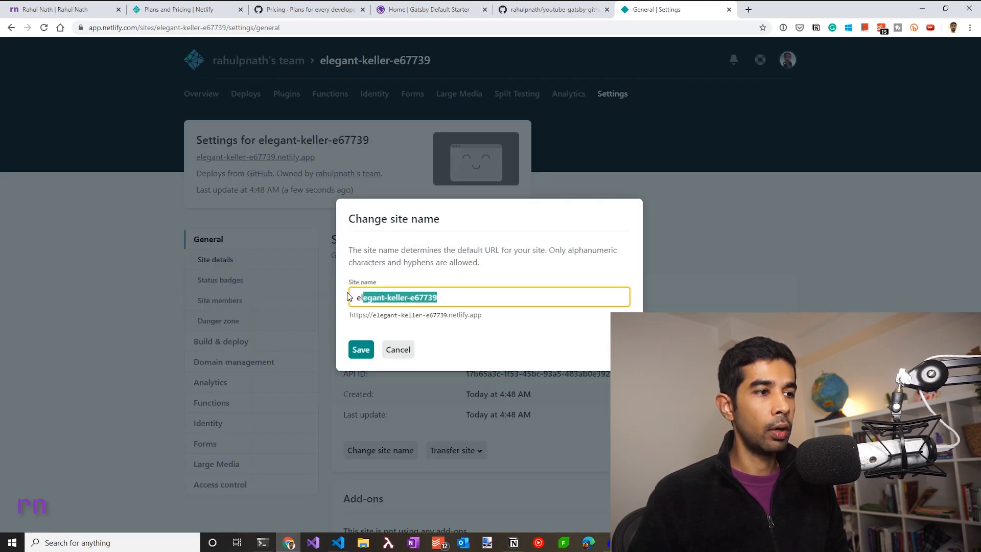
type("yoututbe-gatsby-github")
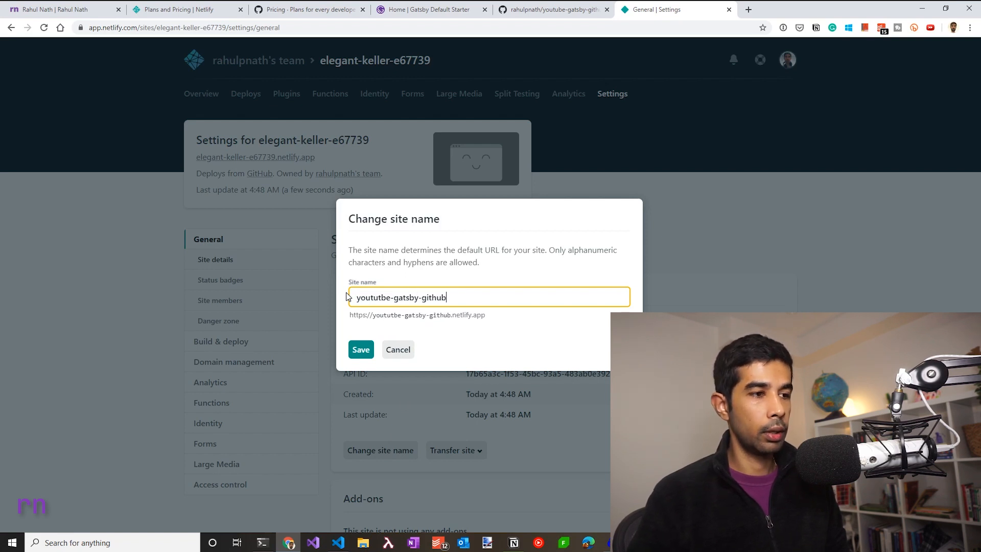
mouse_move(352, 319)
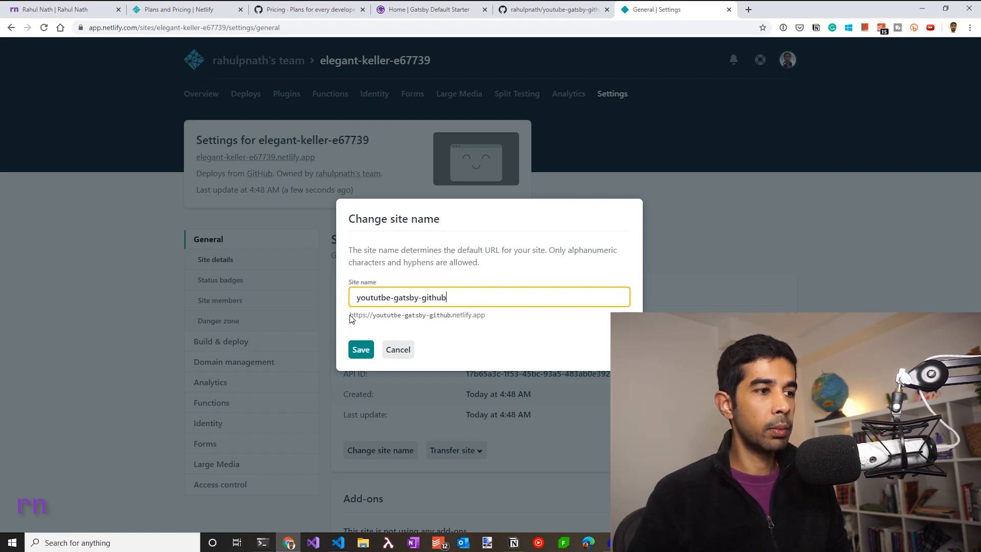
left_click(360, 350)
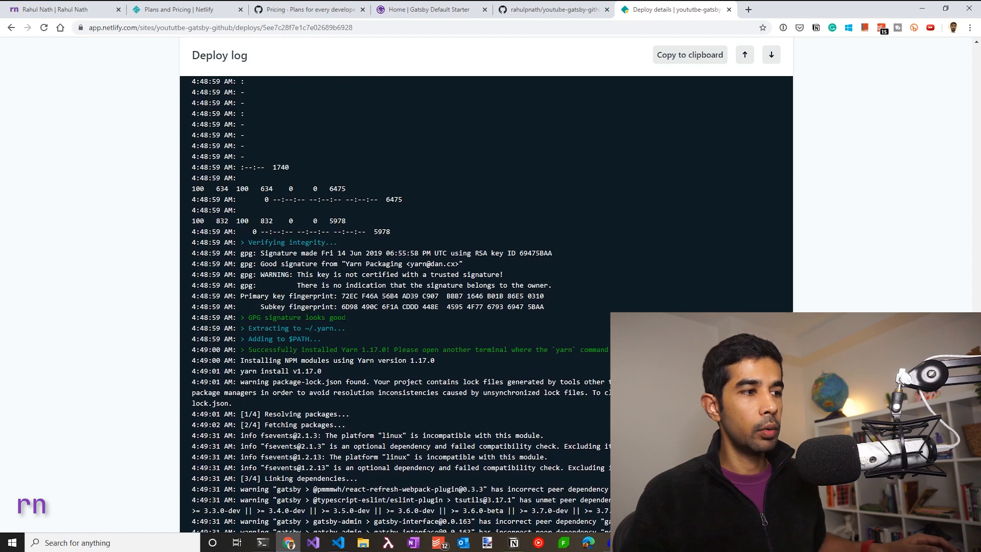
- Return to the site's Deploys list and review the Production master@HEAD Published entry
scroll("down", 3)
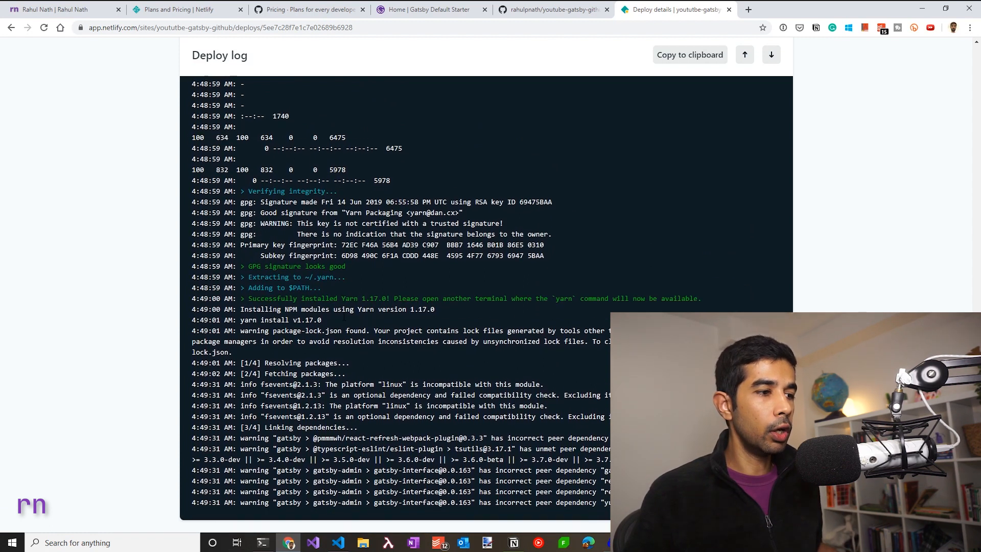
scroll("down", 3)
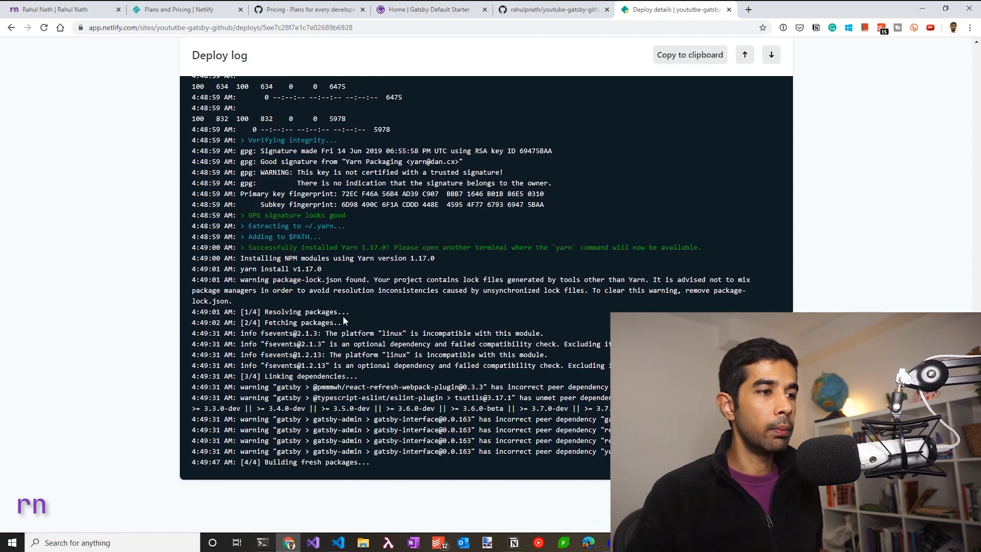
scroll("up", 3)
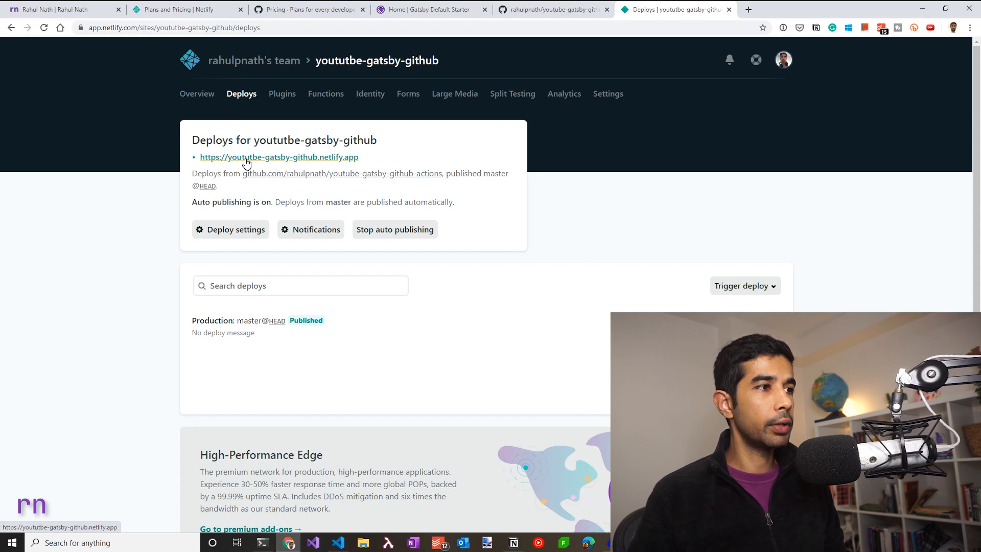
left_click(279, 157)
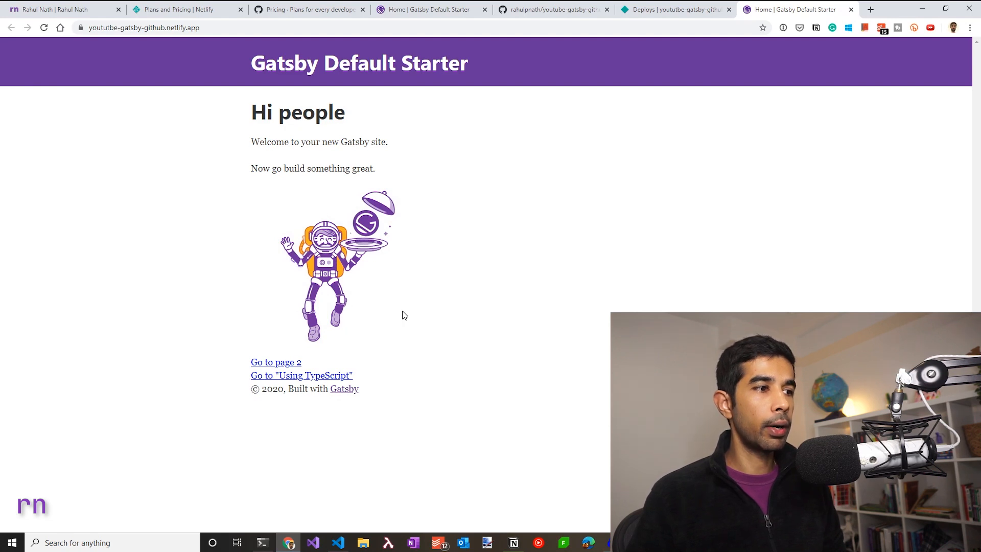
left_click(675, 9)
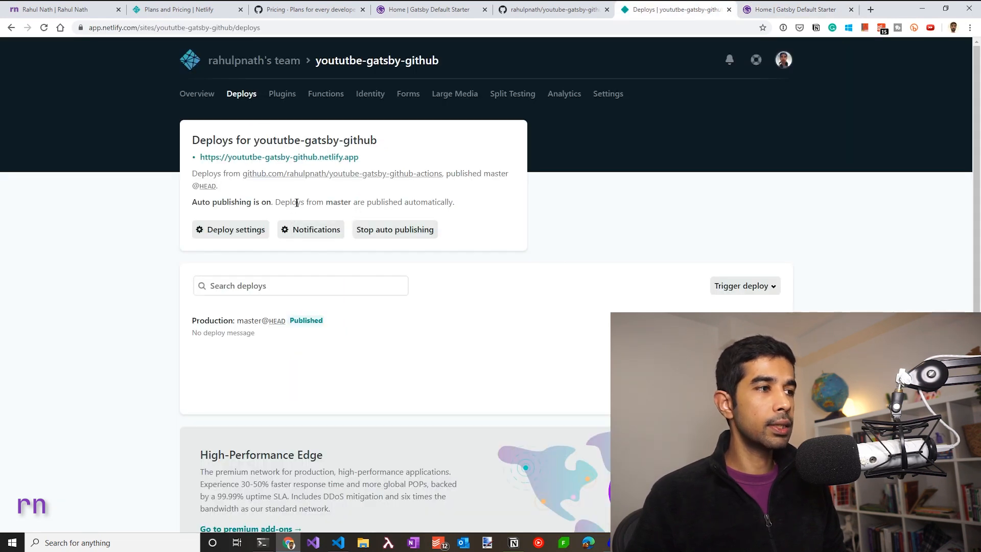
scroll("down", 3)
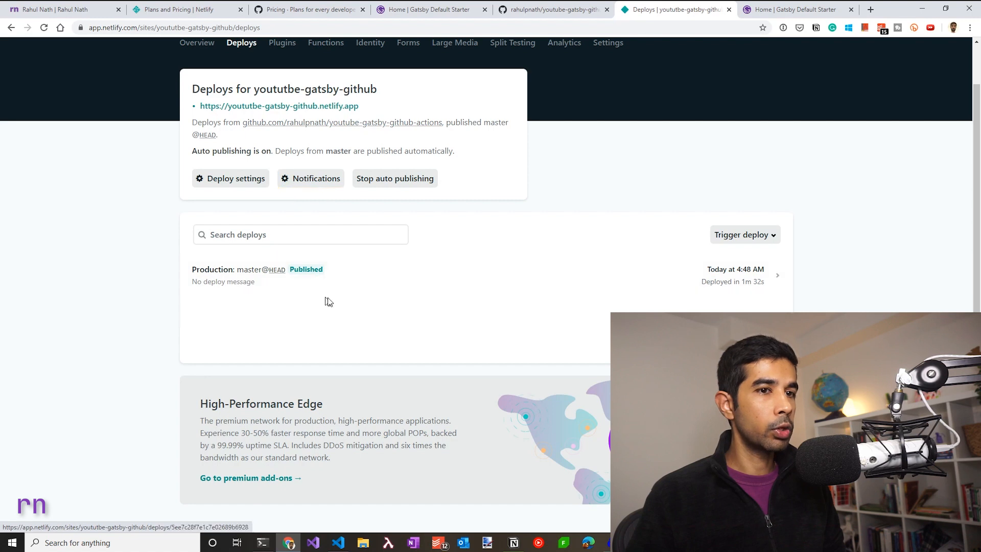
mouse_move(778, 275)
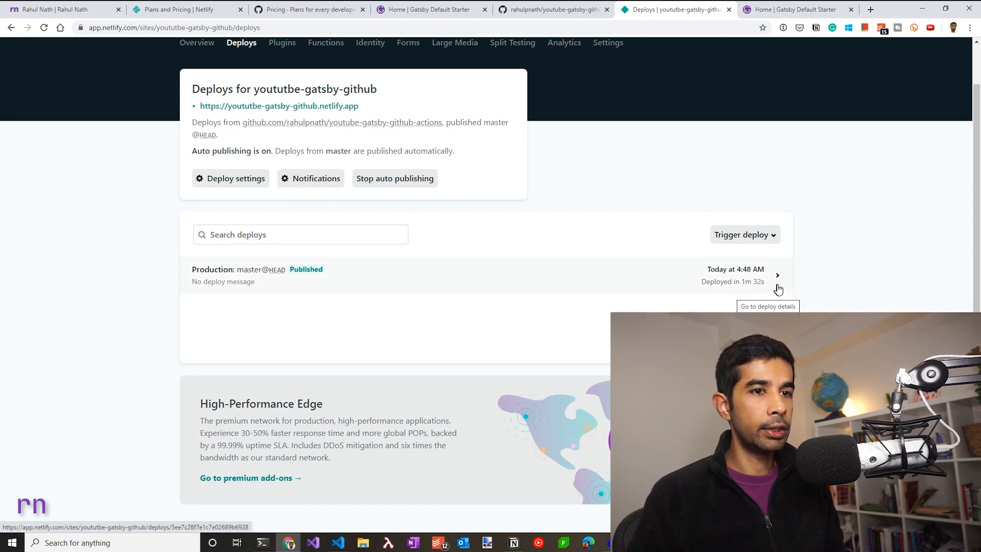
mouse_move(500, 290)
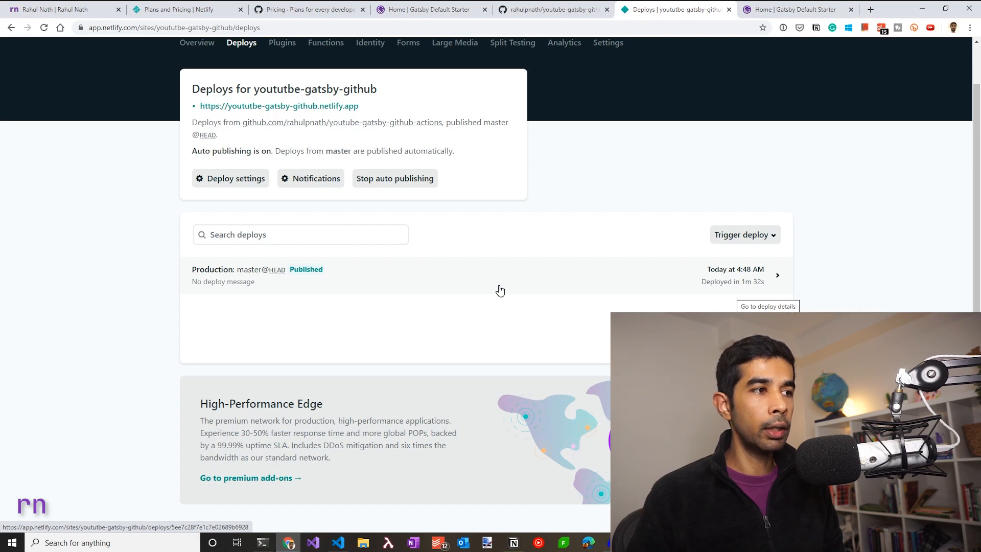
scroll("up", 3)
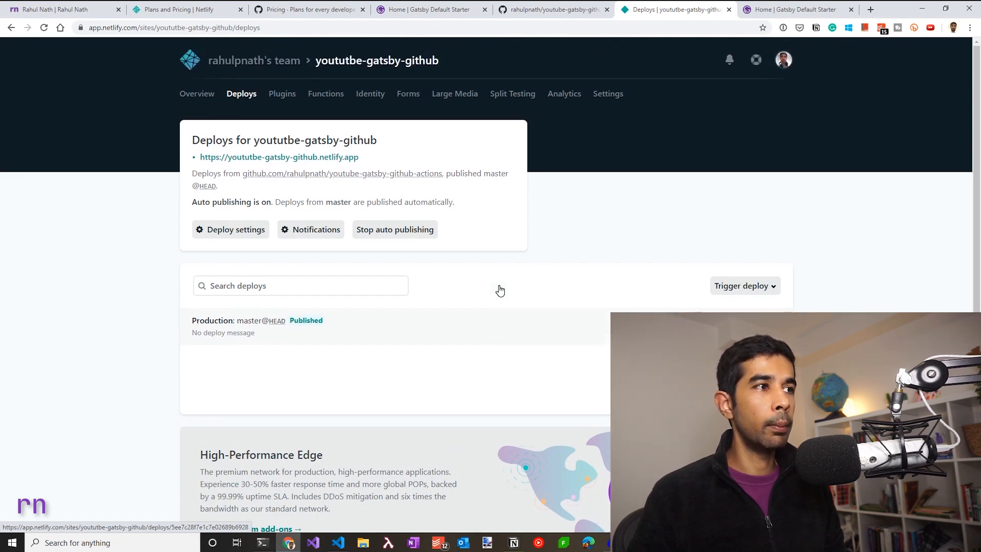
- View the team's Billing overview with 353 of 300 build minutes and a $7.00 charge
left_click(254, 61)
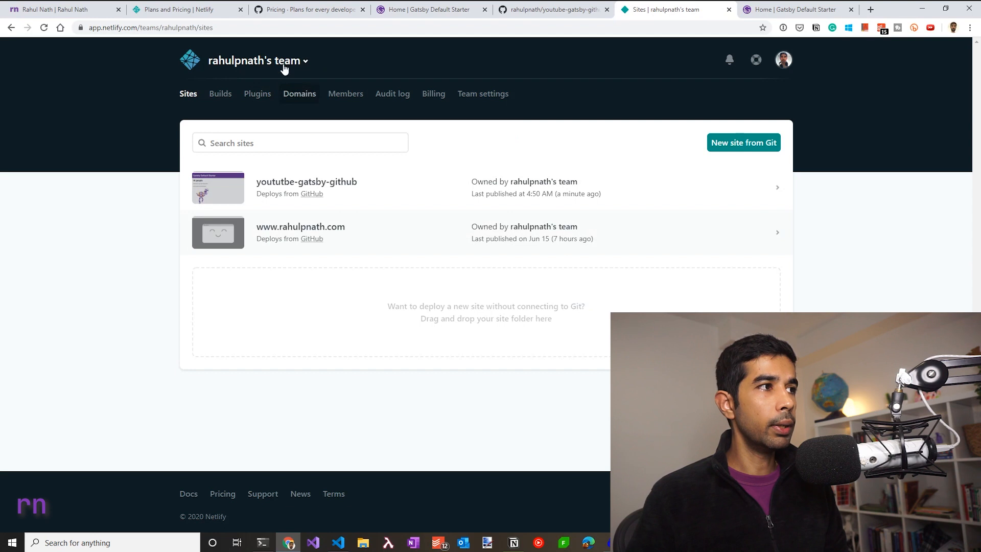
mouse_move(433, 93)
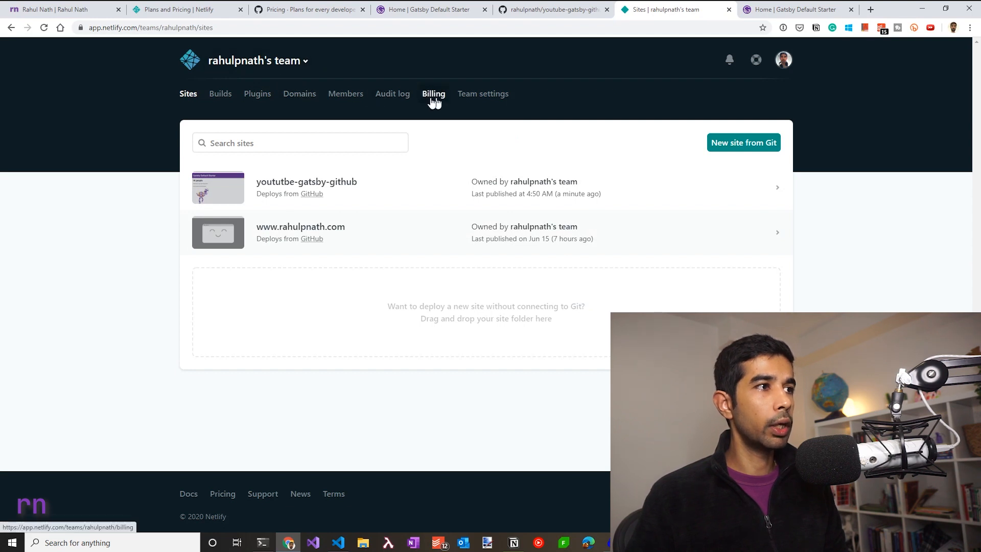
left_click(433, 93)
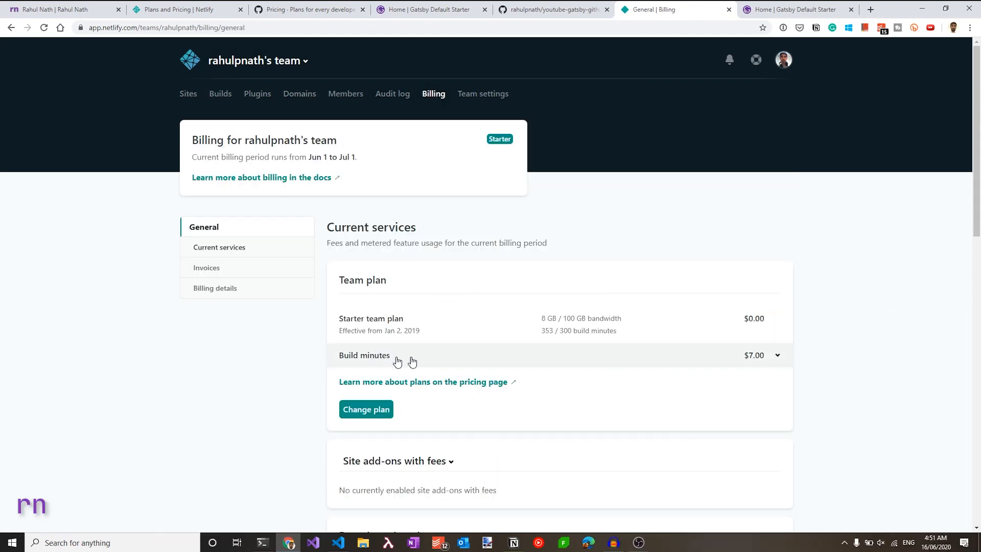
mouse_move(741, 361)
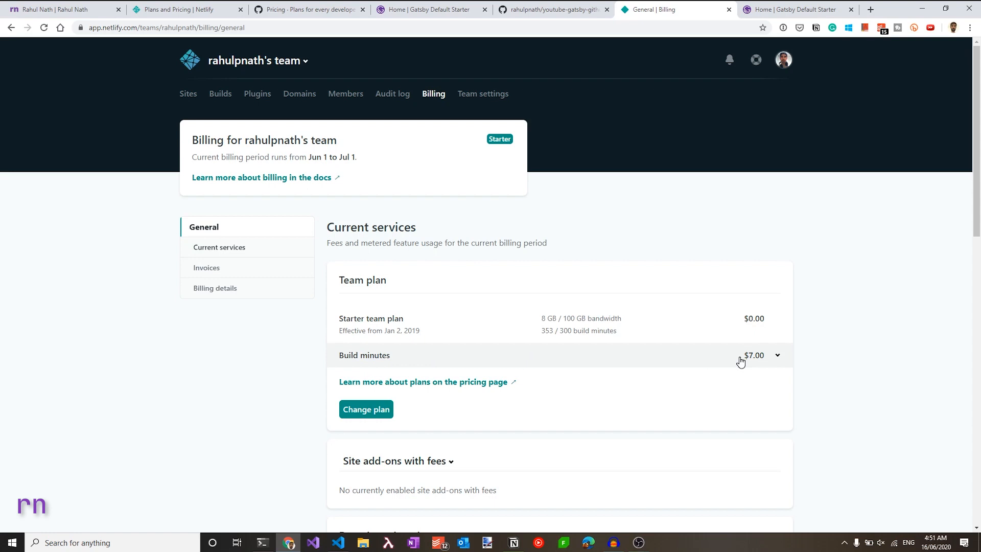
mouse_move(536, 333)
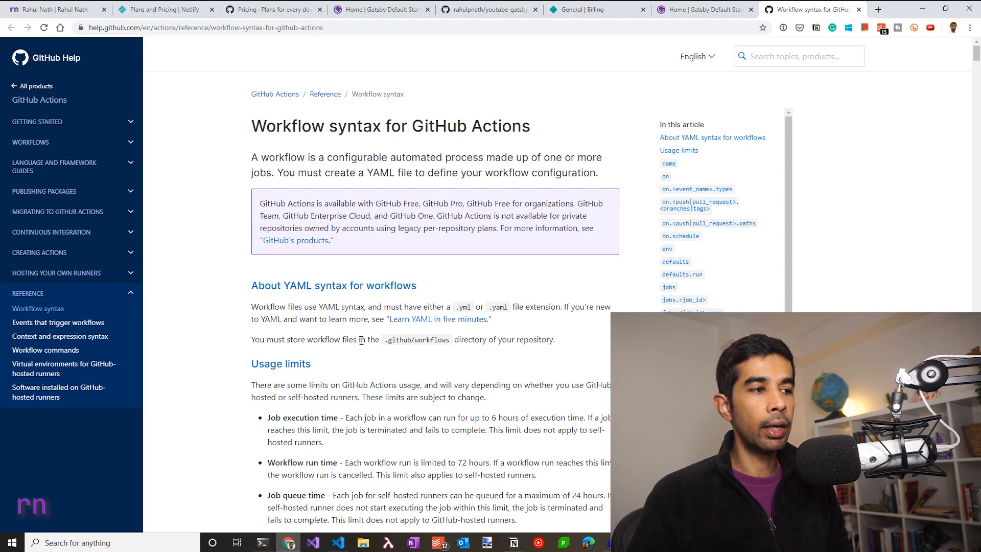
- Note the .github/workflows path in GitHub Help, then return to the repository page
double_click(416, 340)
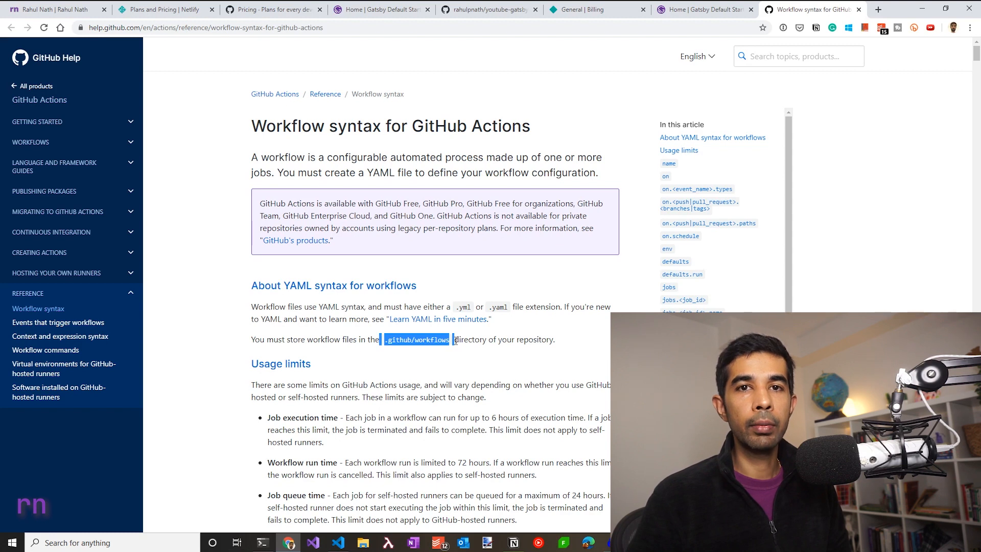
left_click(488, 9)
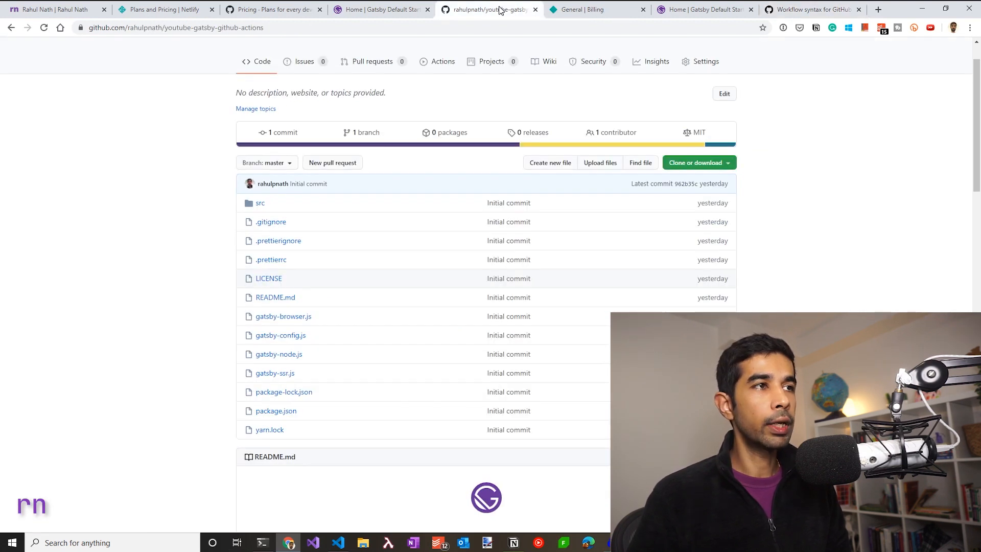
scroll("up", 3)
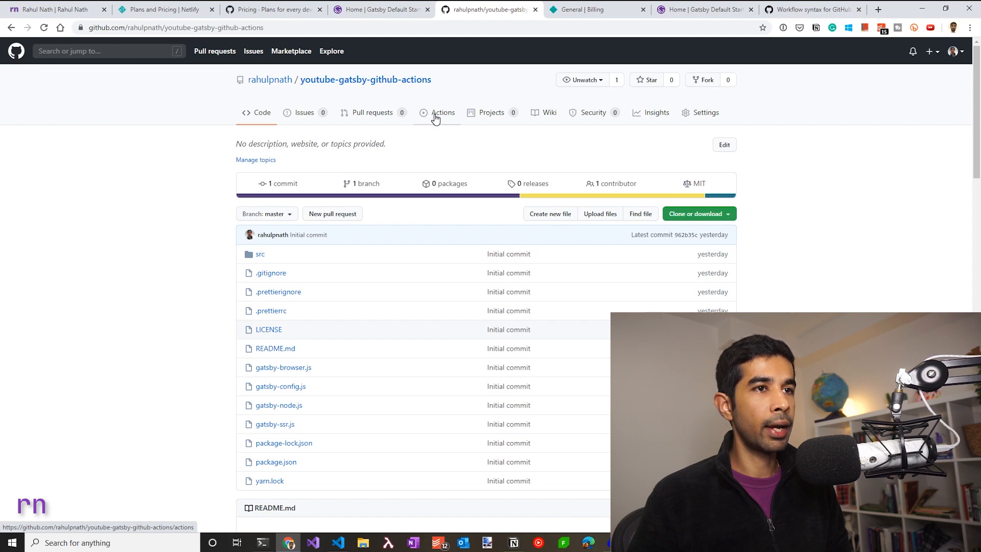
- Browse the Actions getting-started page of starter workflow templates
left_click(442, 113)
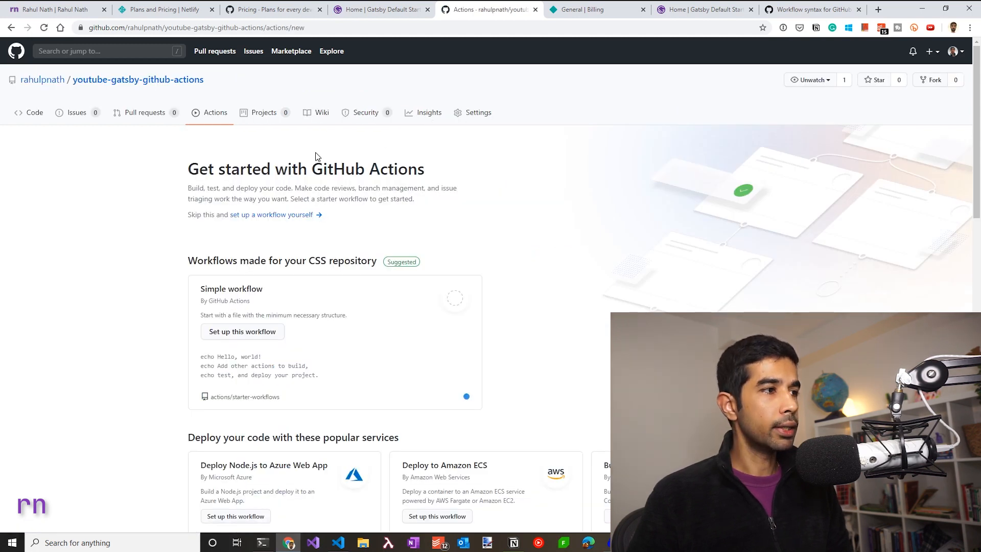
scroll("down", 3)
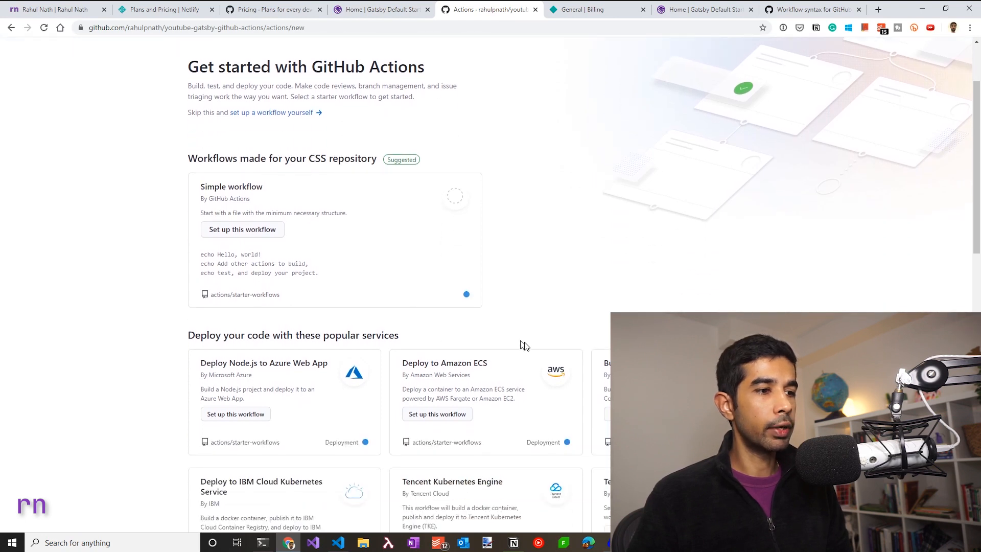
scroll("down", 3)
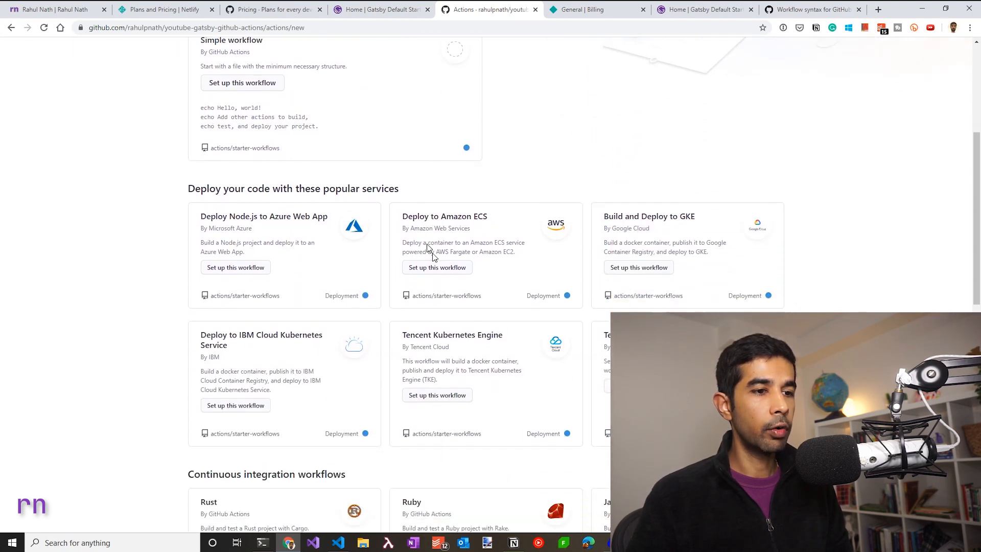
scroll("down", 3)
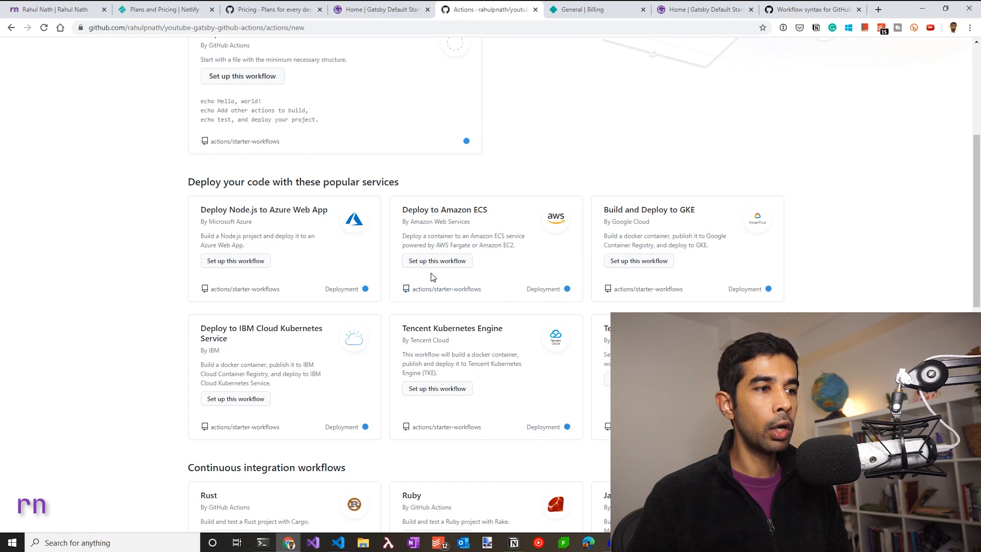
scroll("up", 3)
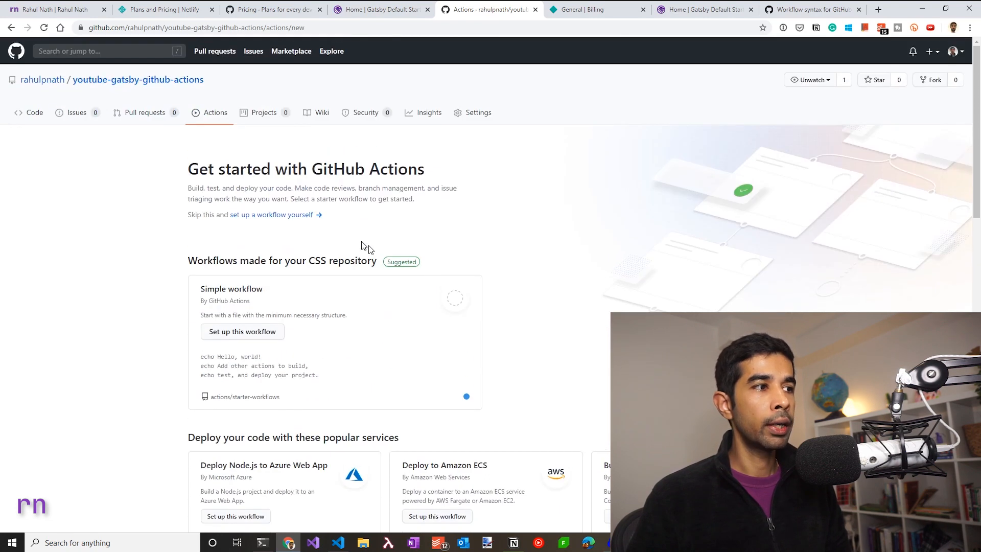
mouse_move(271, 215)
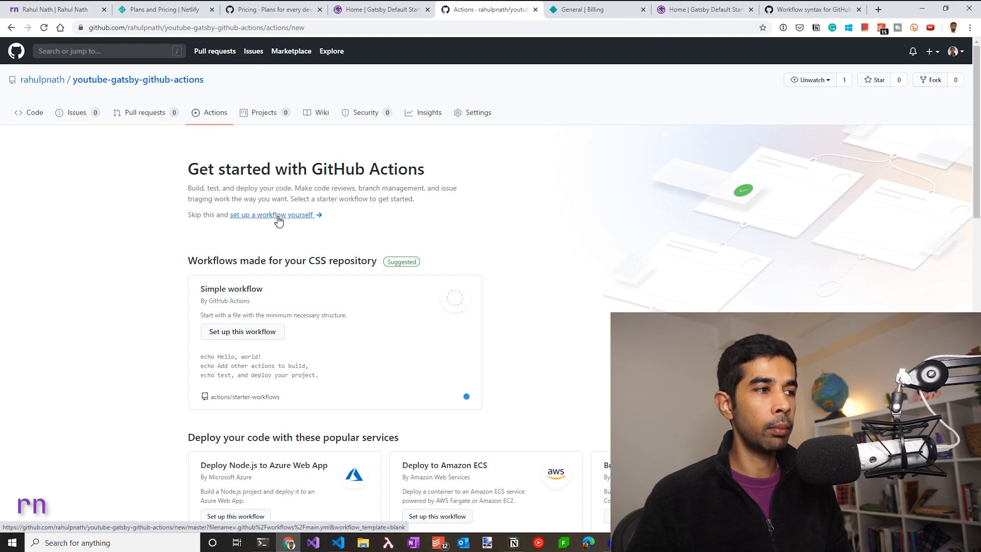
- Start a blank main.yml workflow and name it Netlify Builds
left_click(270, 214)
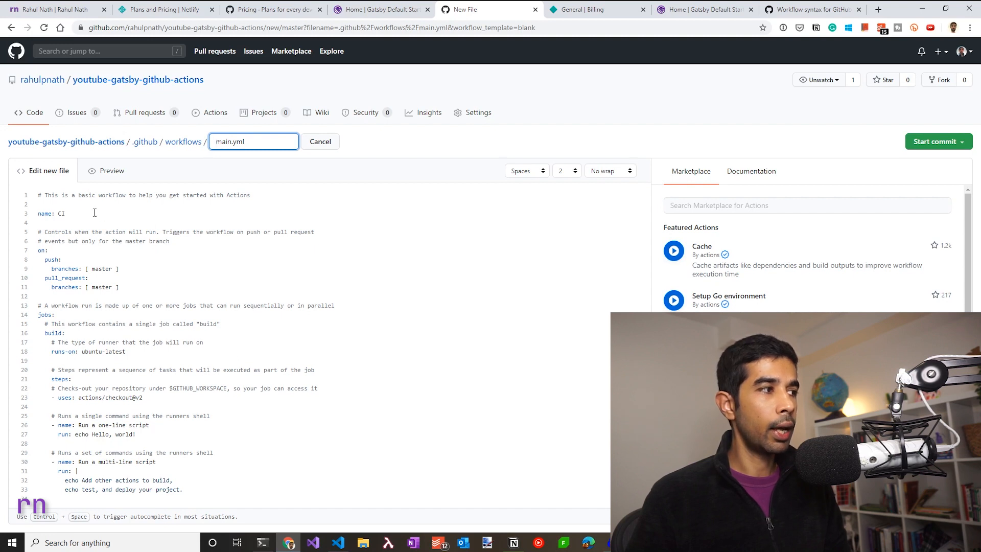
left_click(65, 213)
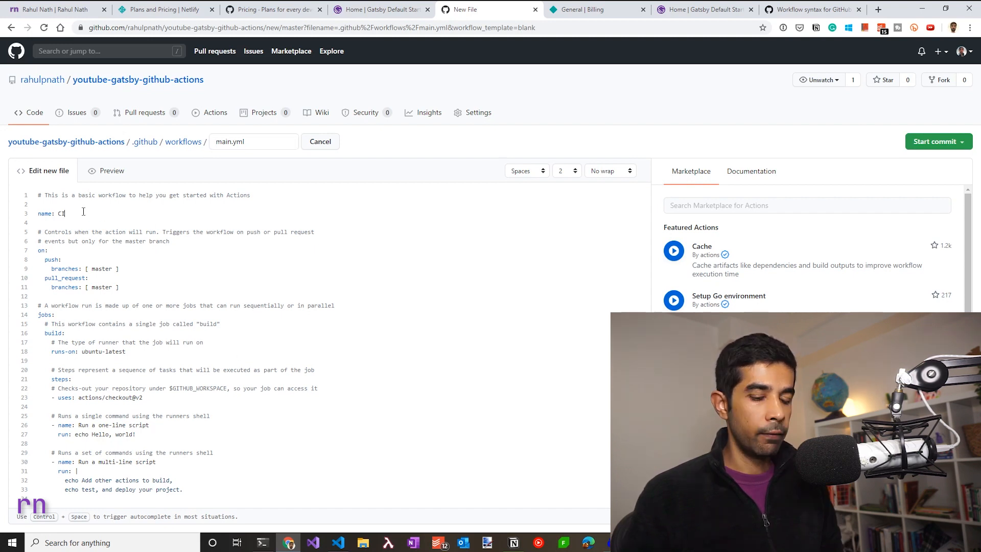
type("Netli")
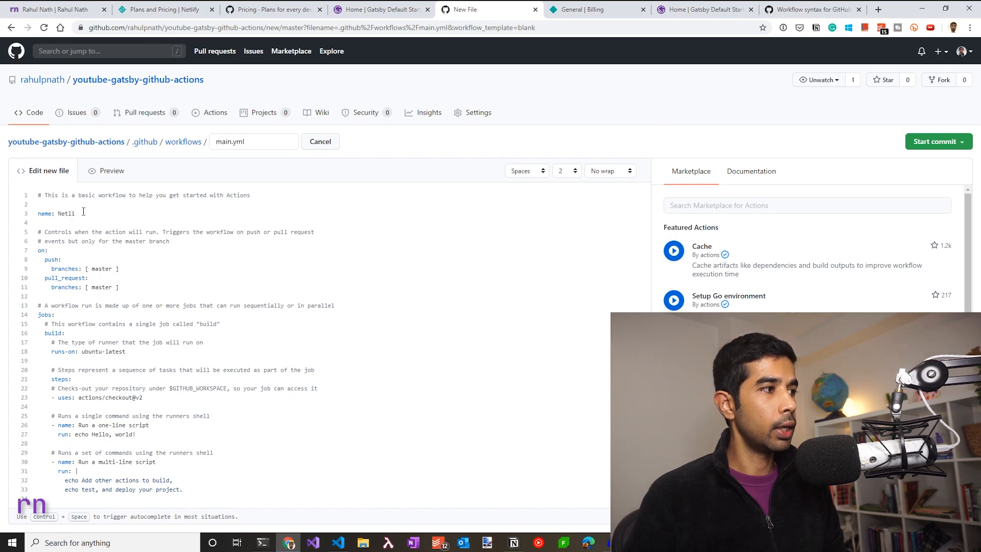
type("fy Builds")
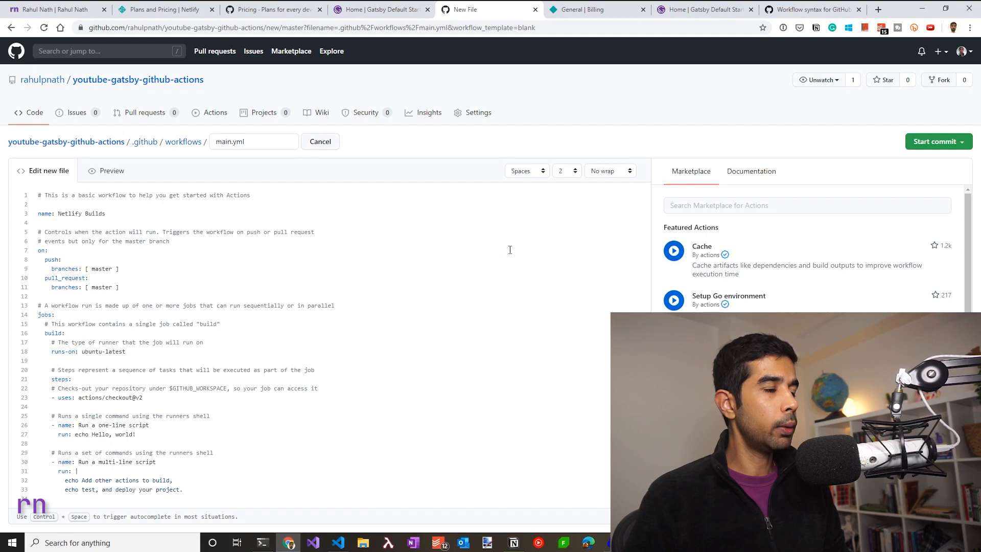
mouse_move(751, 175)
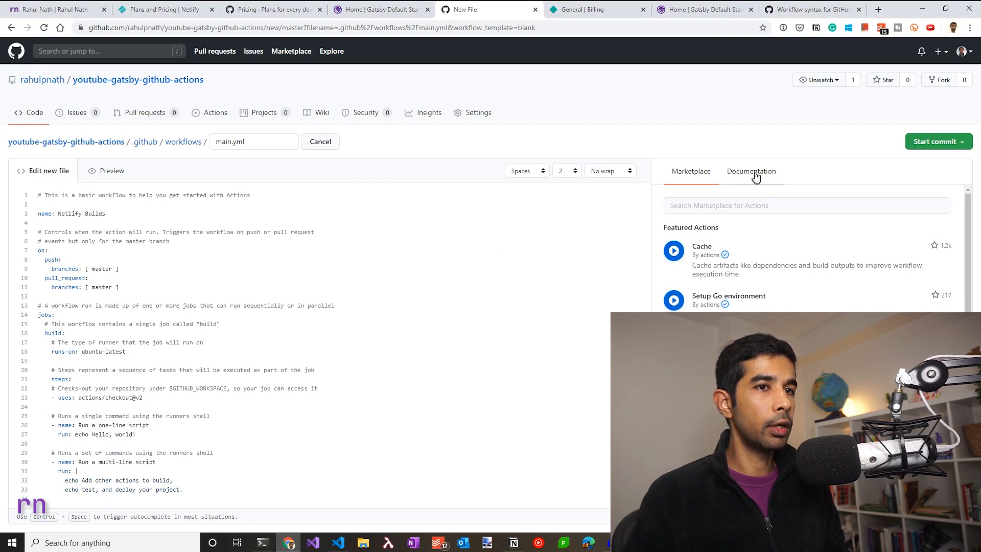
mouse_move(708, 224)
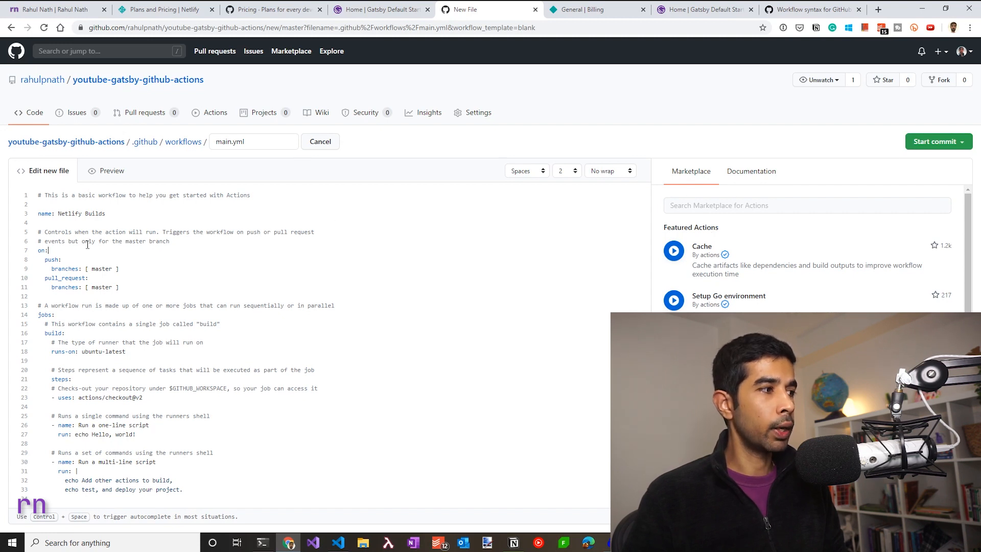
- Consult the workflow docs and edit the on: triggers, trying a schedule: key
left_click(751, 171)
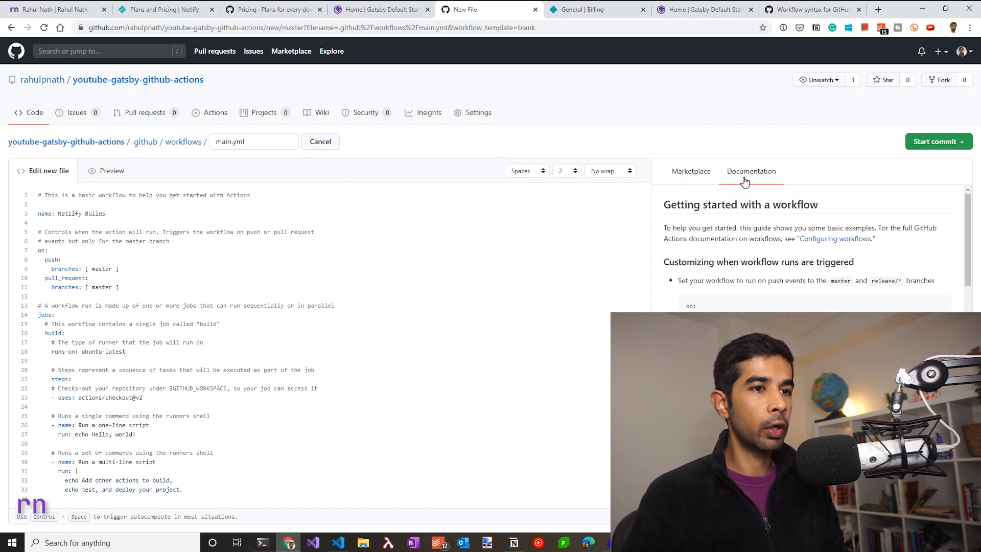
scroll("down", 3)
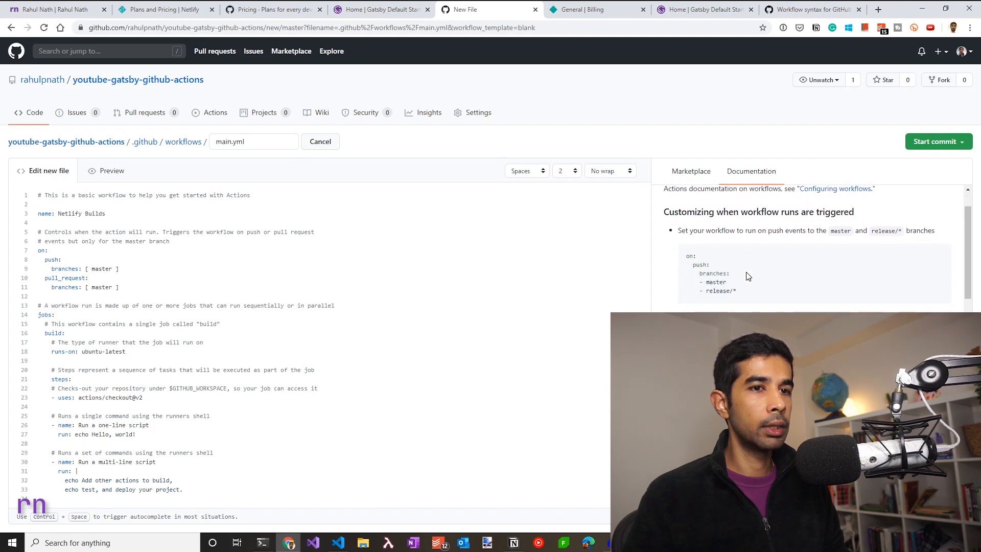
scroll("up", 3)
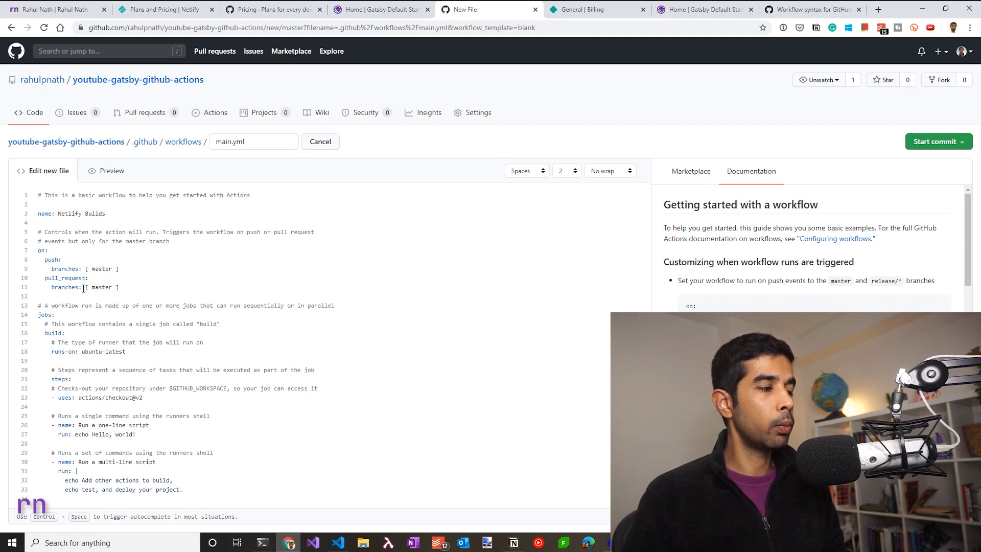
mouse_move(65, 274)
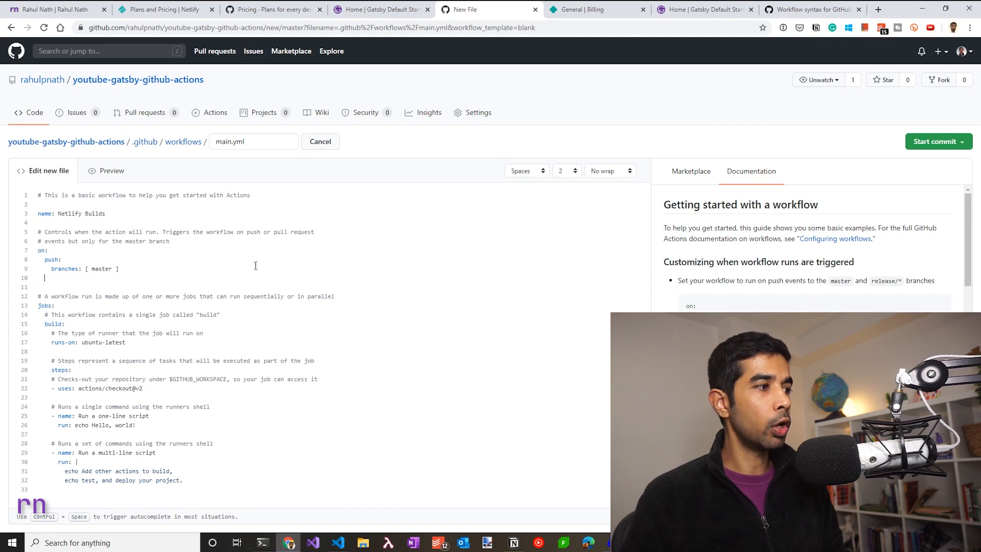
type("sche")
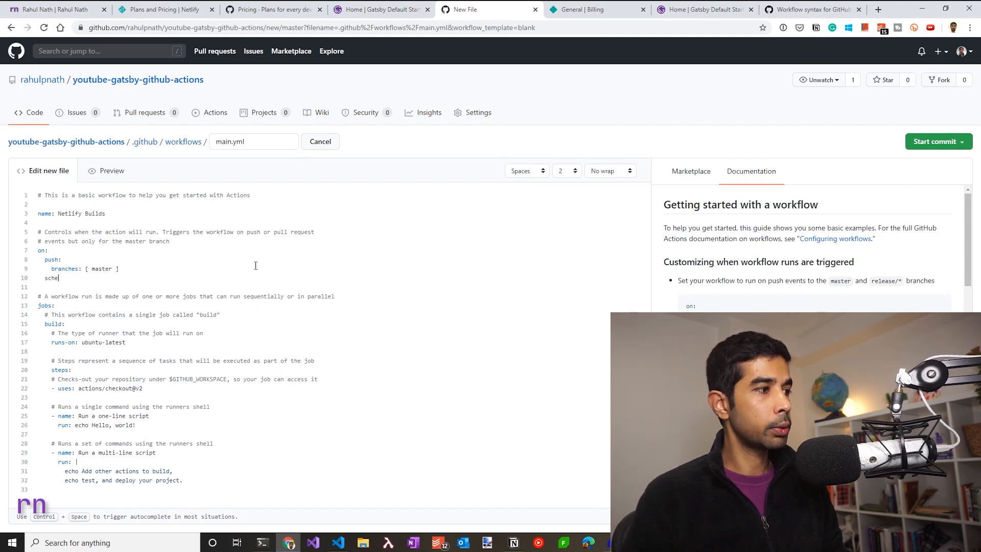
type("dule:")
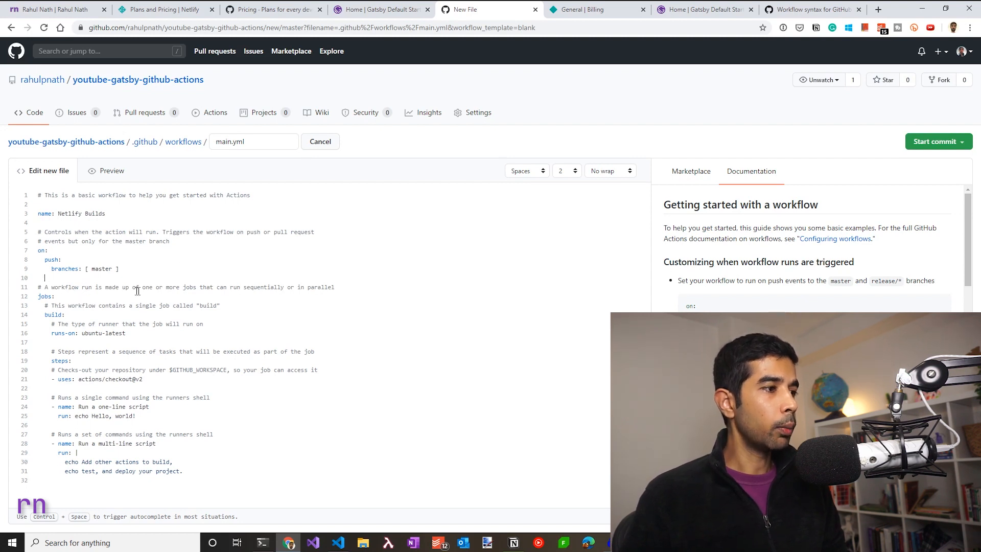
mouse_move(241, 289)
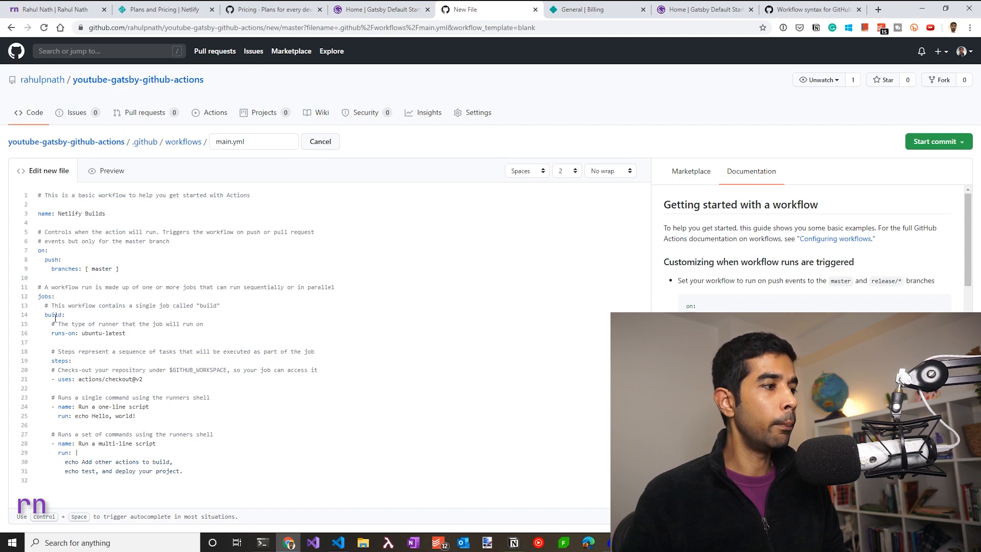
double_click(64, 333)
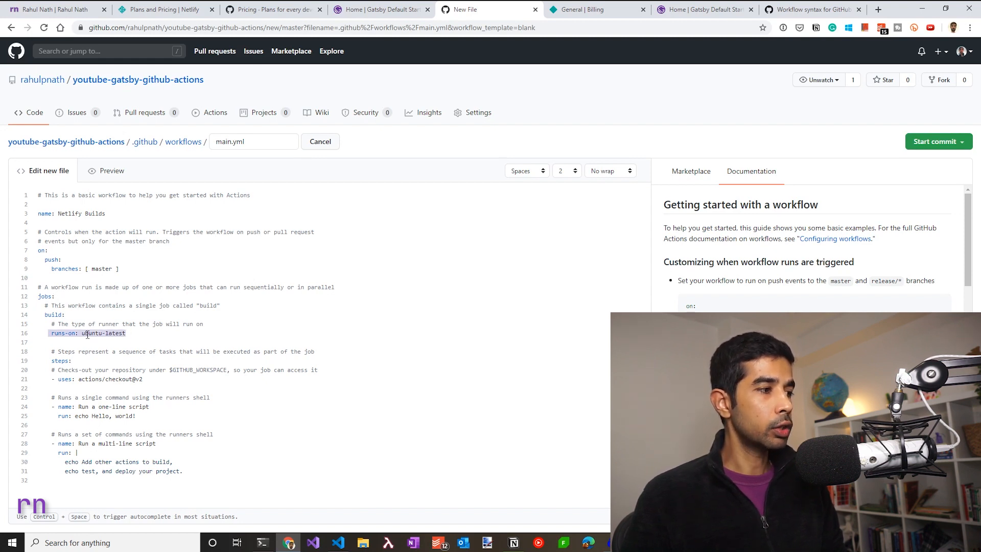
left_click(124, 333)
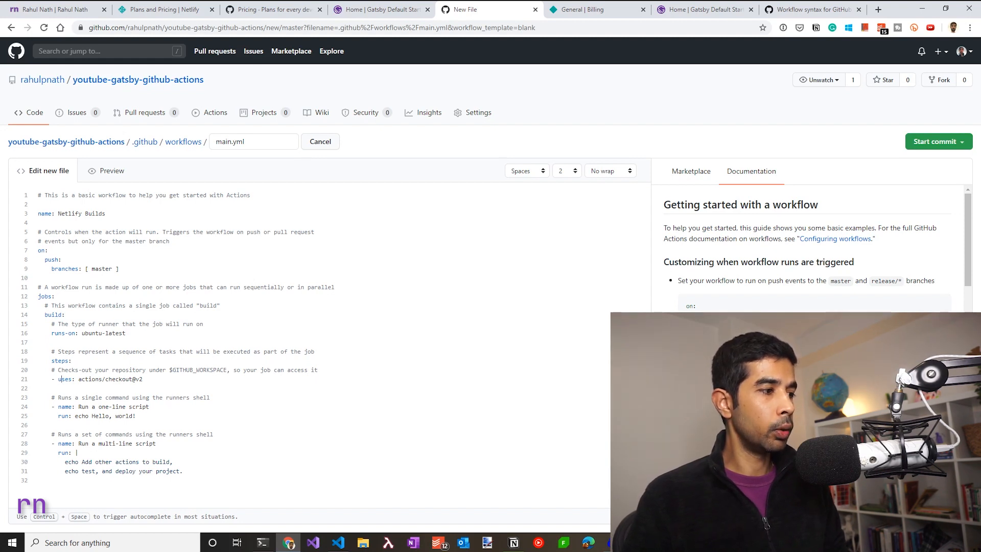
left_click(814, 9)
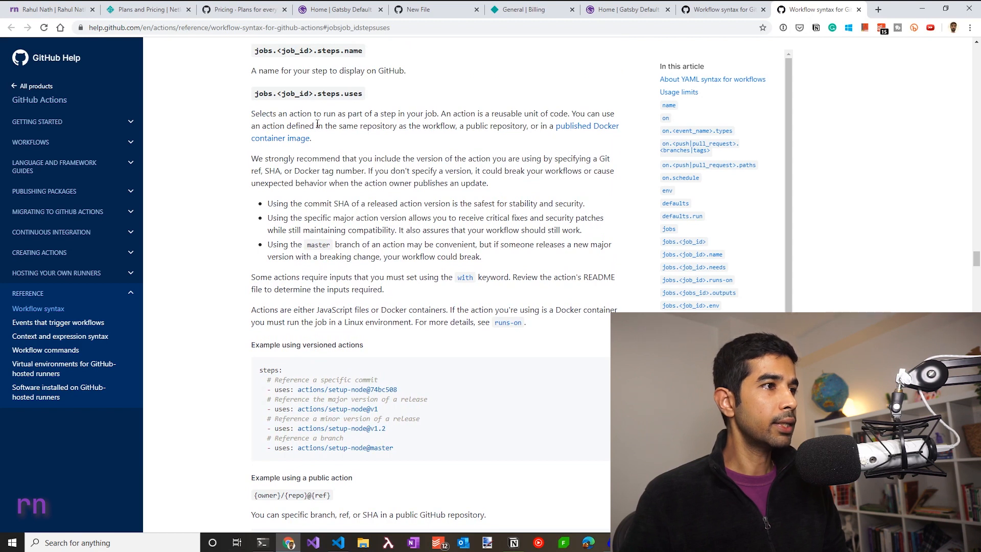
left_click_drag(315, 114, 400, 113)
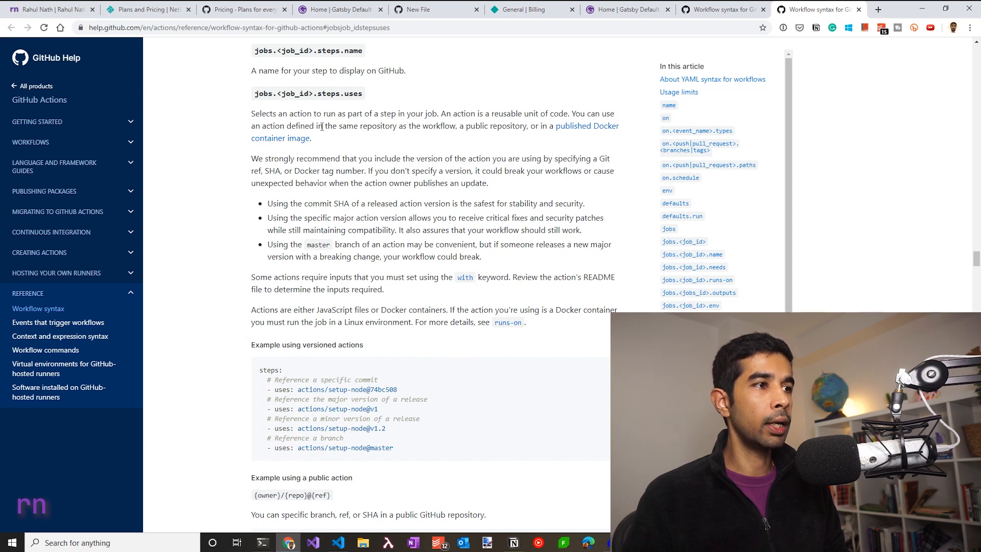
left_click(436, 9)
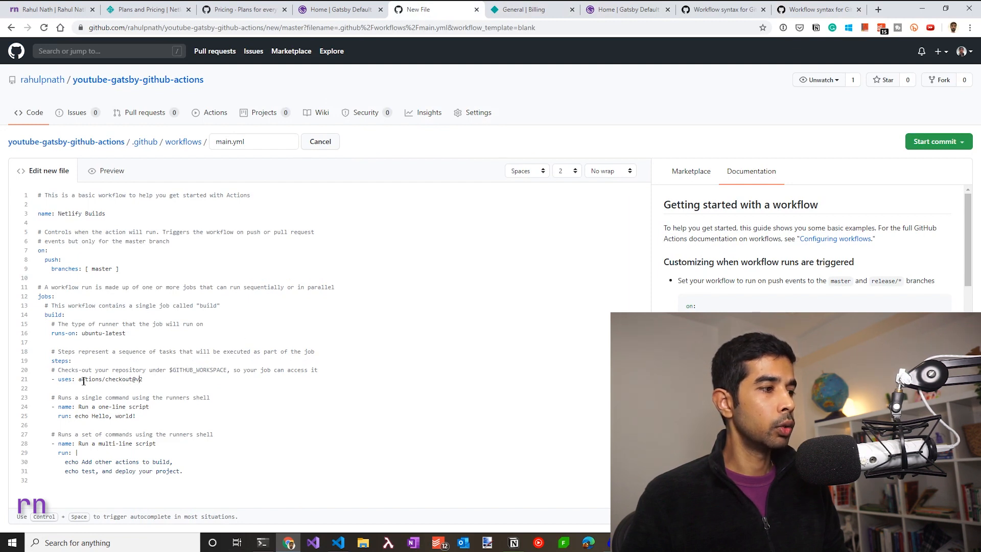
double_click(110, 379)
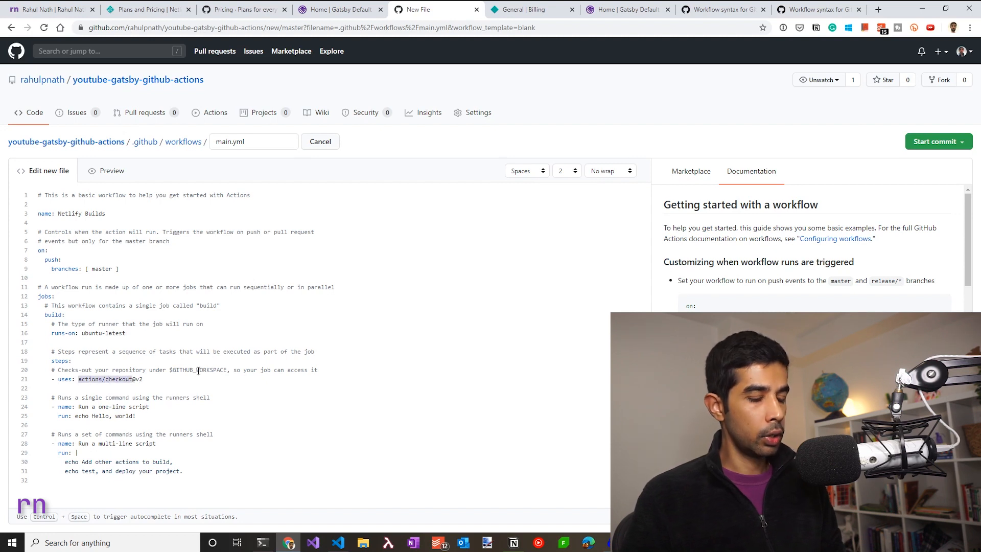
left_click(878, 10)
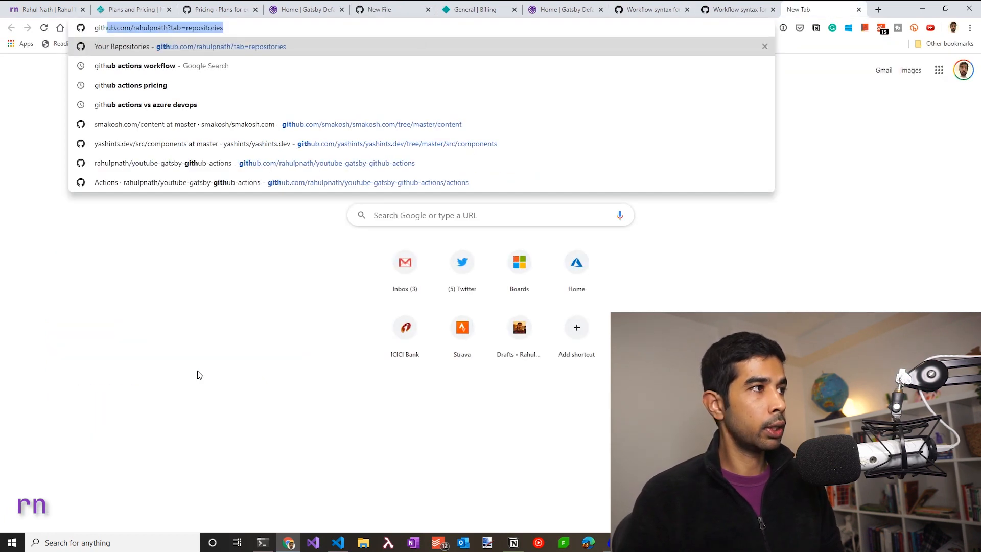
type("github.com")
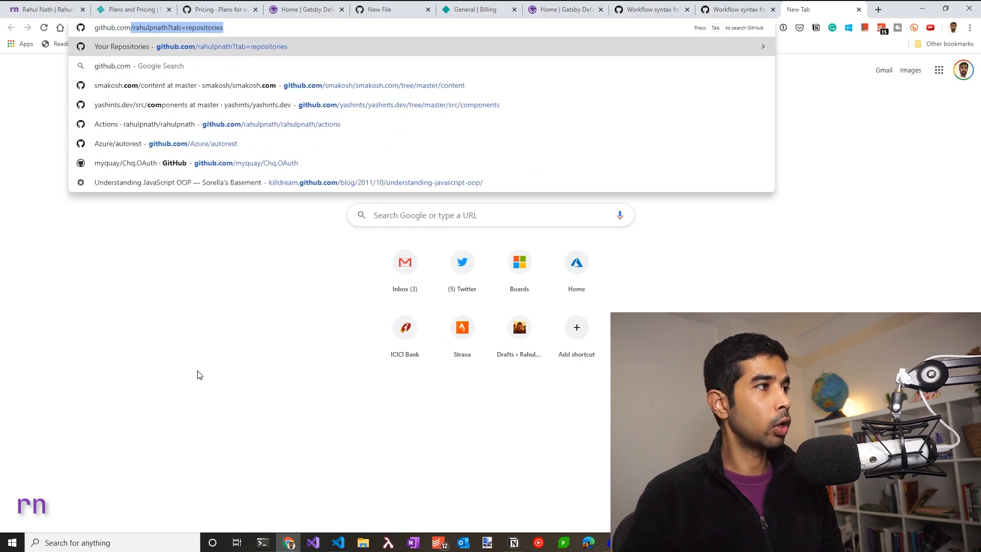
type("github.com/actions/checkout")
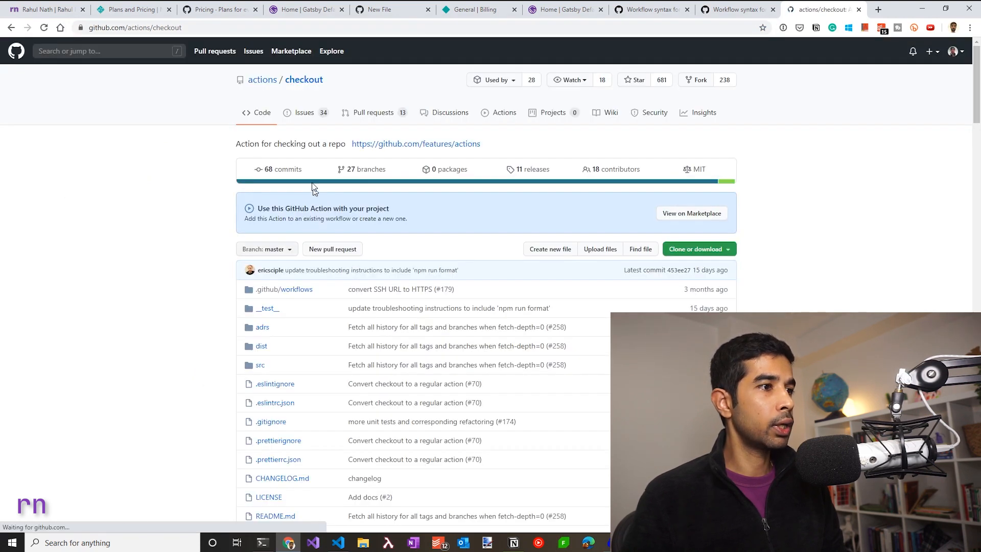
mouse_move(535, 169)
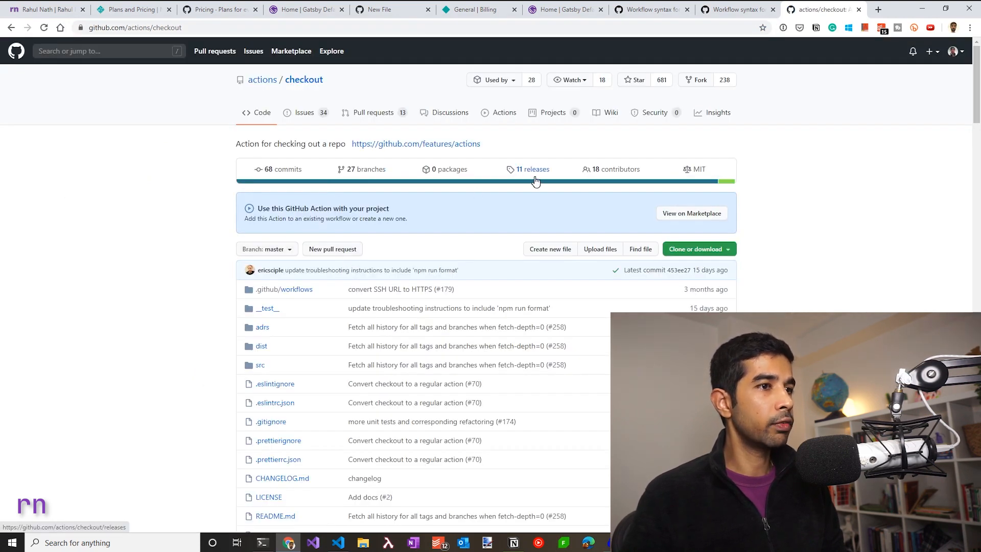
left_click(532, 169)
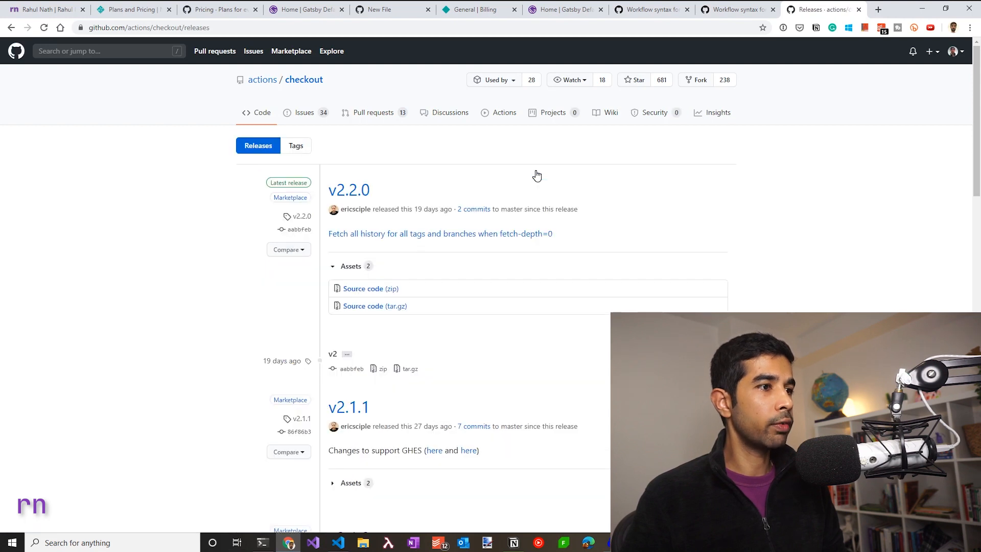
mouse_move(372, 255)
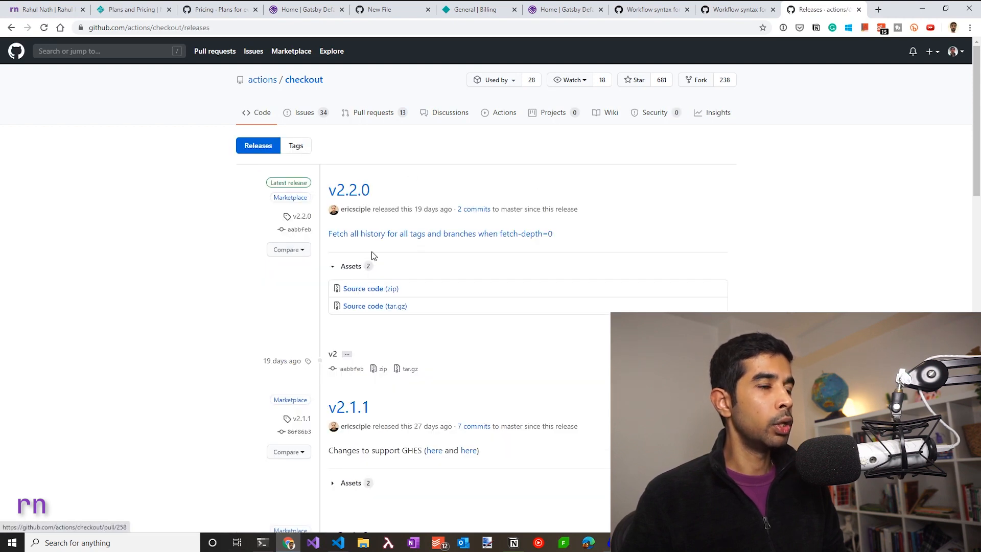
mouse_move(370, 238)
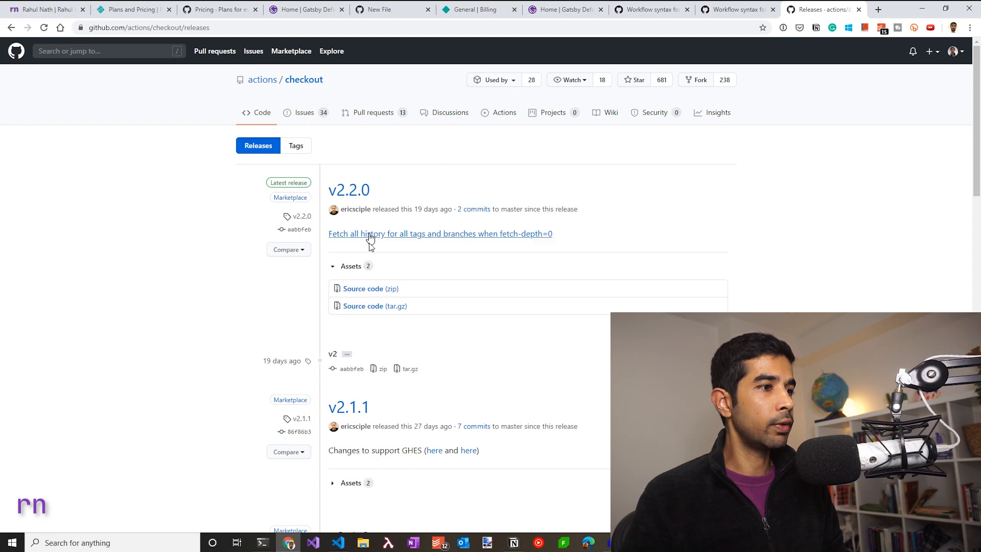
mouse_move(349, 191)
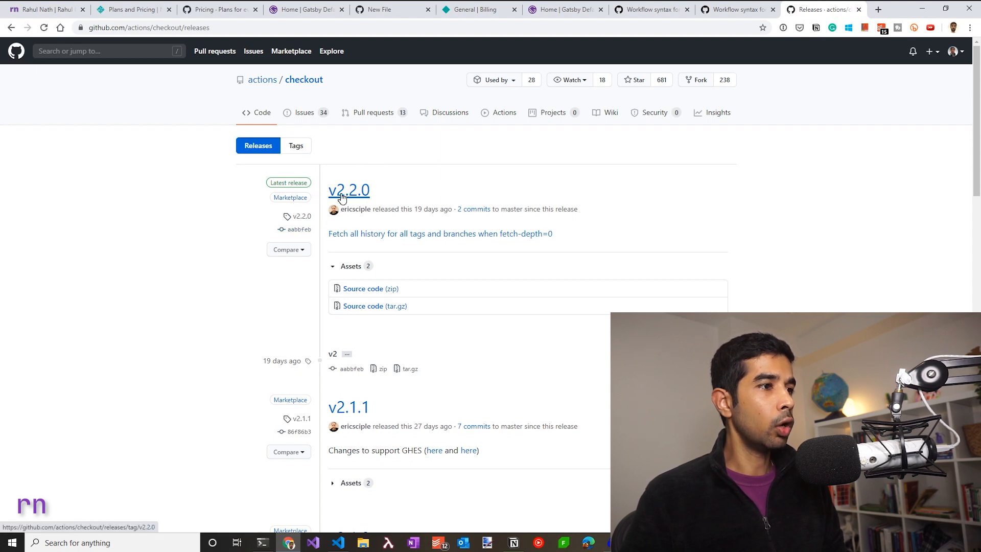
mouse_move(339, 197)
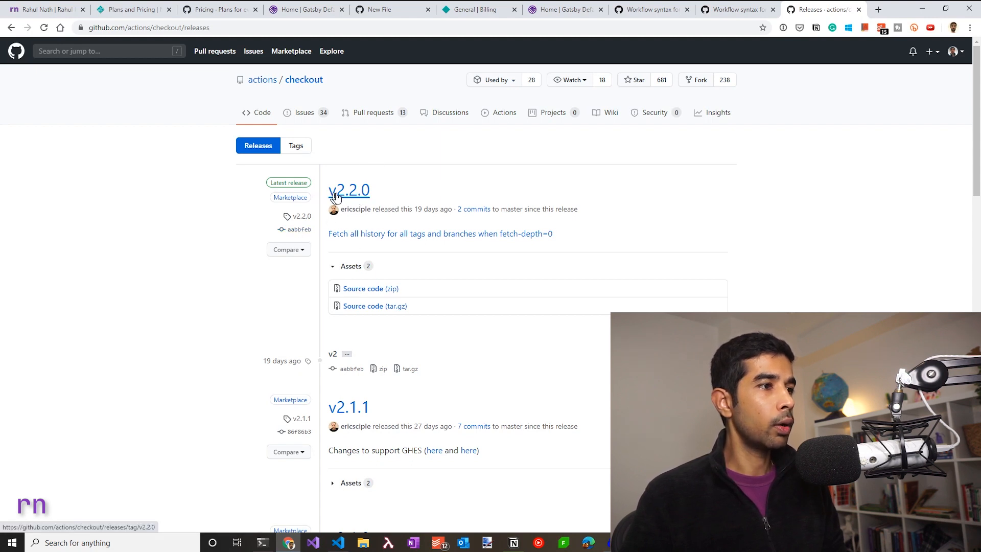
mouse_move(596, 124)
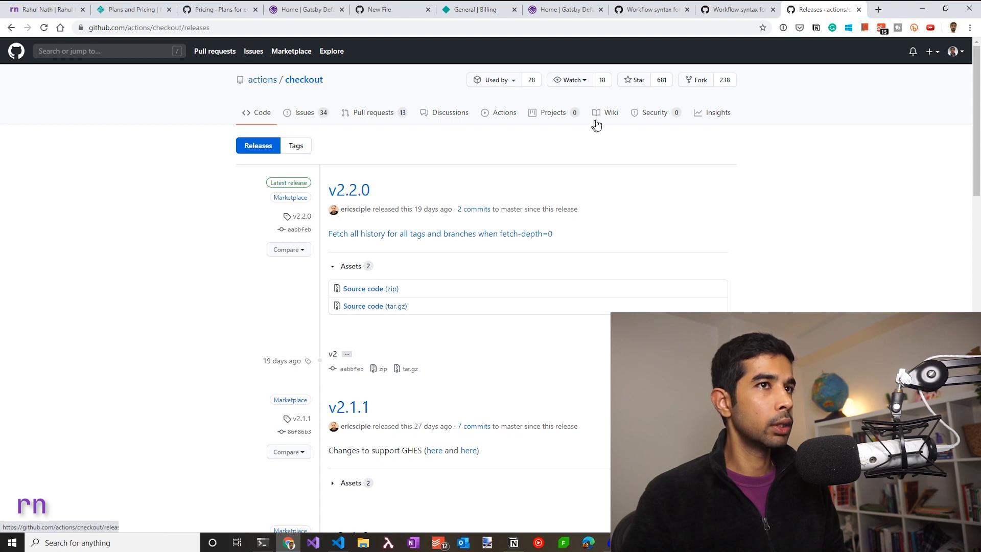
left_click(735, 9)
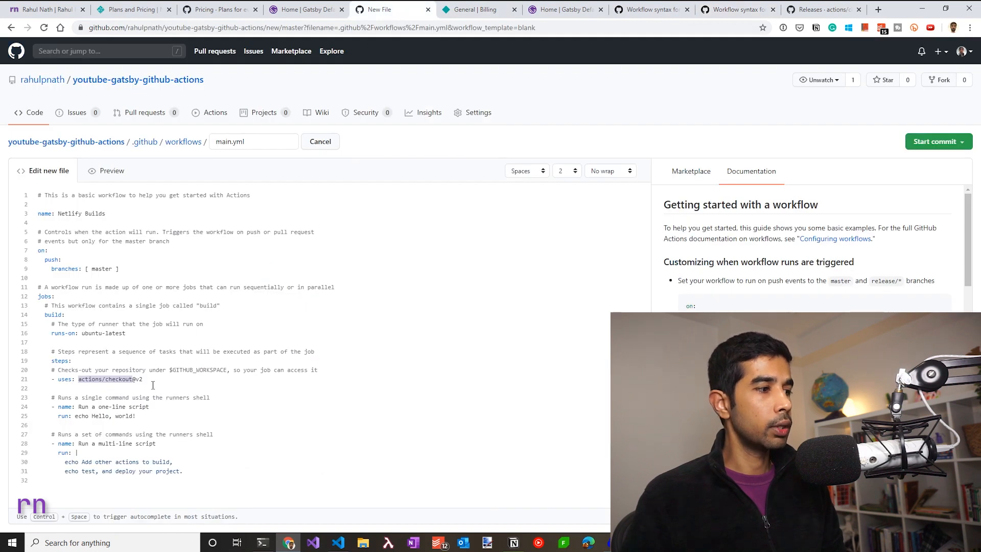
- Add a name: "Checkout Source Code" line to the actions/checkout@v2 step
left_click(145, 379)
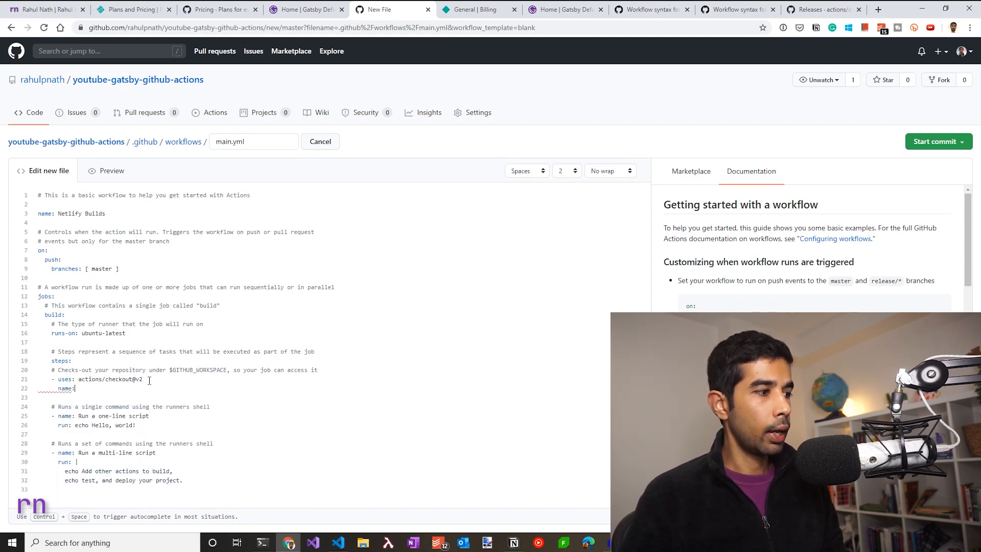
type("\"Chec")
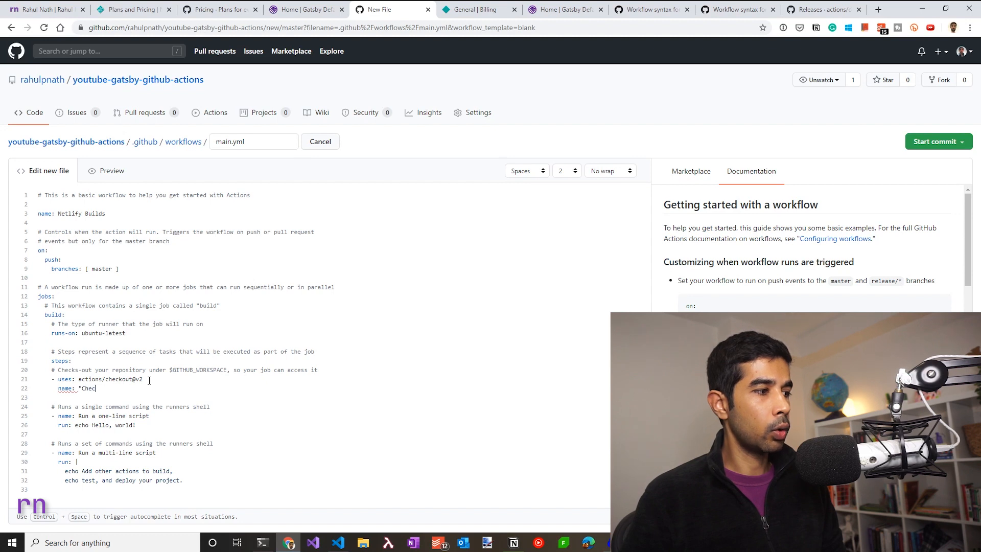
type("kout Source C")
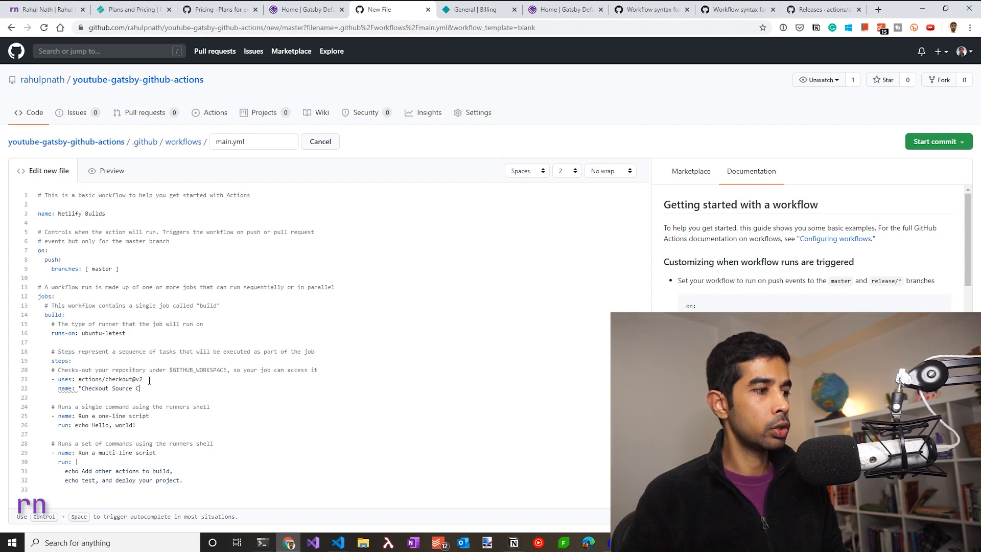
type("ode\"")
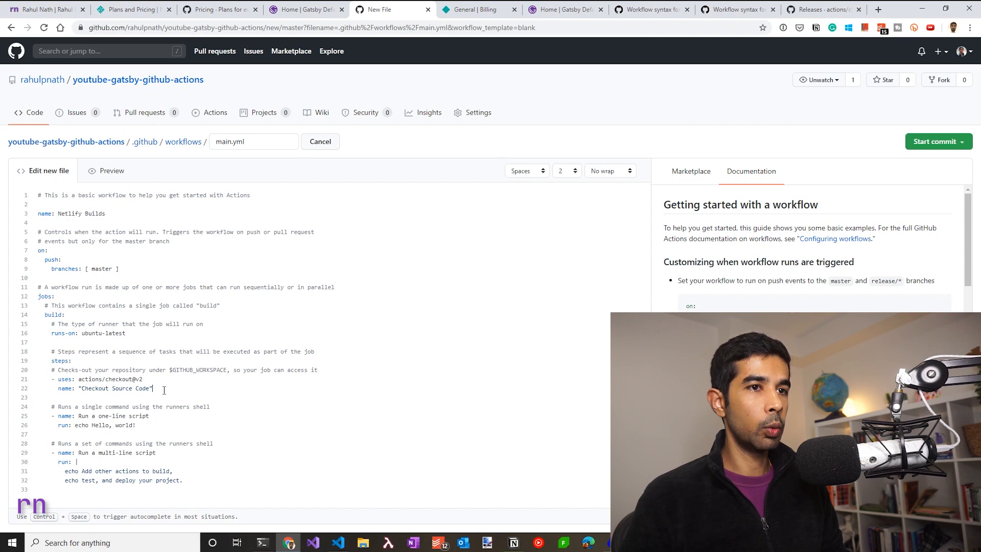
- Find the Setup Node.js environment action by searching 'node' in the Marketplace sidebar
left_click(691, 171)
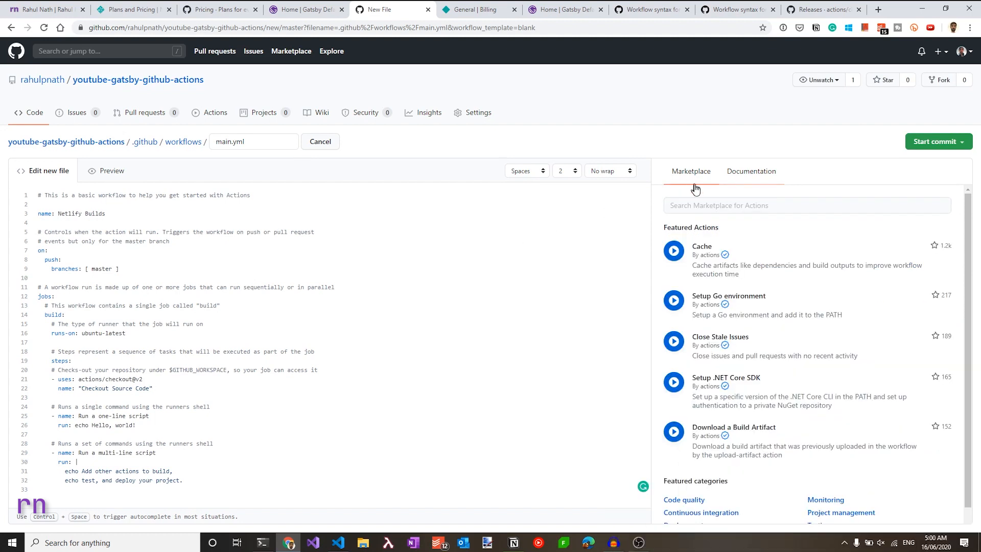
type("node")
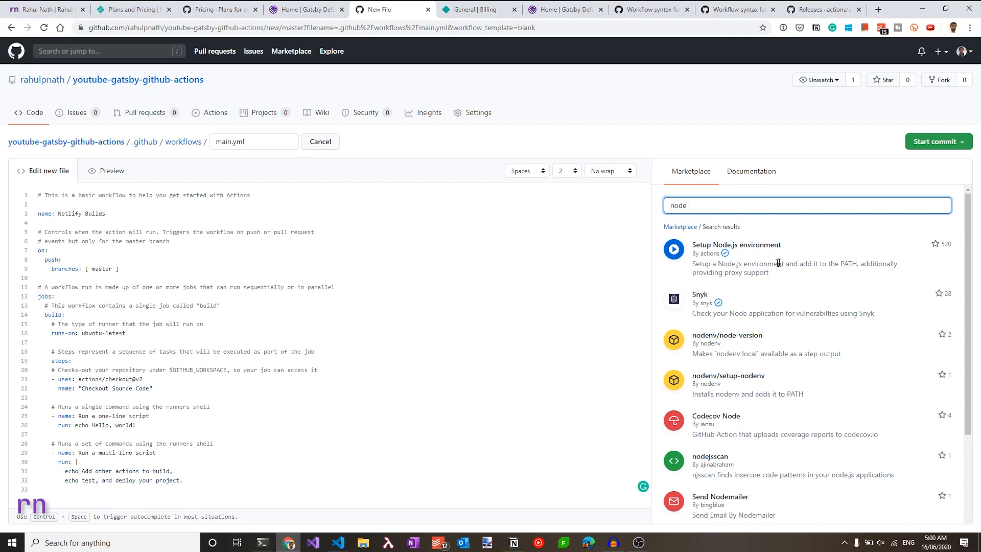
mouse_move(737, 245)
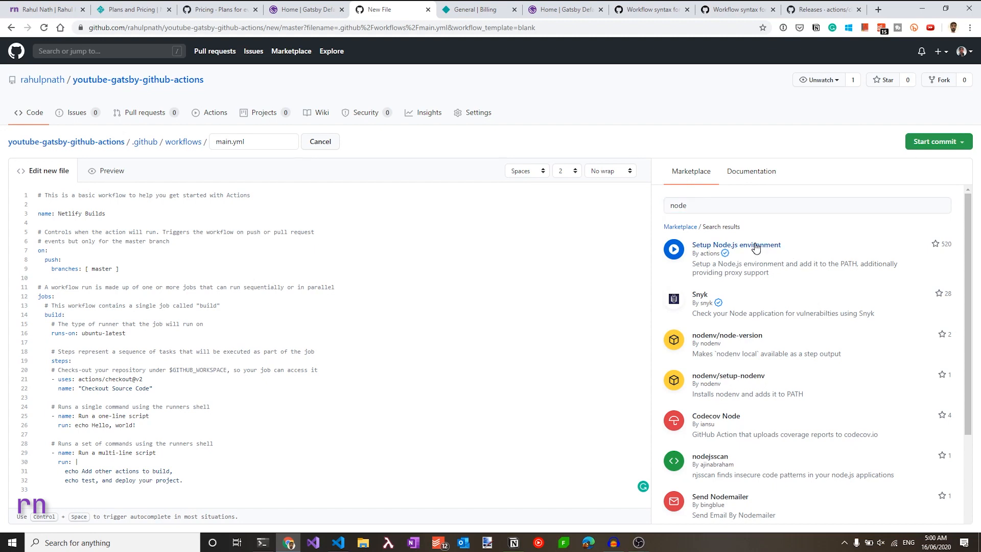
left_click(735, 245)
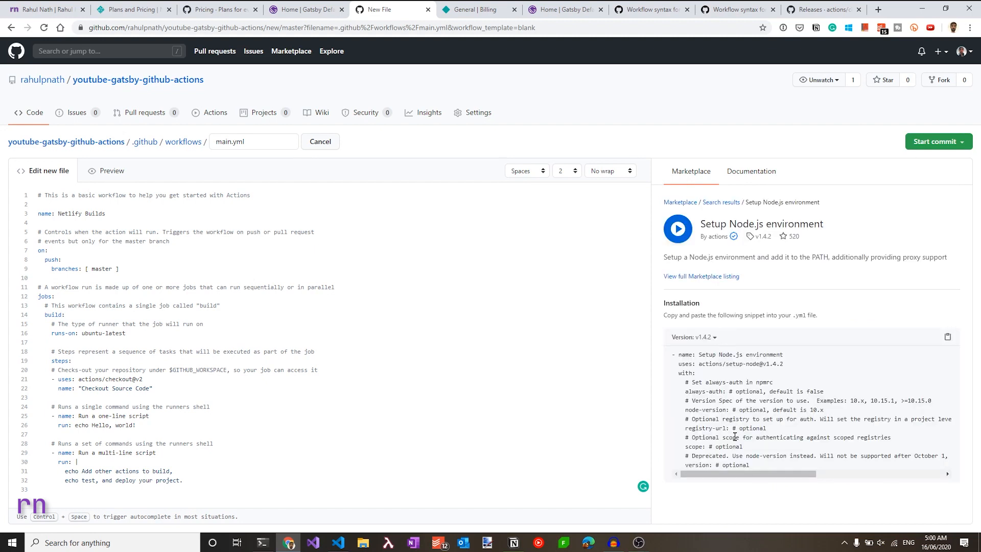
mouse_move(719, 374)
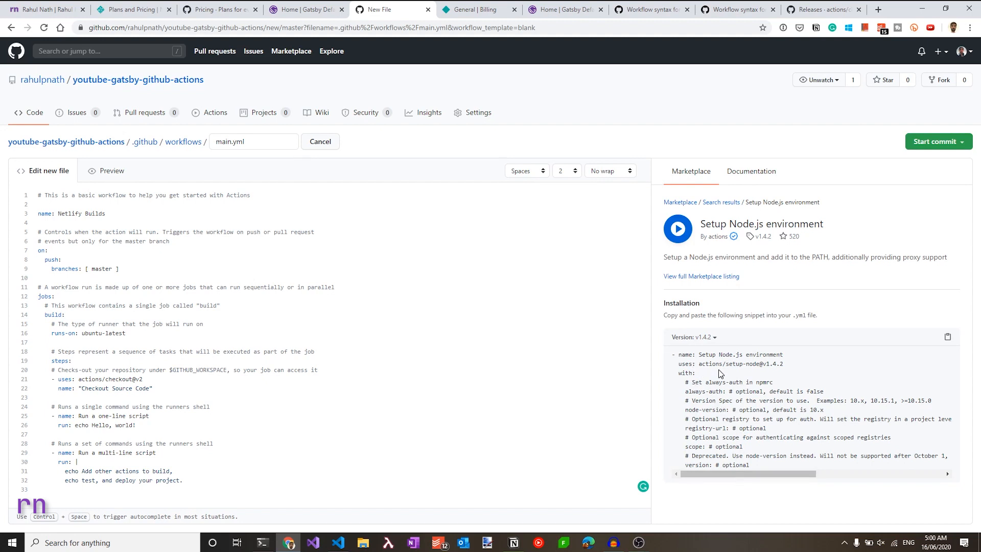
mouse_move(760, 373)
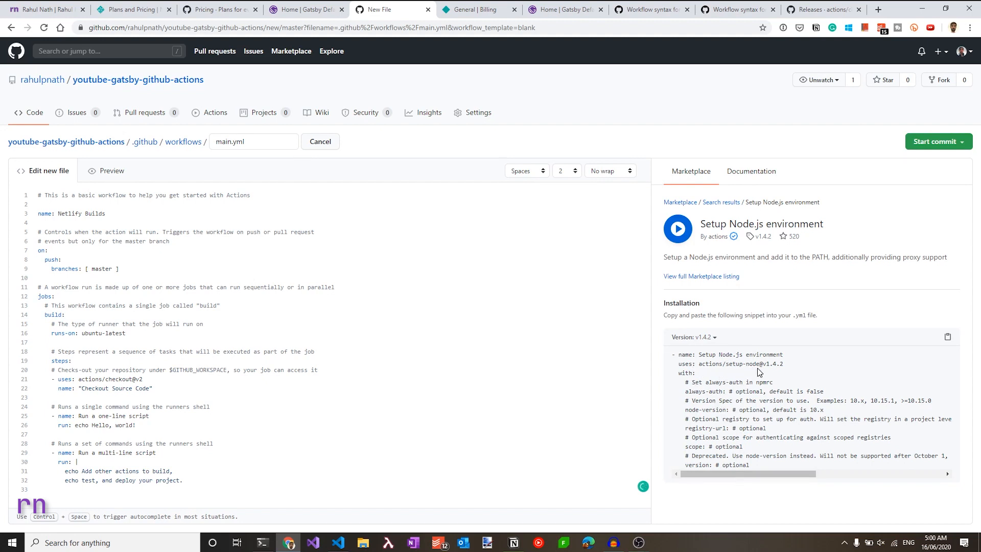
mouse_move(773, 372)
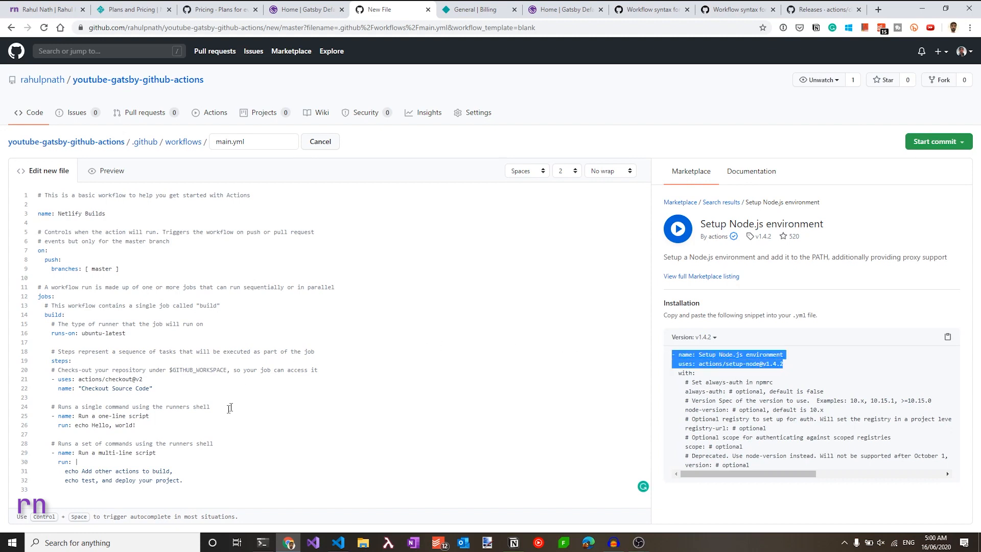
mouse_move(122, 347)
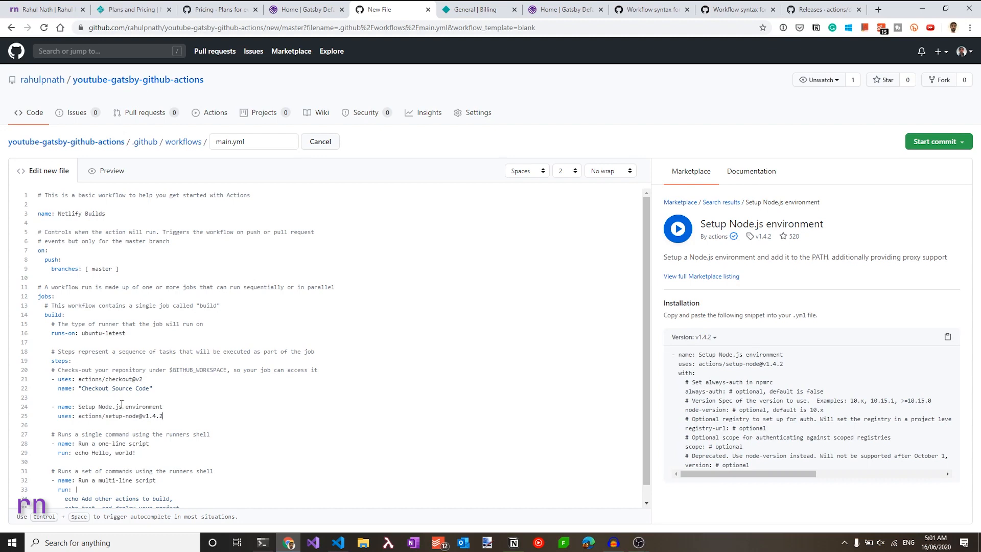
double_click(687, 373)
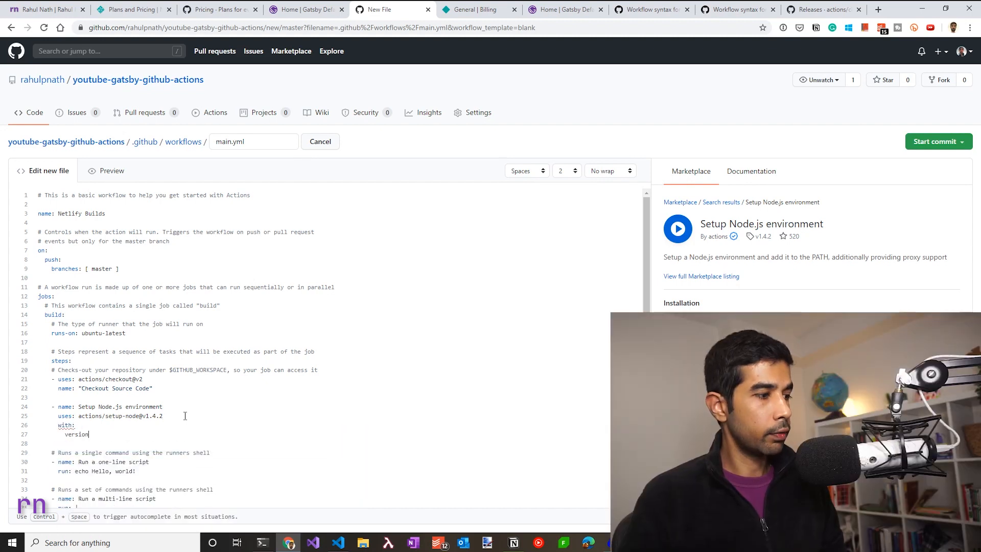
type(": 12.")
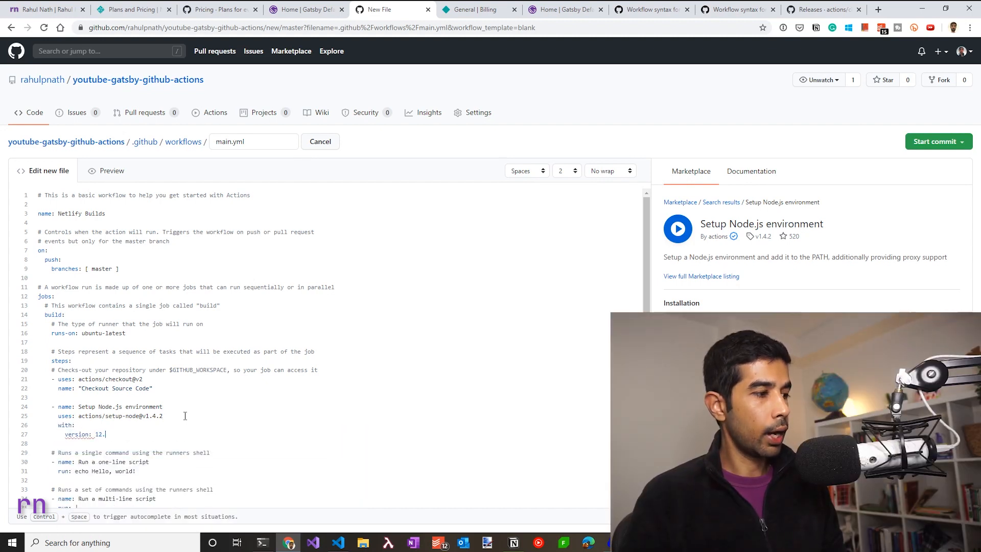
type("x")
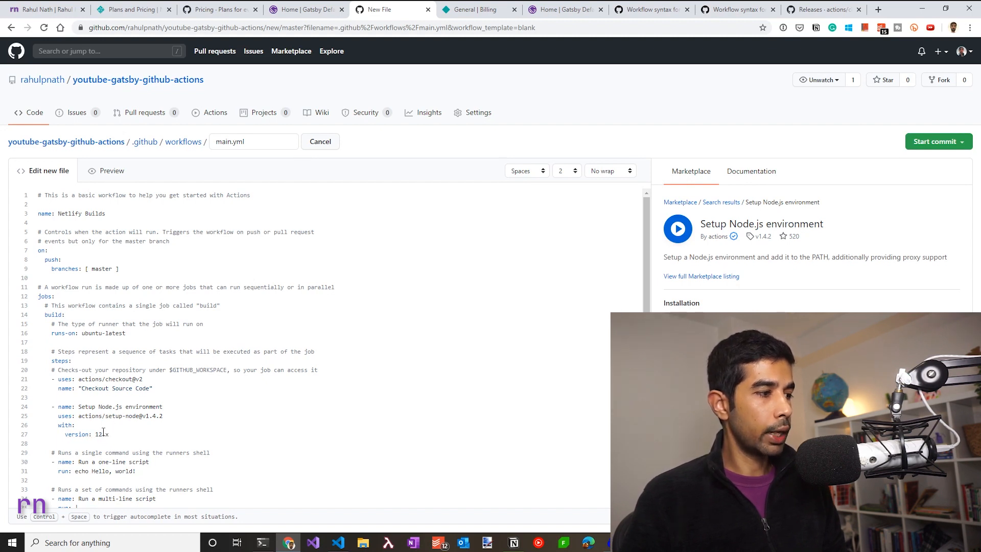
type(".x")
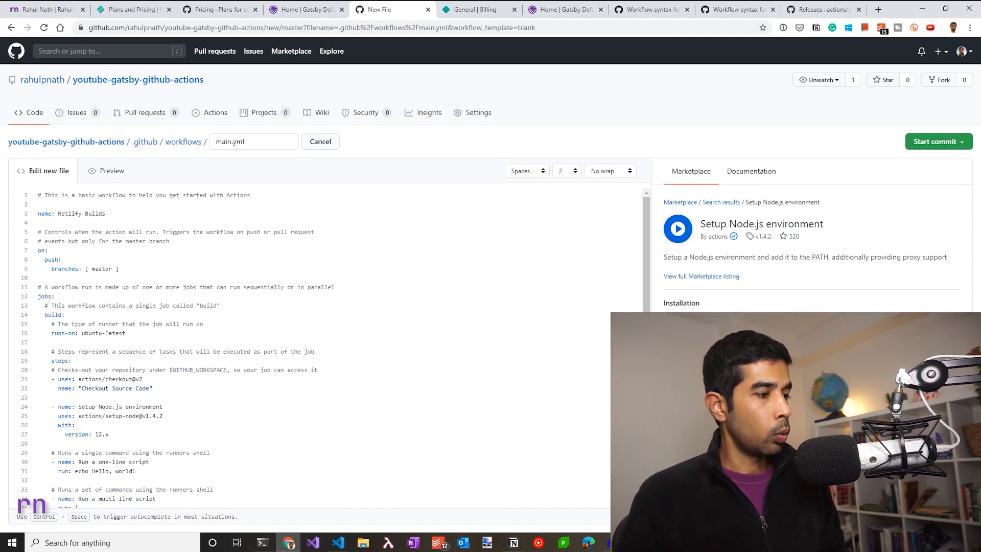
- Replace the template scripts with a 'Build the site' step running yarn install --production and yarn build
scroll("down", 3)
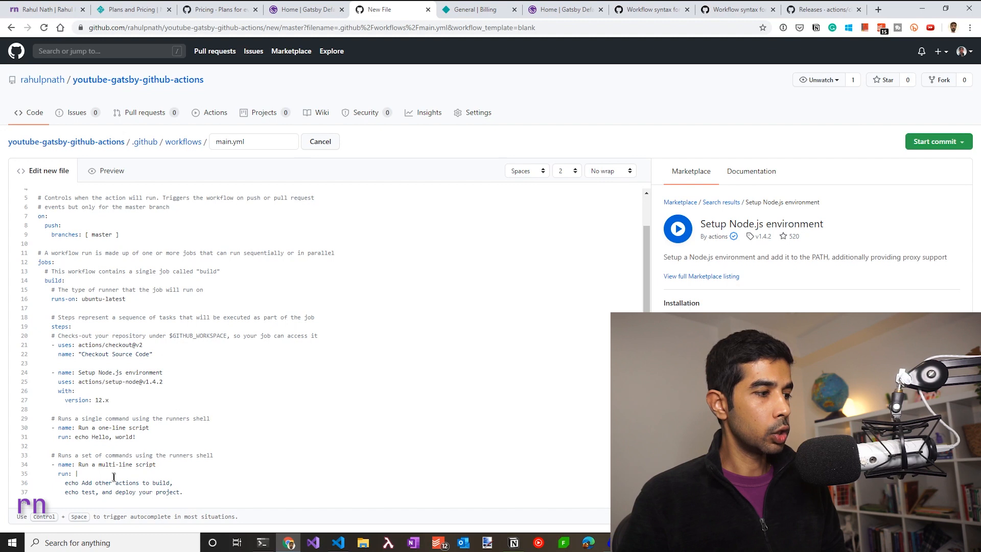
mouse_move(155, 437)
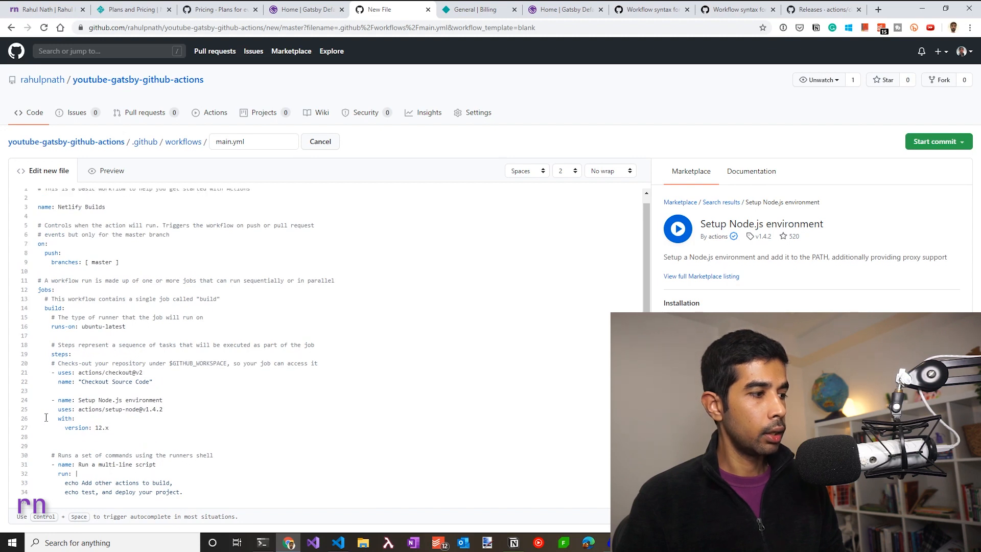
scroll("up", 3)
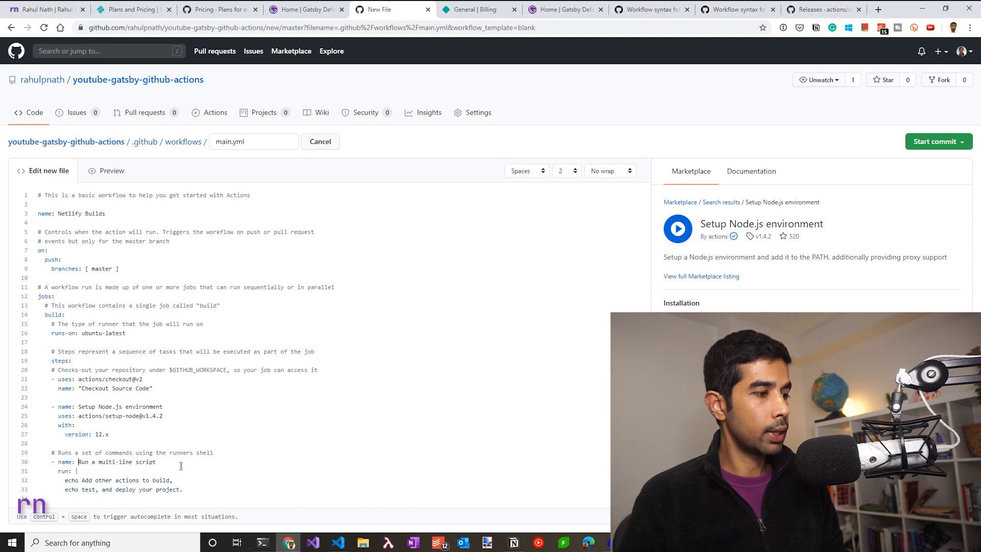
type("Buil")
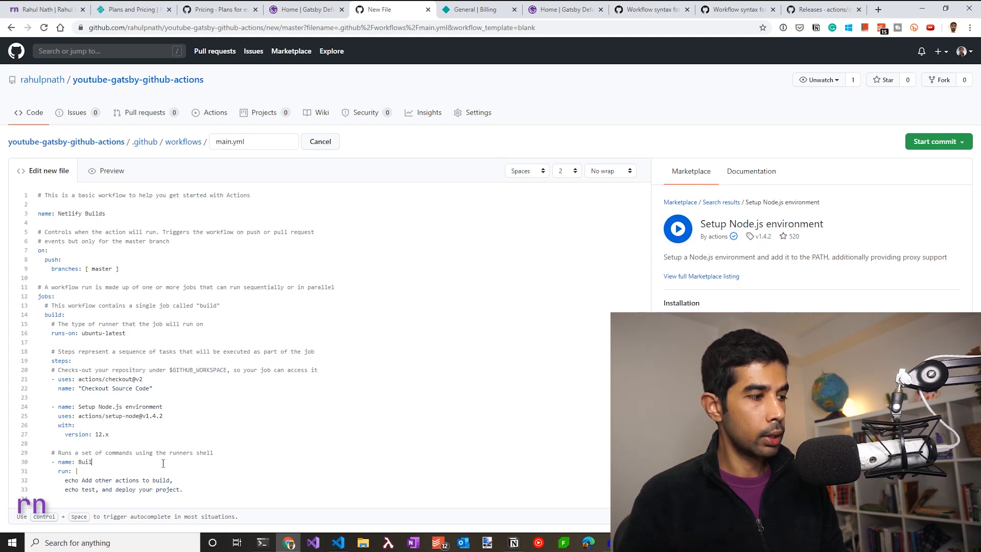
type("the site")
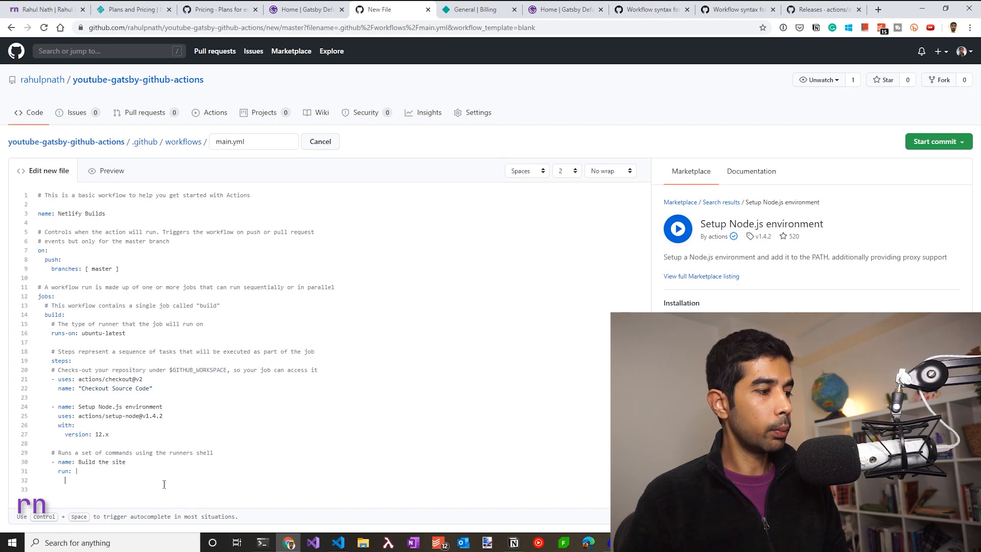
type("yarn install")
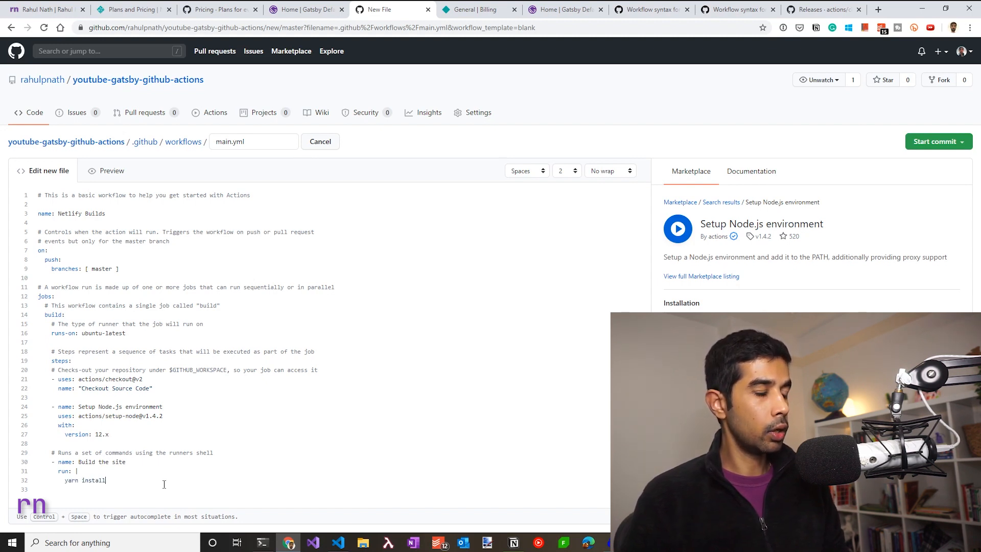
type("--pro")
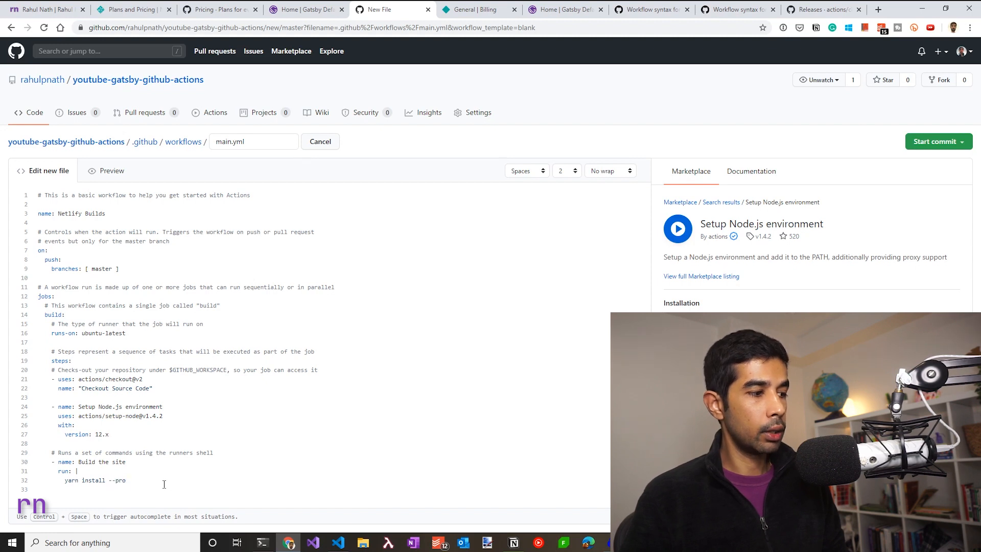
type("duction")
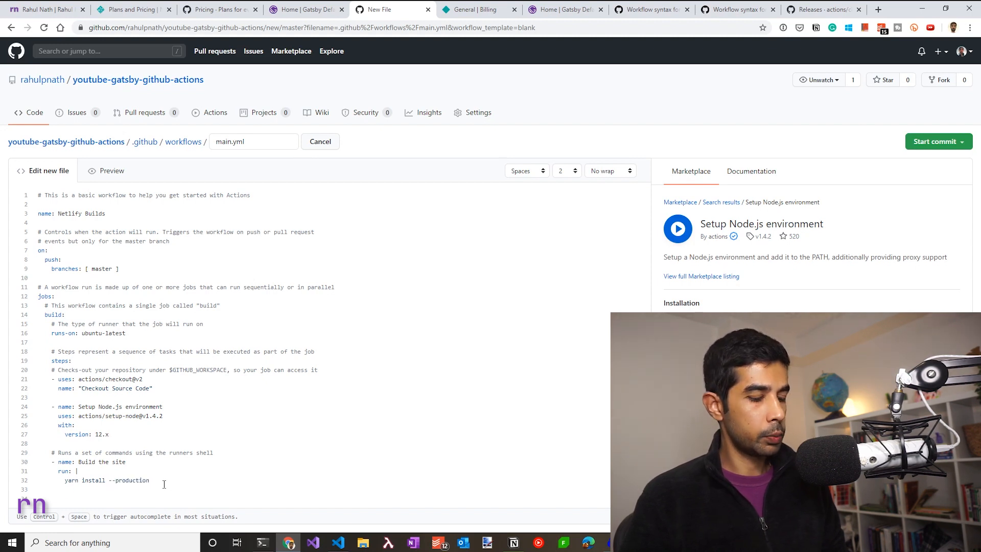
type("yarn build")
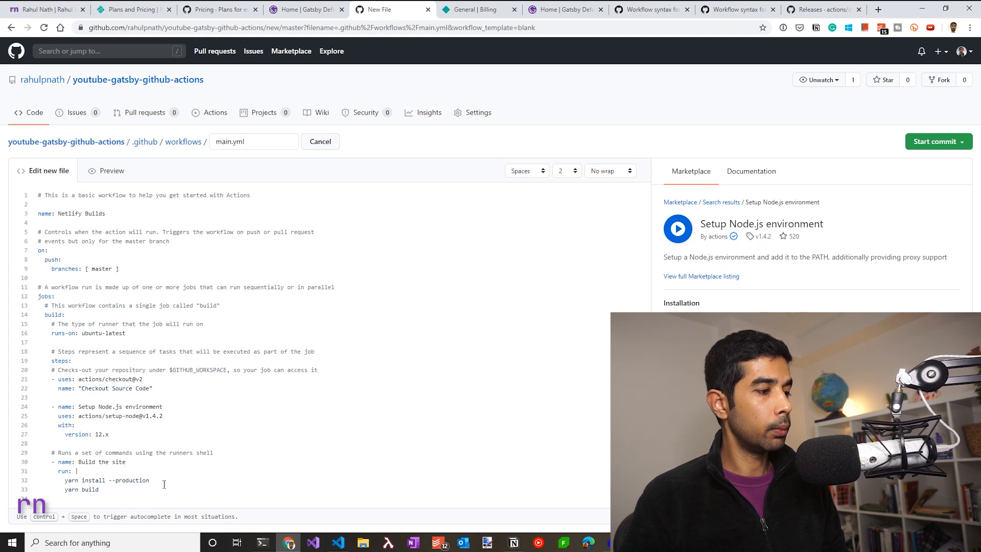
mouse_move(338, 542)
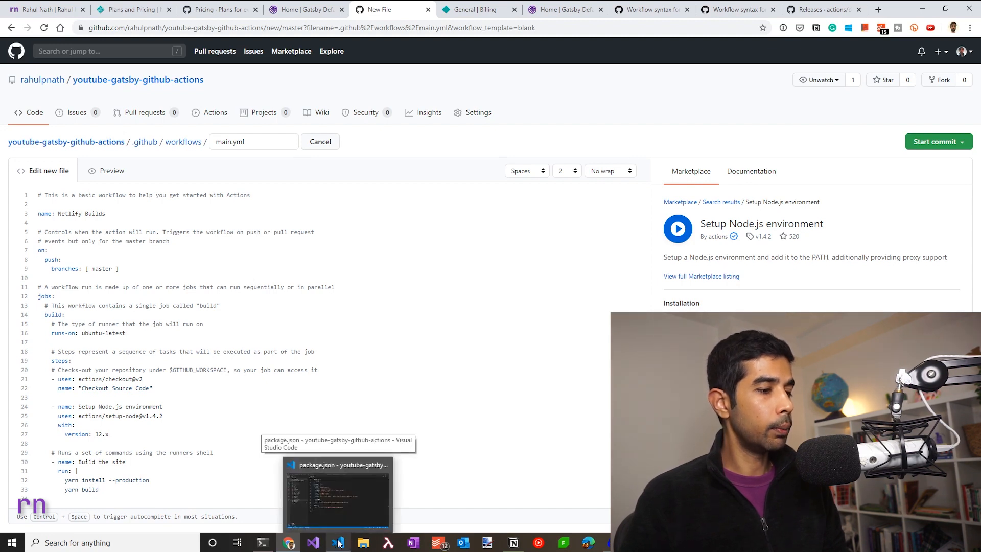
- Switch to VS Code and check package.json's build script is gatsby build
left_click(337, 491)
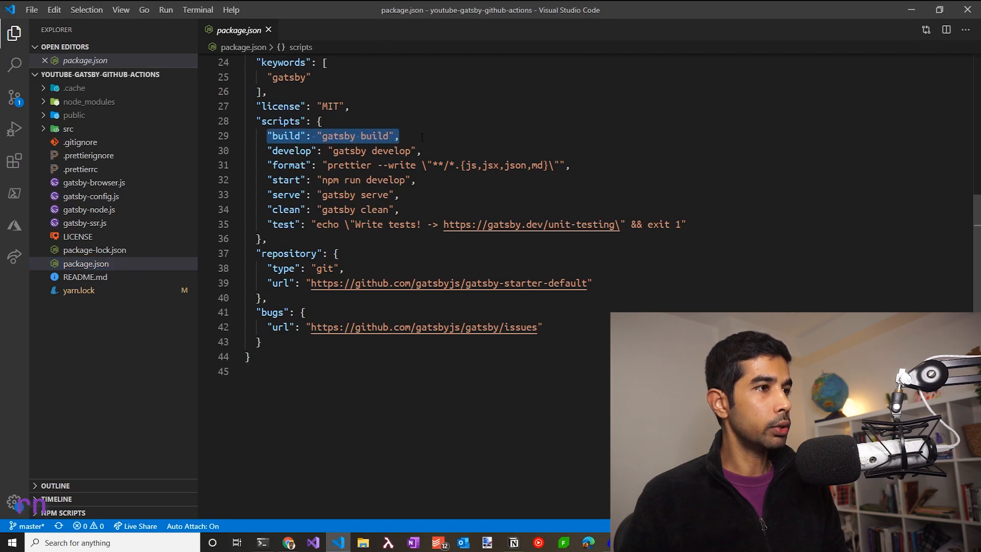
mouse_move(285, 224)
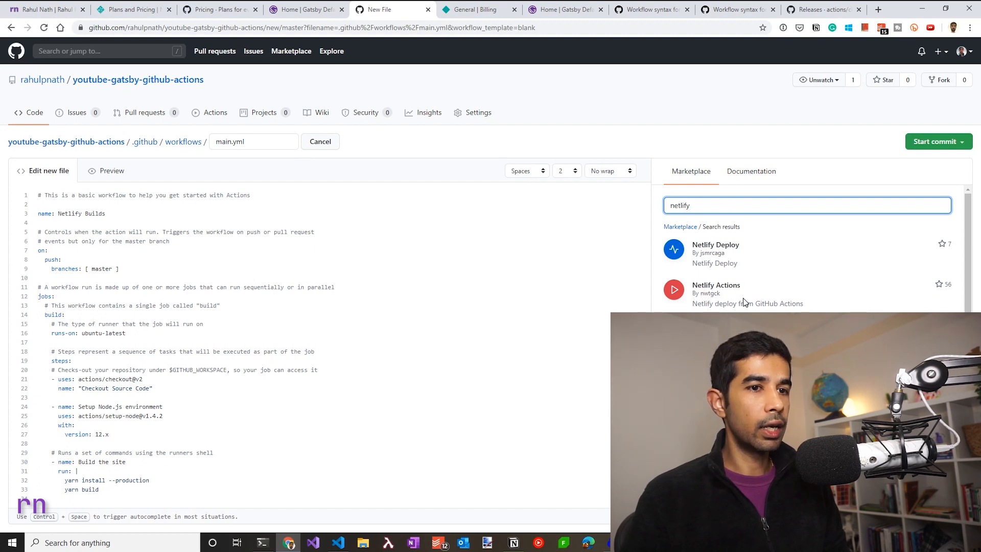
mouse_move(708, 298)
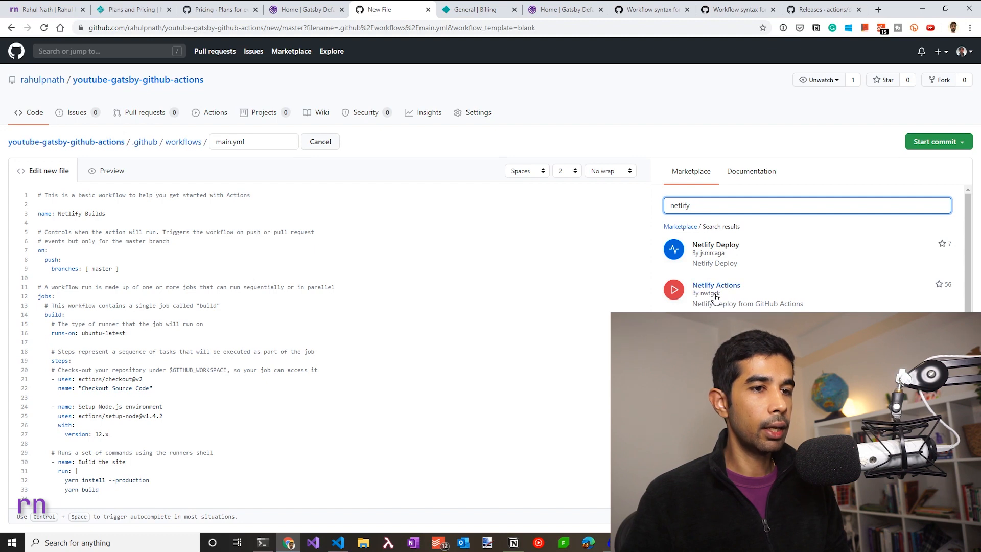
- Open the Netlify Actions full Marketplace listing and scroll to its installation snippet
left_click(715, 285)
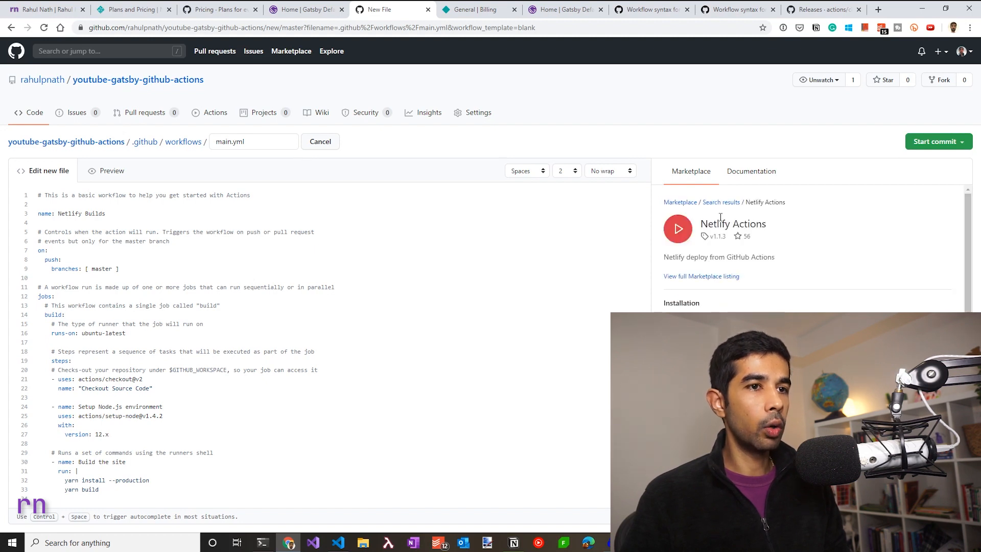
mouse_move(701, 276)
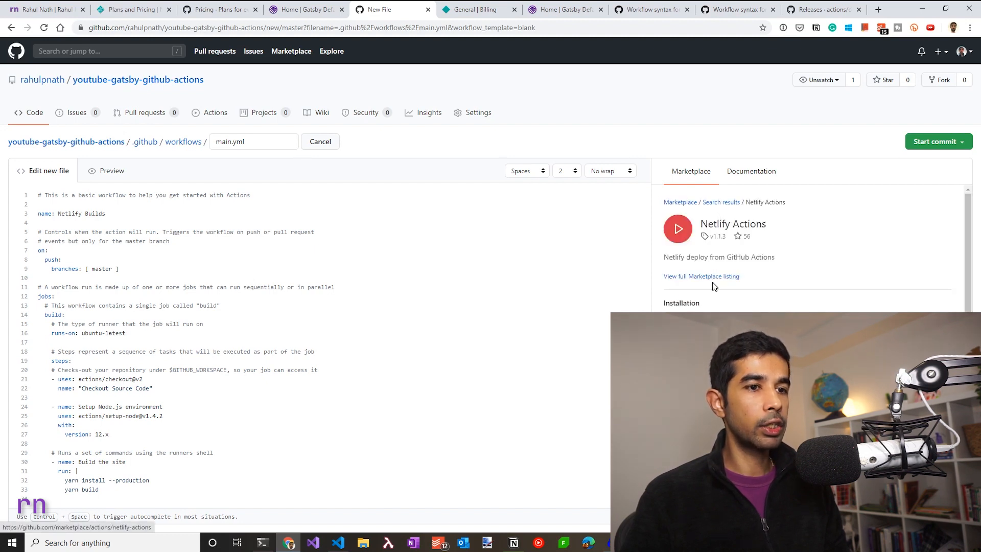
left_click(701, 276)
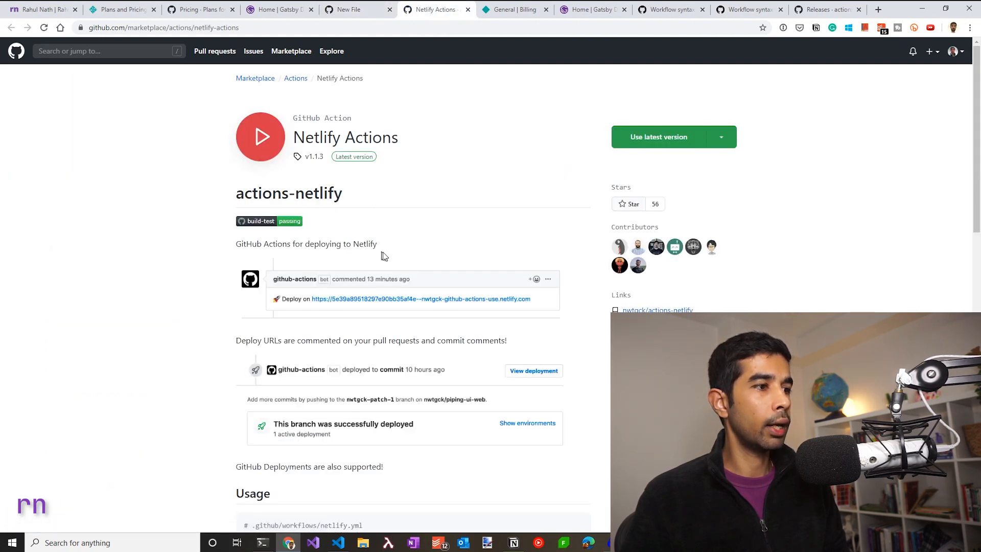
mouse_move(318, 186)
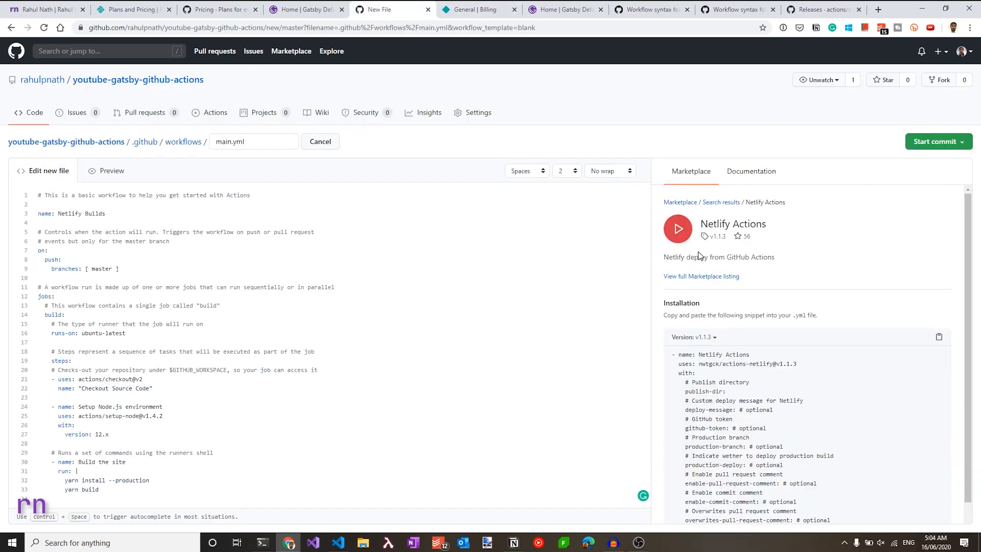
scroll("down", 3)
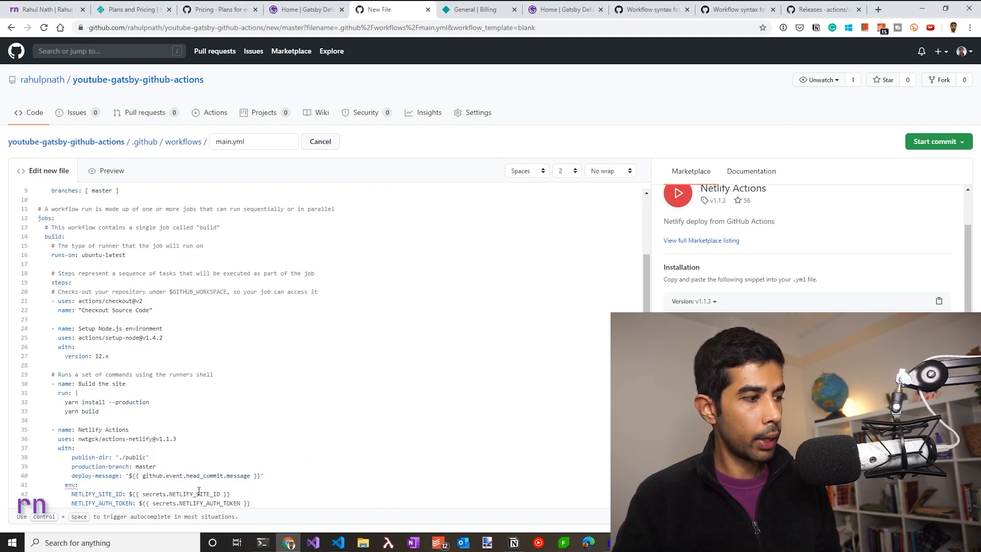
- Name the pasted Netlify Actions step 'Deploy to Netlify'
scroll("down", 3)
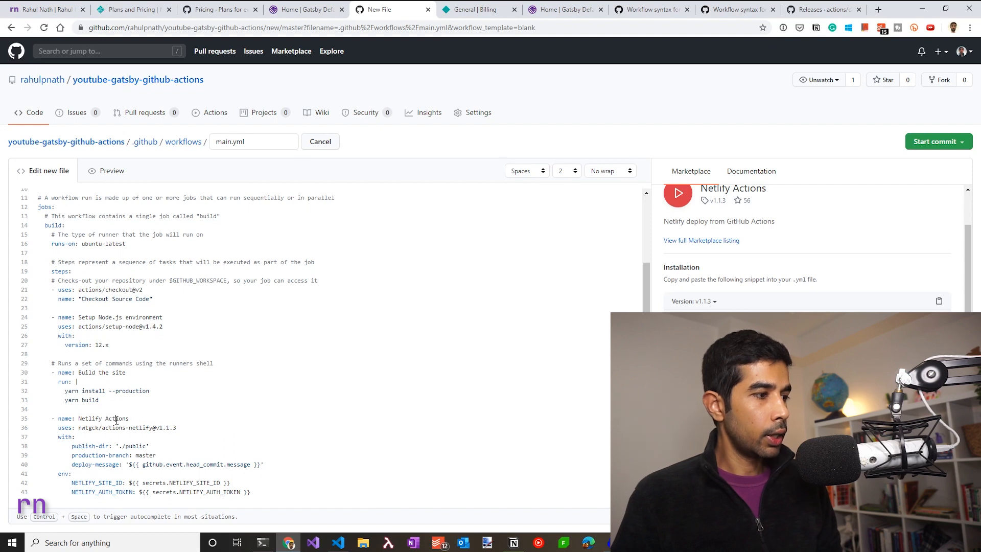
type("Deploy to")
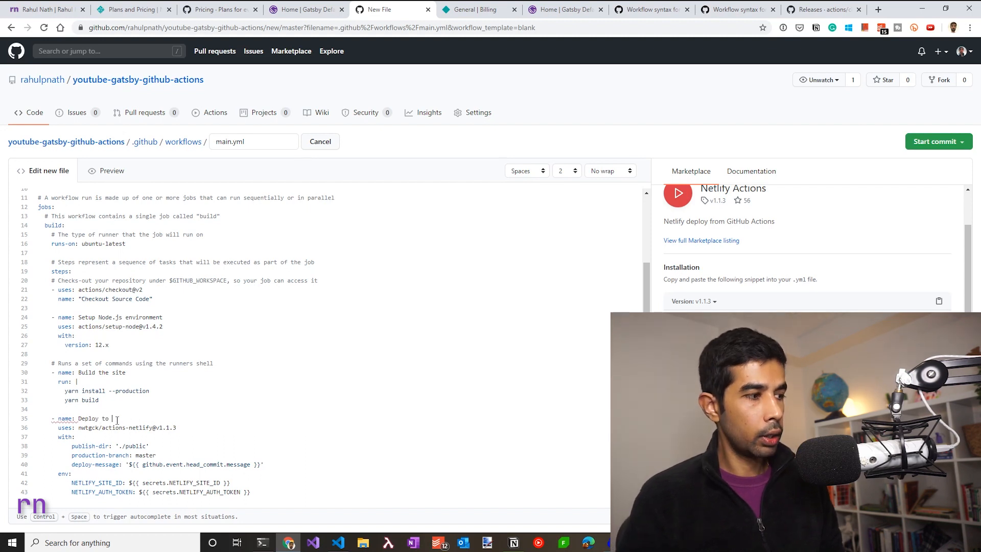
type("Netlify")
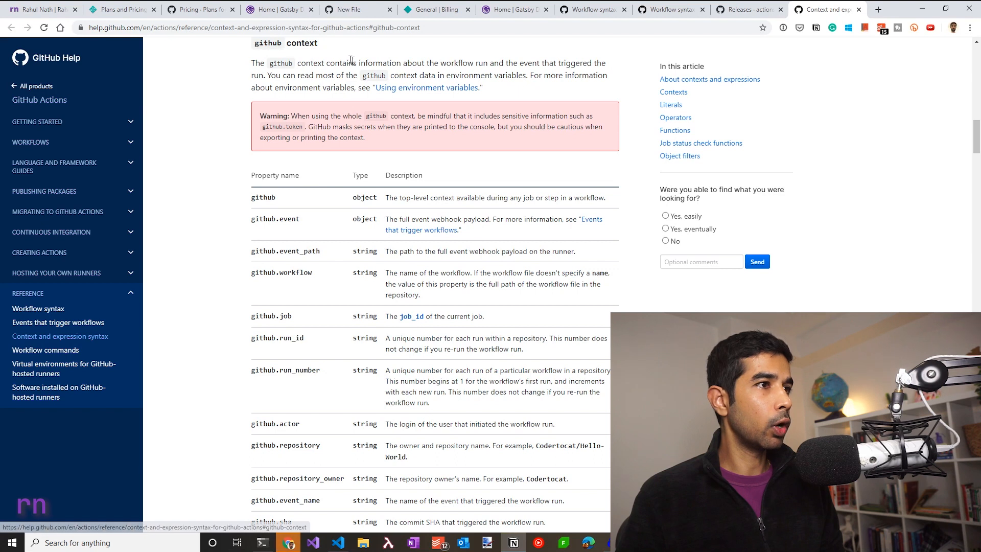
mouse_move(462, 76)
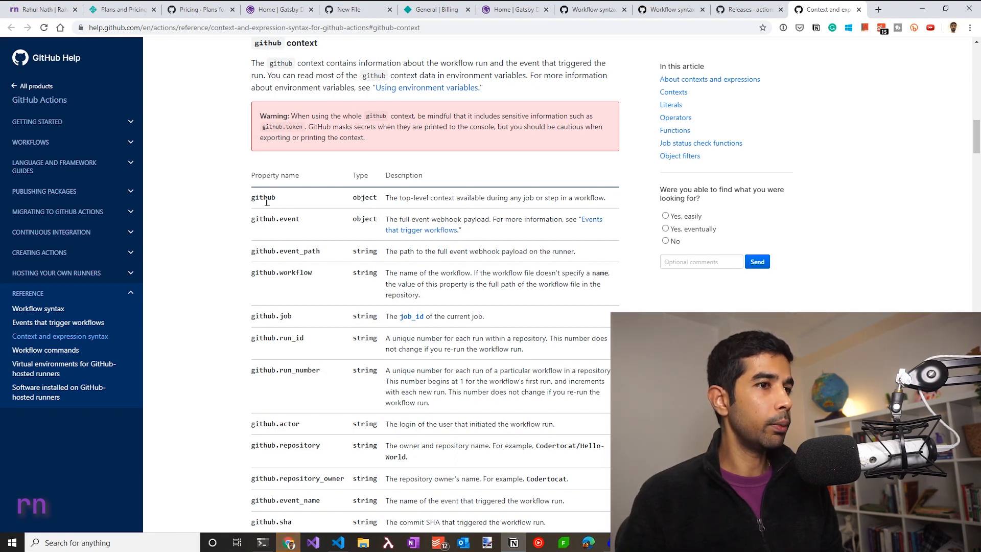
mouse_move(303, 301)
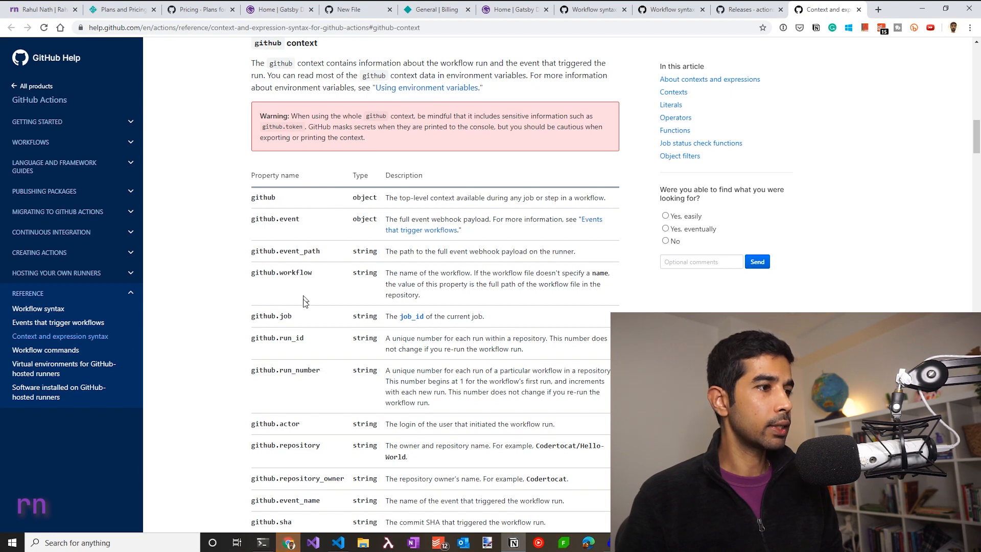
- Scroll through the github context table in GitHub Help's expression syntax reference
scroll("down", 3)
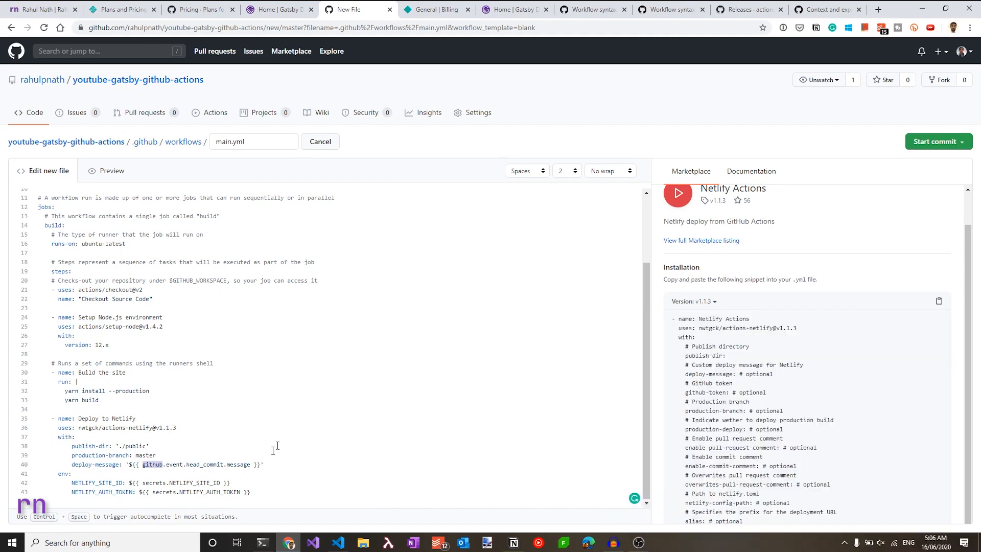
mouse_move(241, 297)
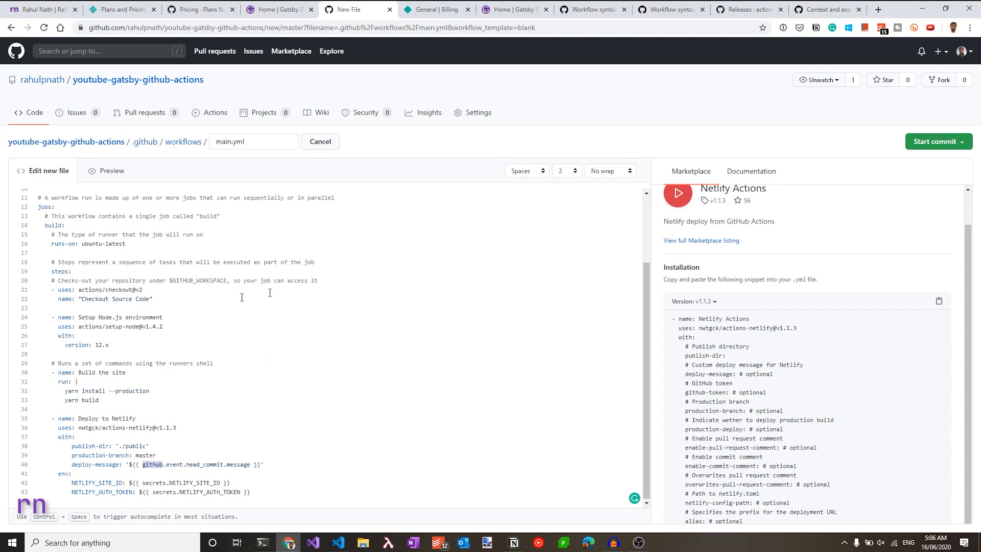
mouse_move(939, 141)
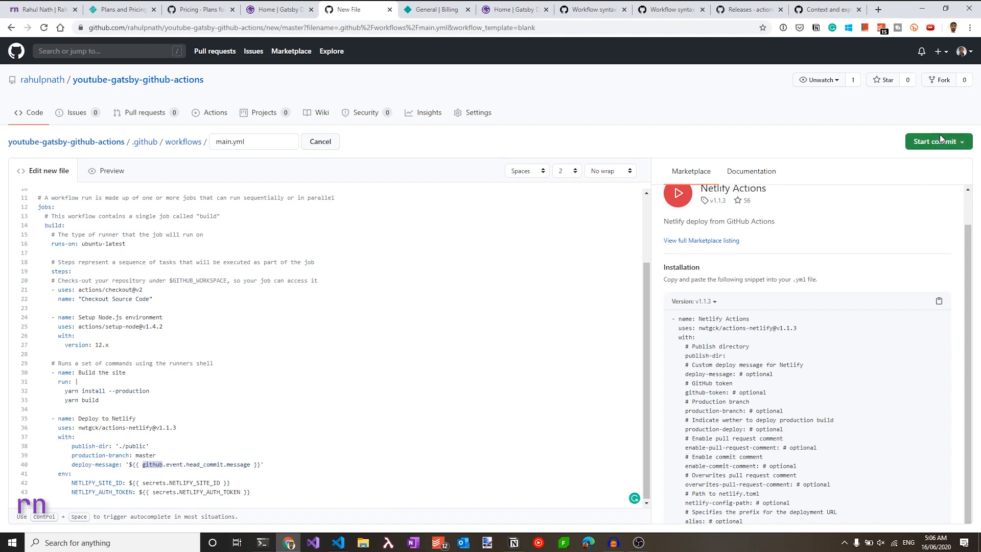
- Commit main.yml as a new file with the description 'Deploys to Netlify'
left_click(935, 141)
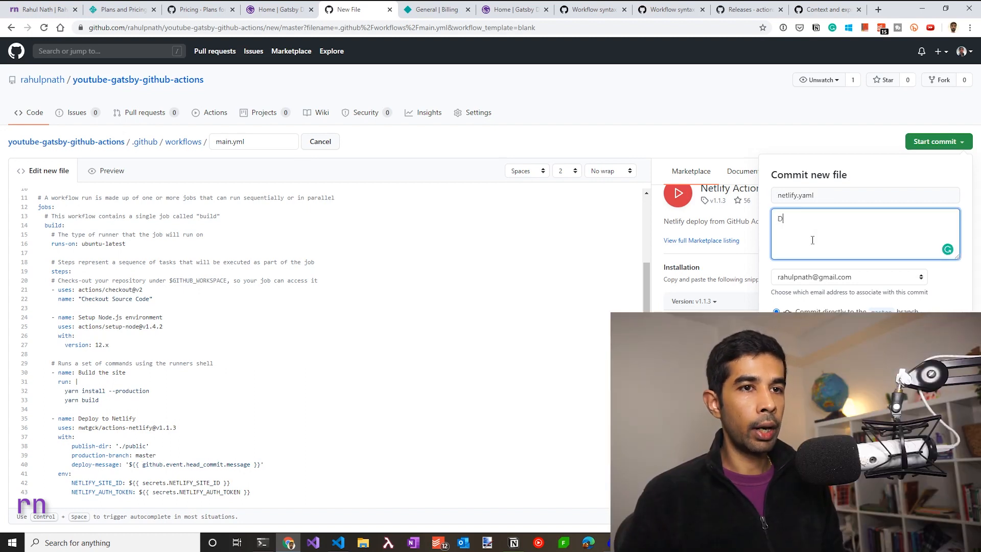
type("eploys t")
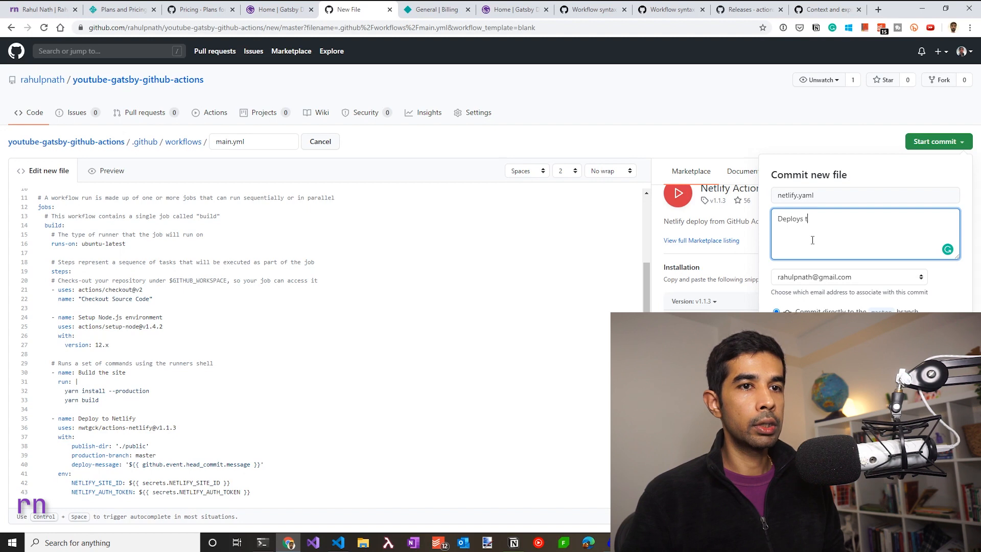
type("o Netlify")
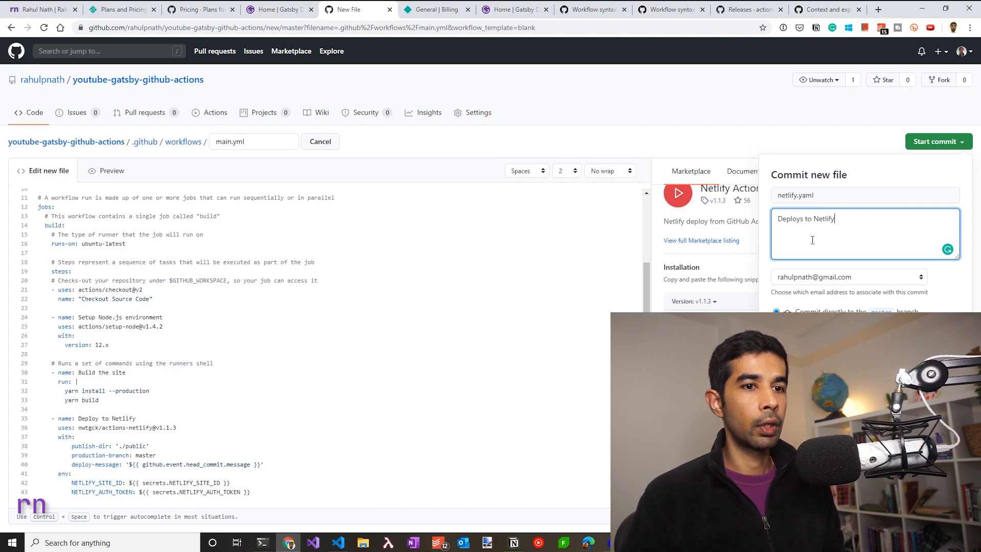
left_click(933, 141)
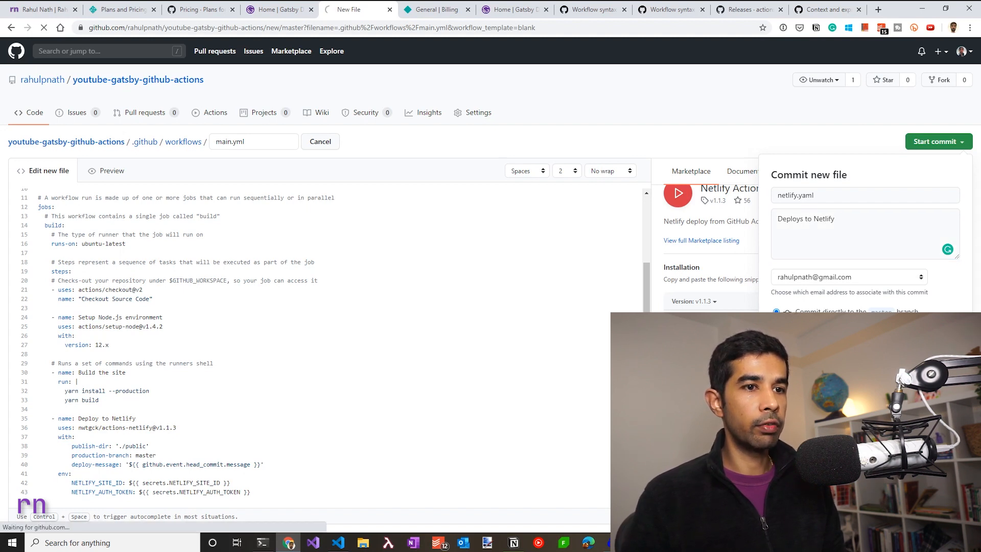
left_click(938, 141)
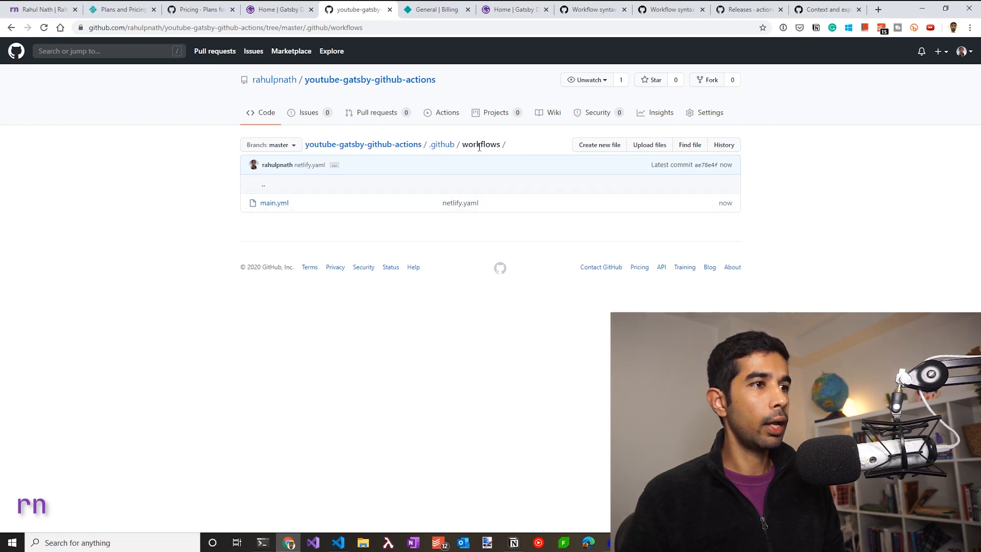
mouse_move(610, 119)
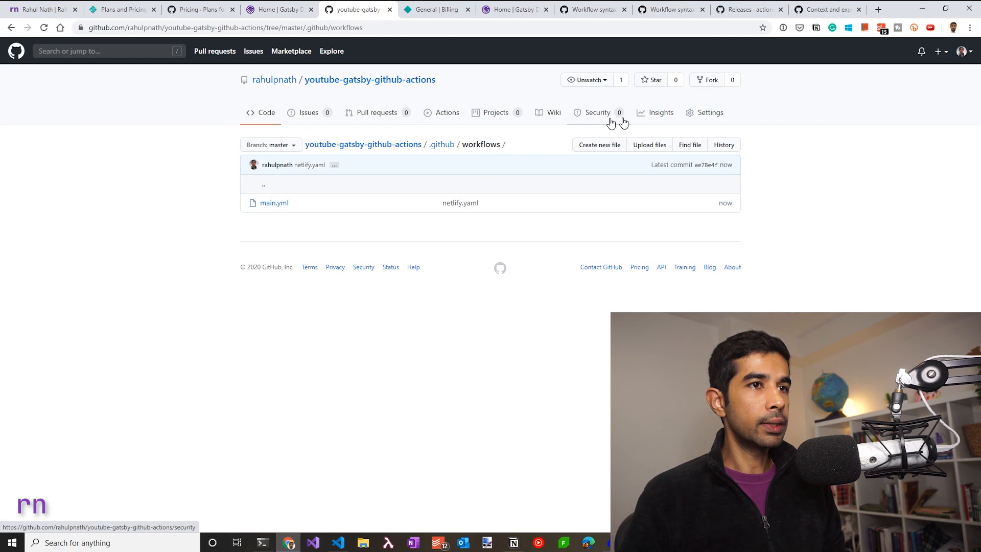
- Start a new repository secret in Settings > Secrets named NETLIFY_SITE_ID
left_click(709, 112)
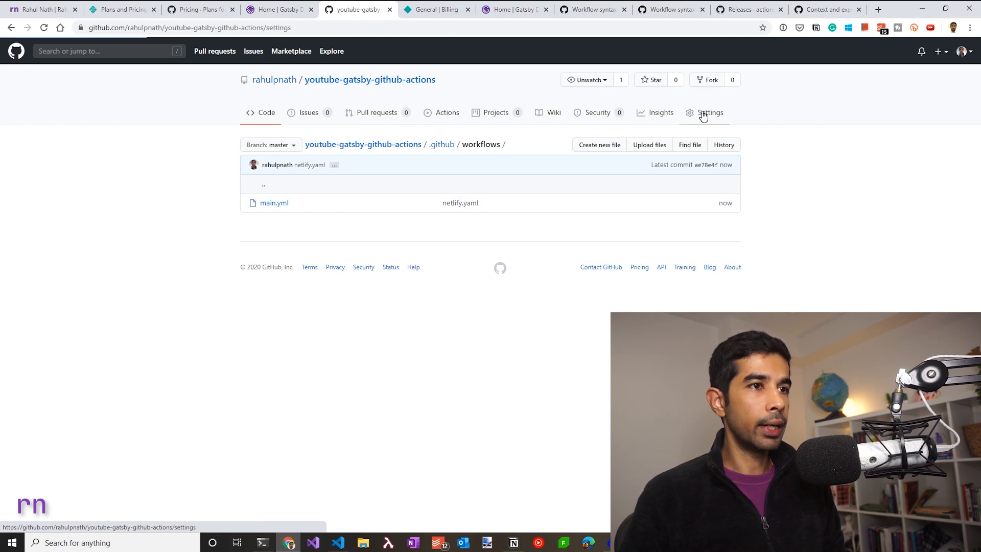
left_click(710, 112)
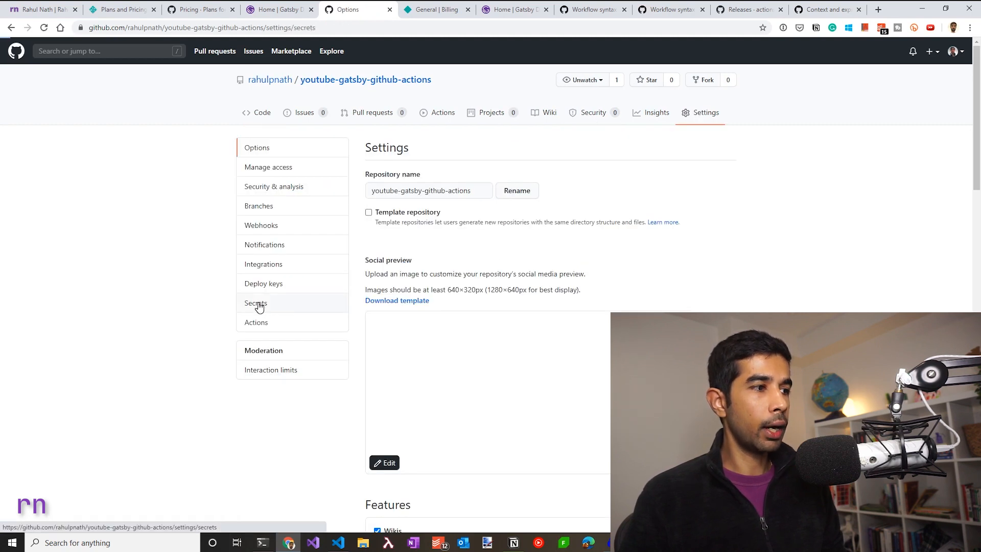
left_click(256, 303)
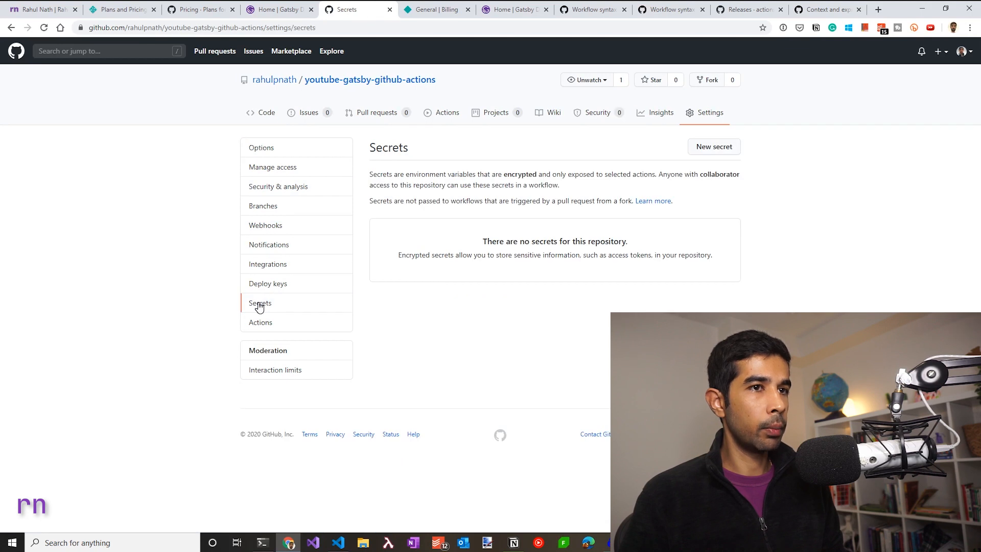
left_click(713, 146)
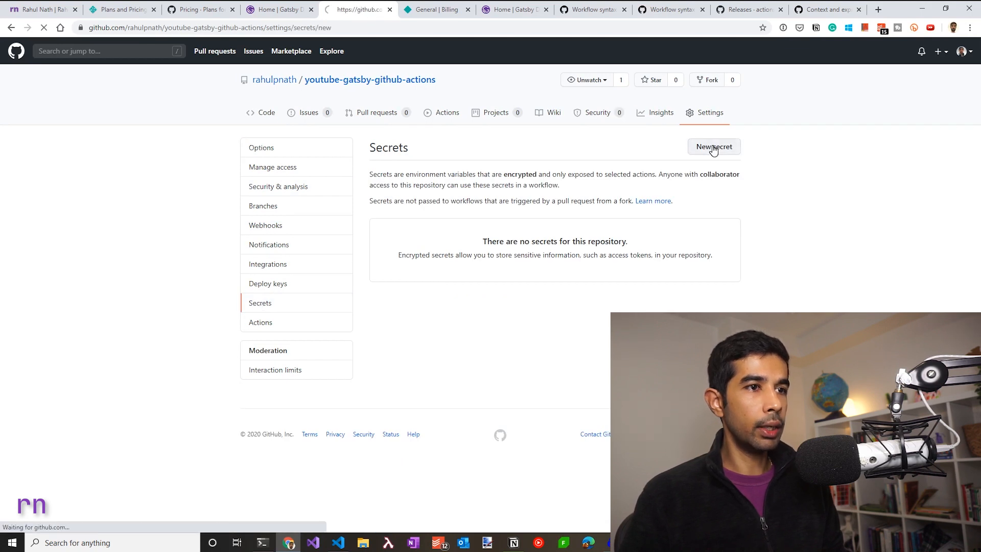
left_click(714, 146)
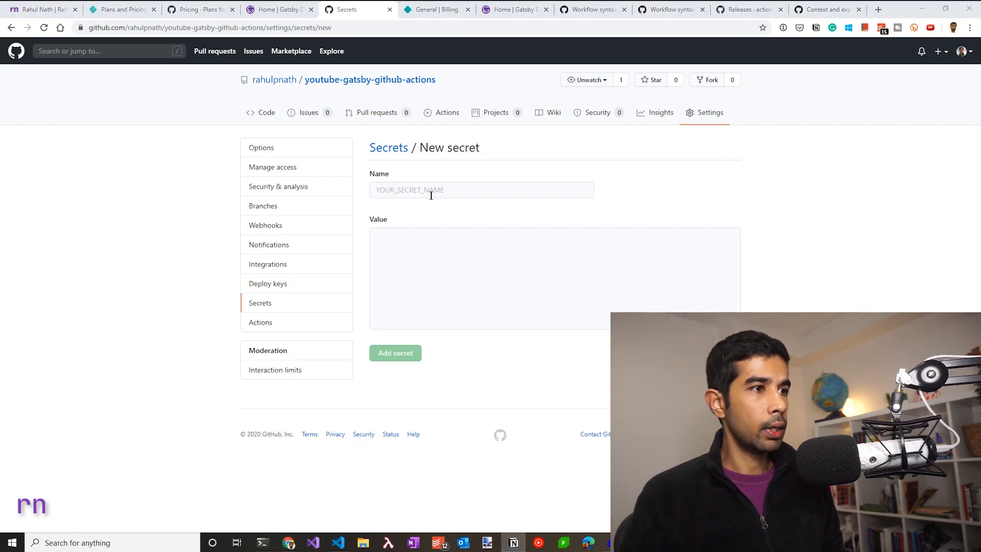
type("NETLIFY_SITE_ID")
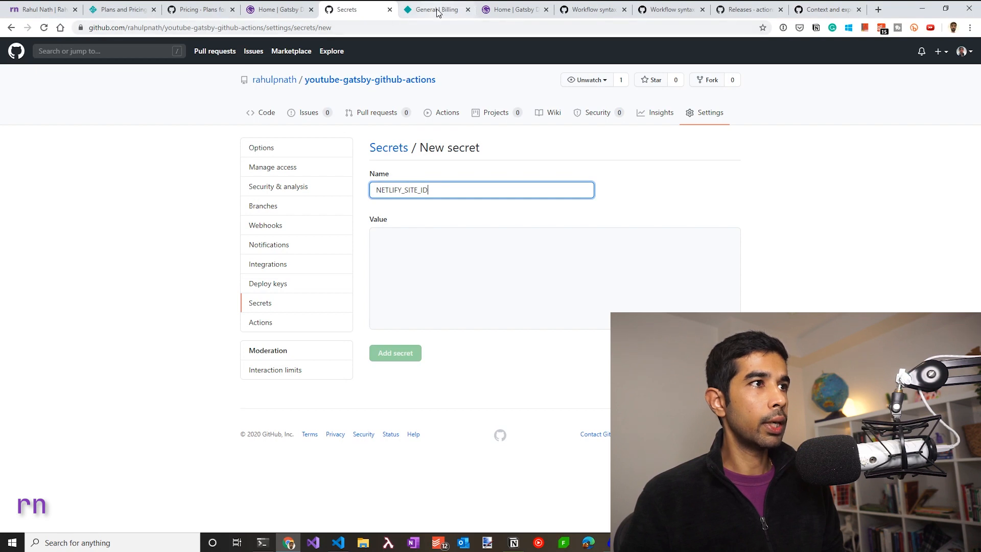
- Copy the site's API ID from Netlify site settings as the secret value and save NETLIFY_SITE_ID
left_click(433, 9)
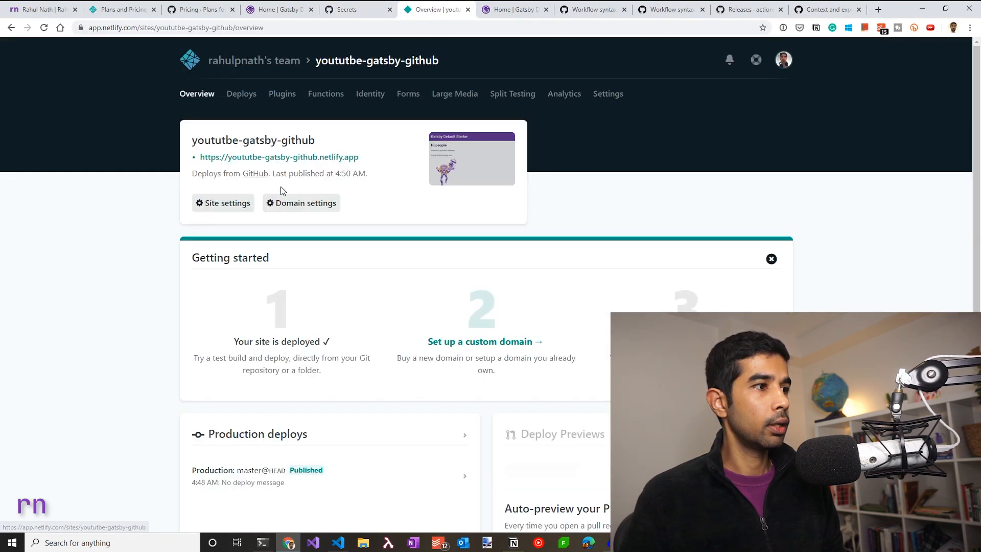
left_click(606, 93)
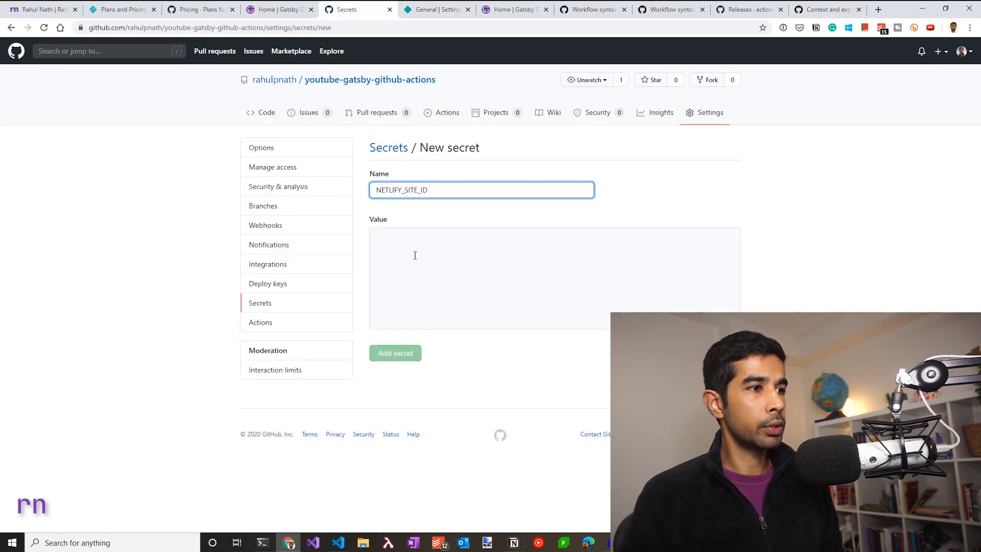
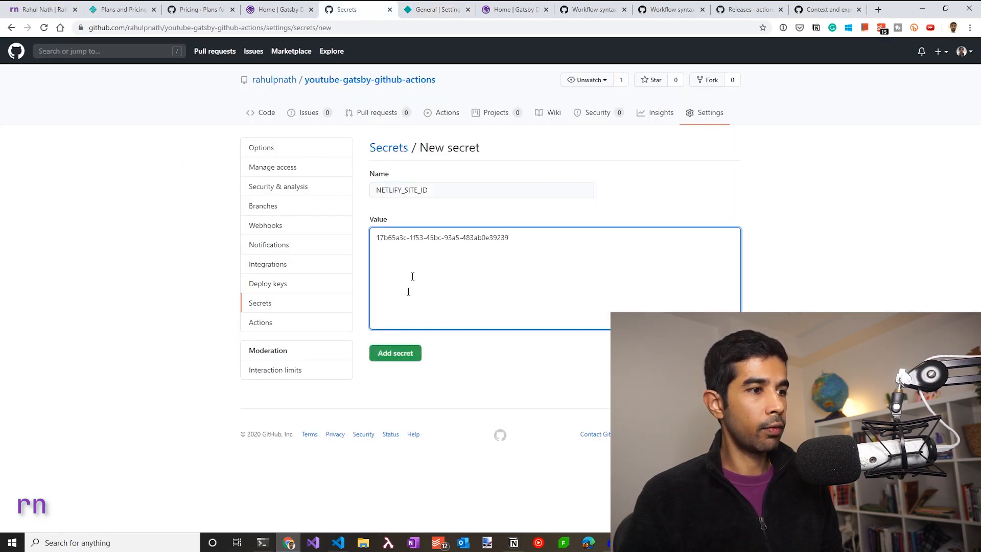
left_click(395, 352)
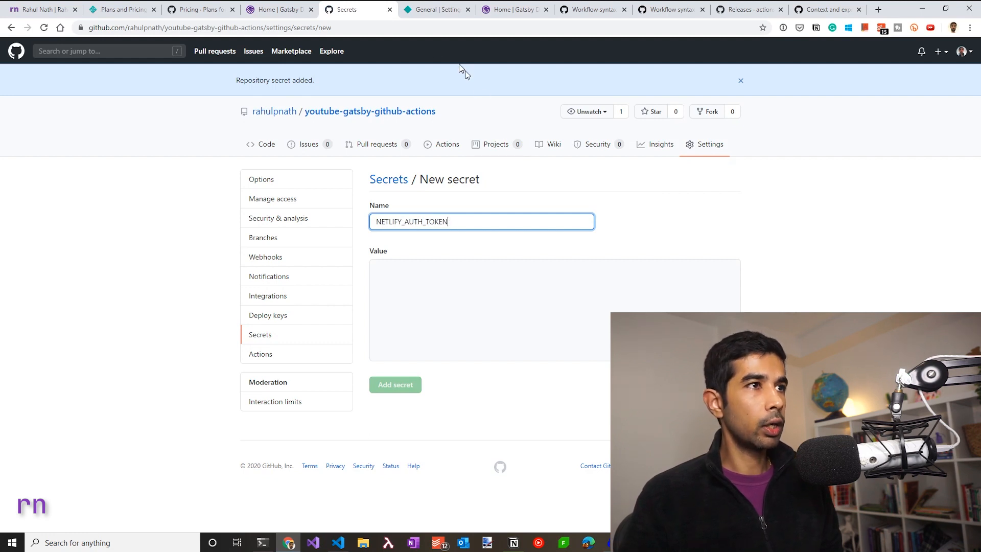
- Go to Netlify user settings > Applications to the personal access tokens section
left_click(436, 10)
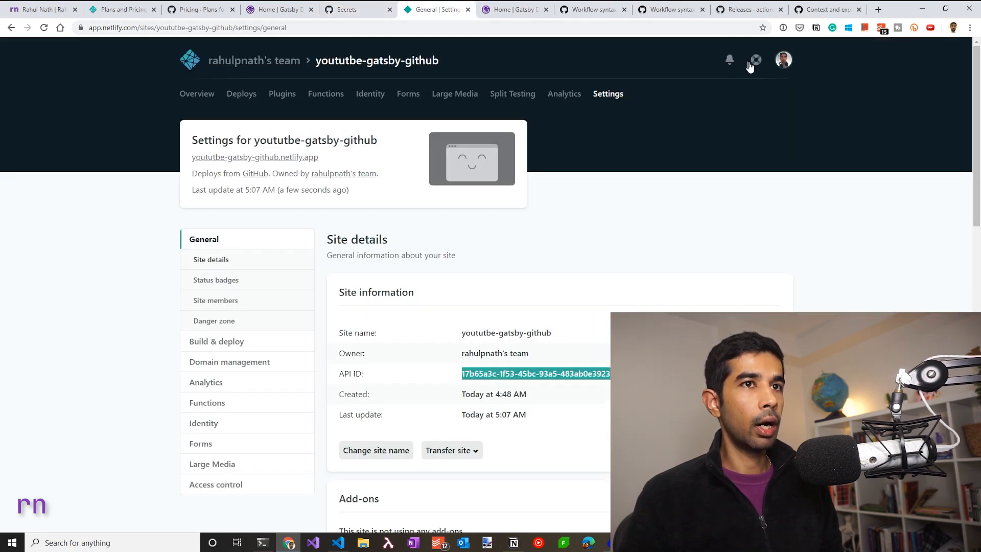
left_click(783, 59)
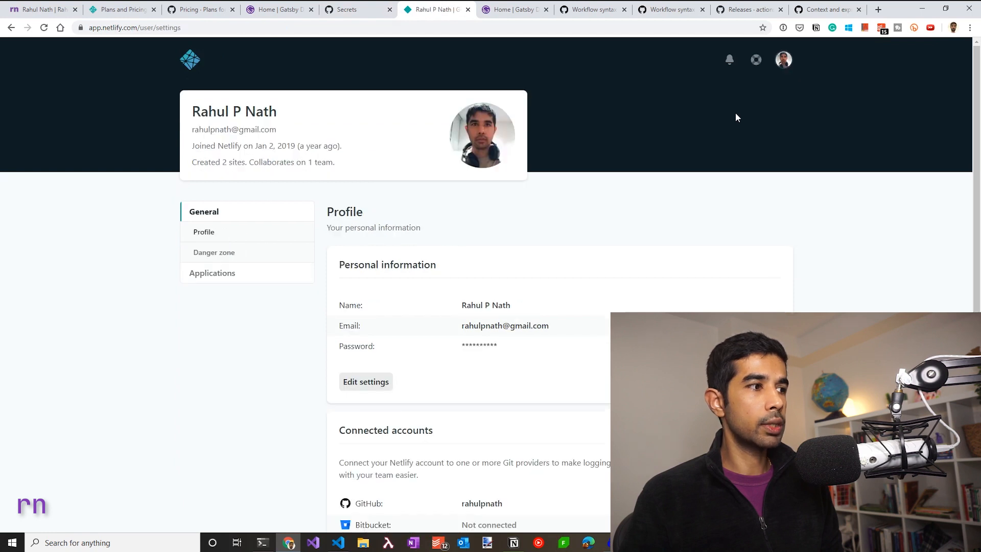
left_click(213, 273)
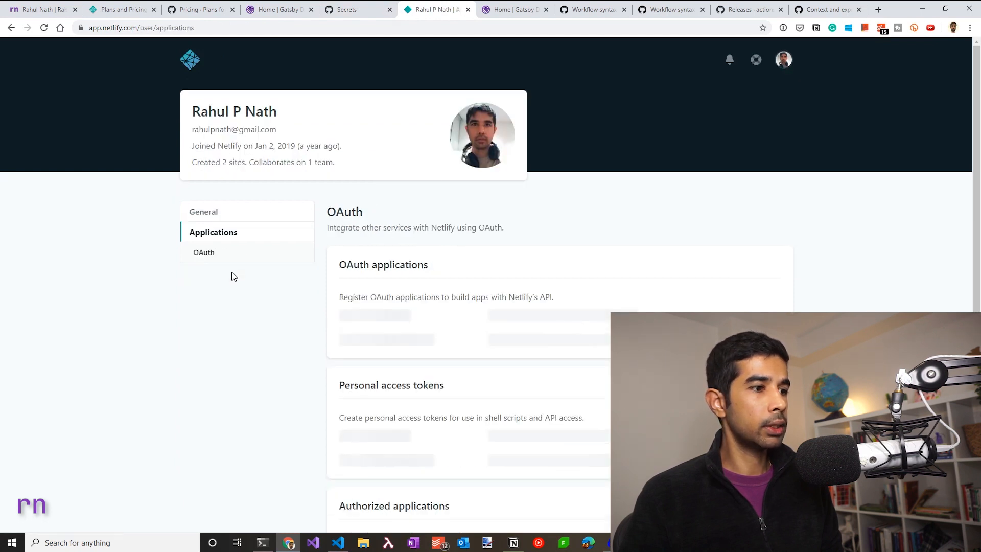
scroll("down", 3)
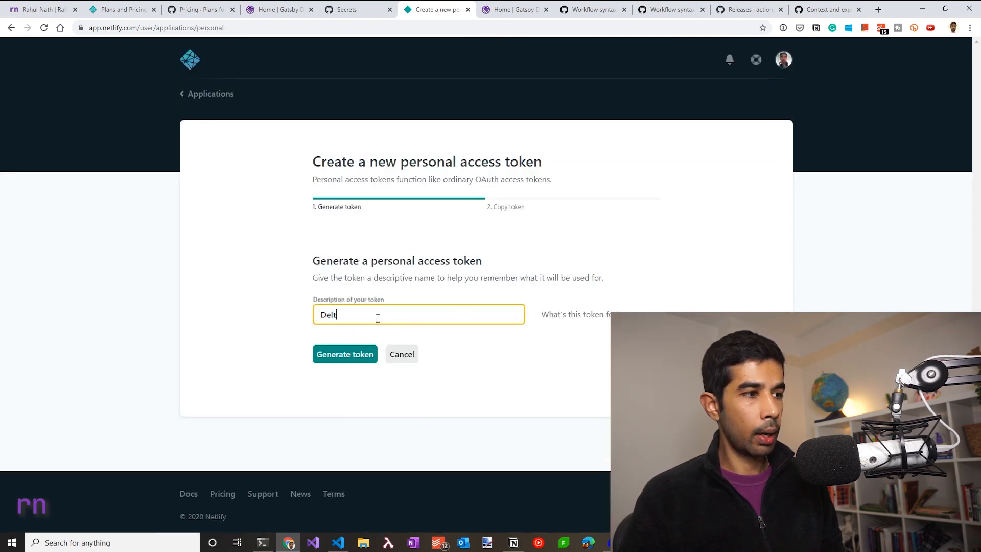
- Generate a token described 'Delete 1' and return to the GitHub secret value field
type("ete")
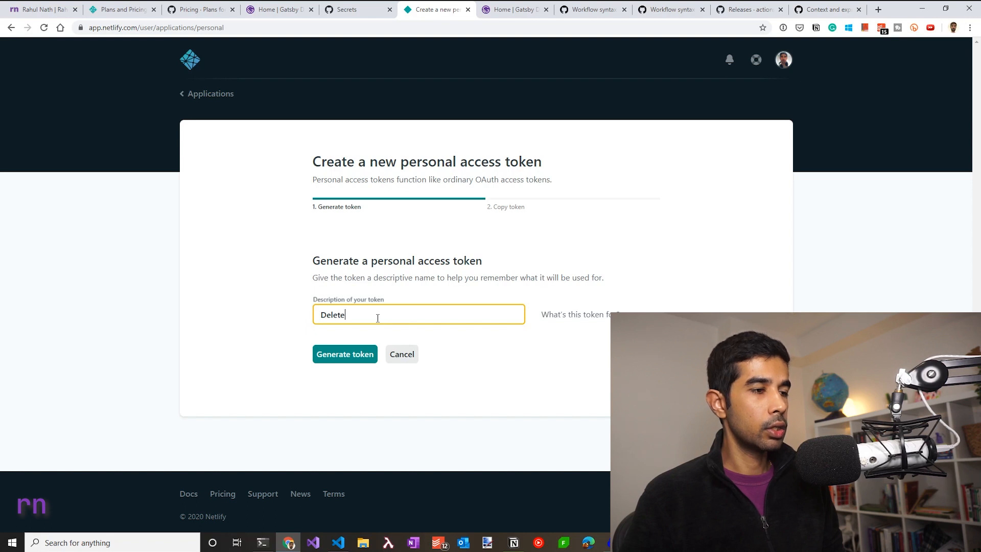
type("1")
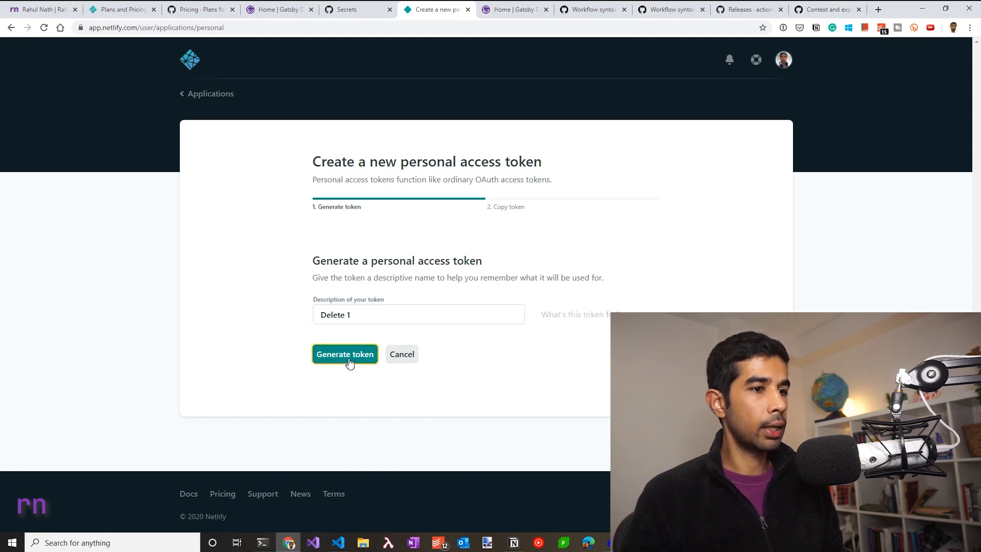
left_click(344, 354)
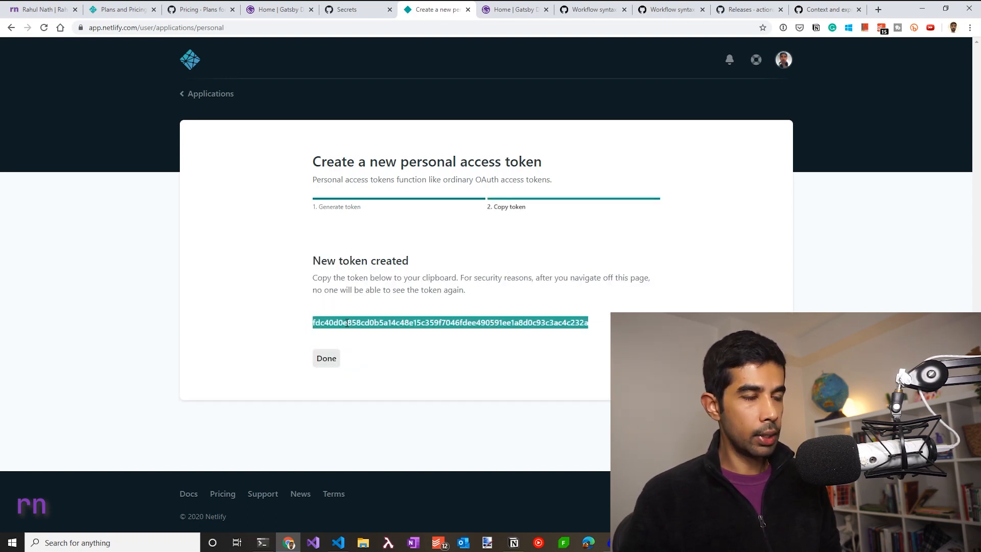
left_click(358, 9)
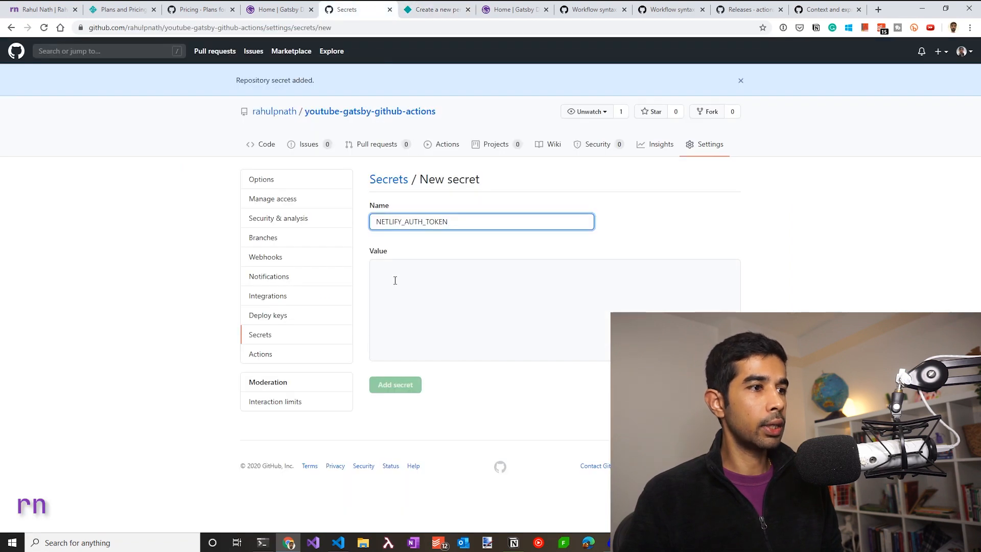
left_click(395, 385)
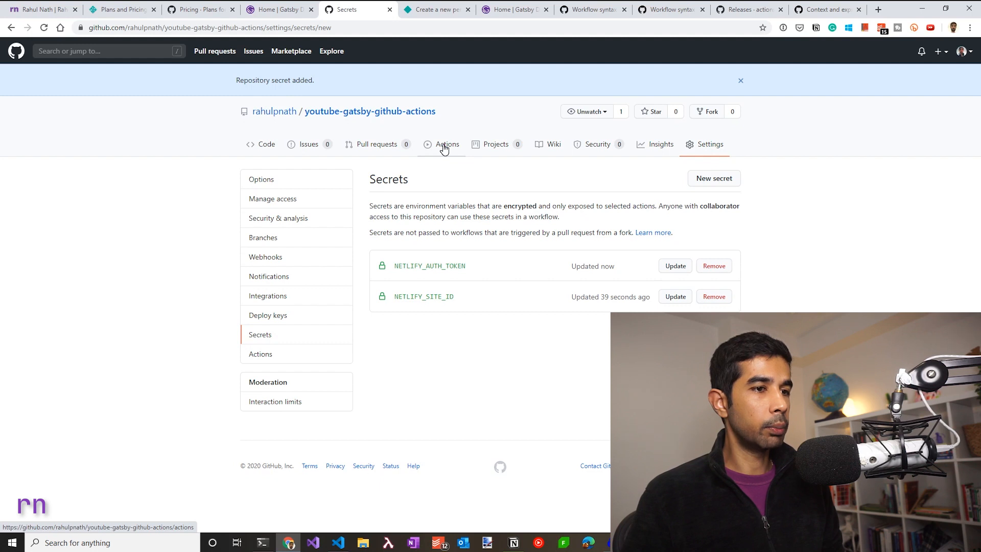
- Inspect the netlify.yaml run's Deploy to Netlify log, then re-run its jobs with the new secrets
left_click(447, 144)
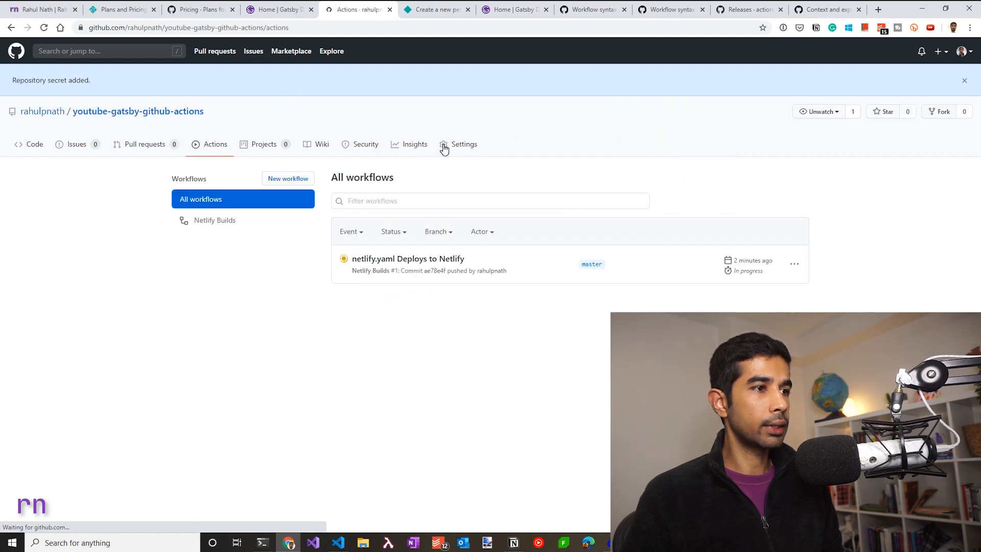
left_click(407, 258)
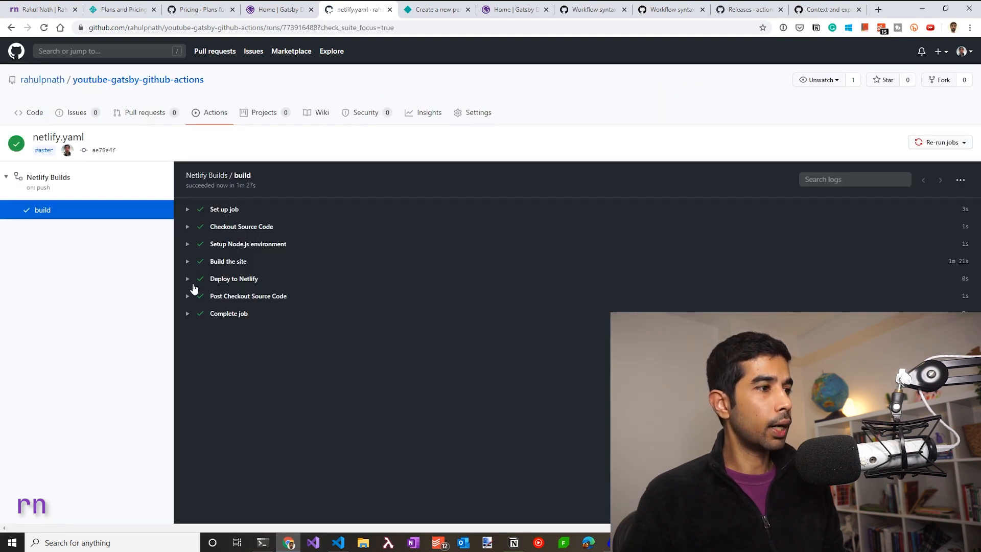
left_click(187, 278)
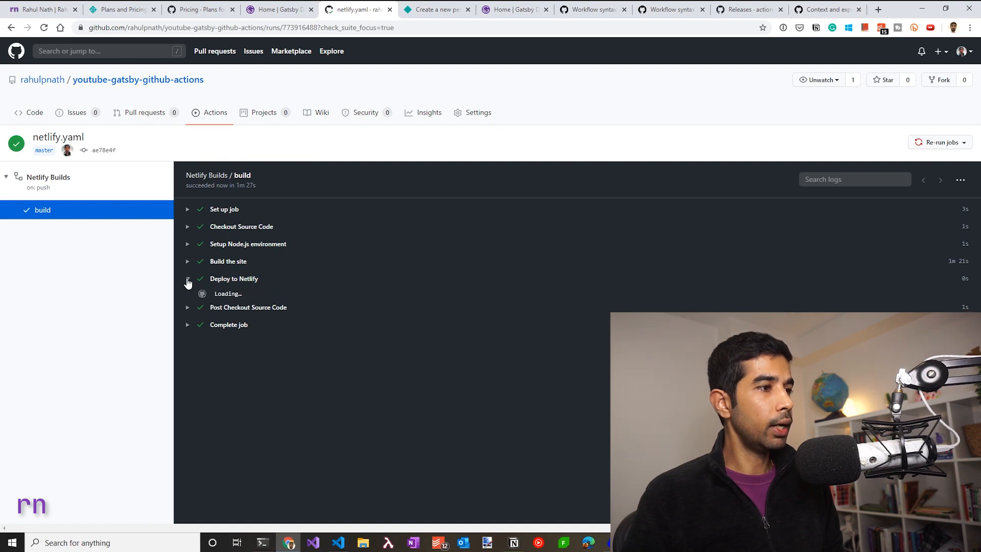
left_click(188, 278)
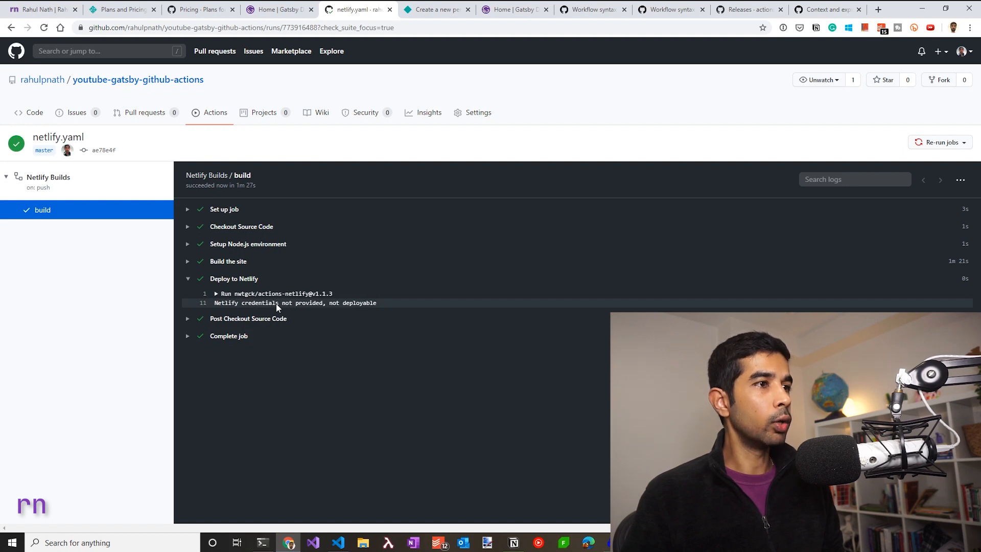
mouse_move(943, 146)
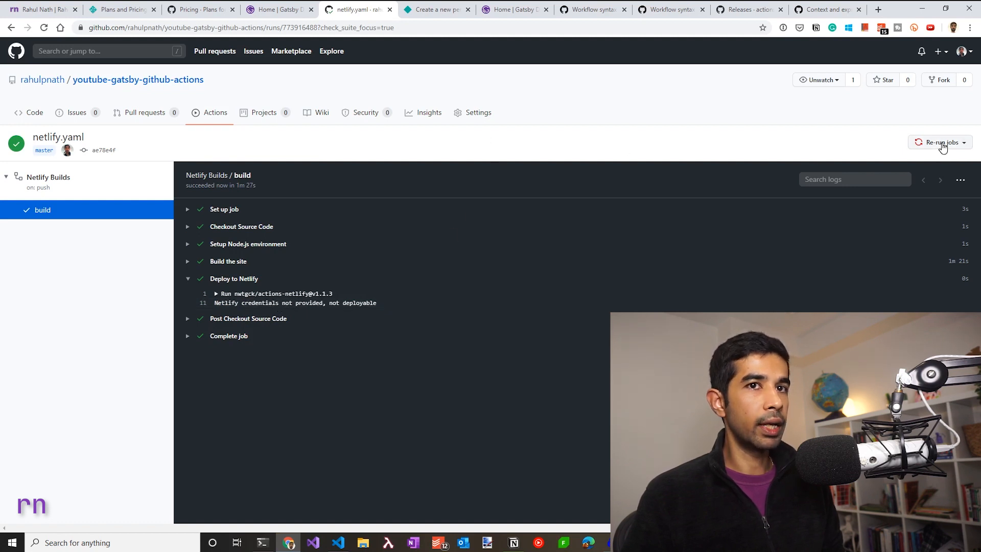
left_click(940, 142)
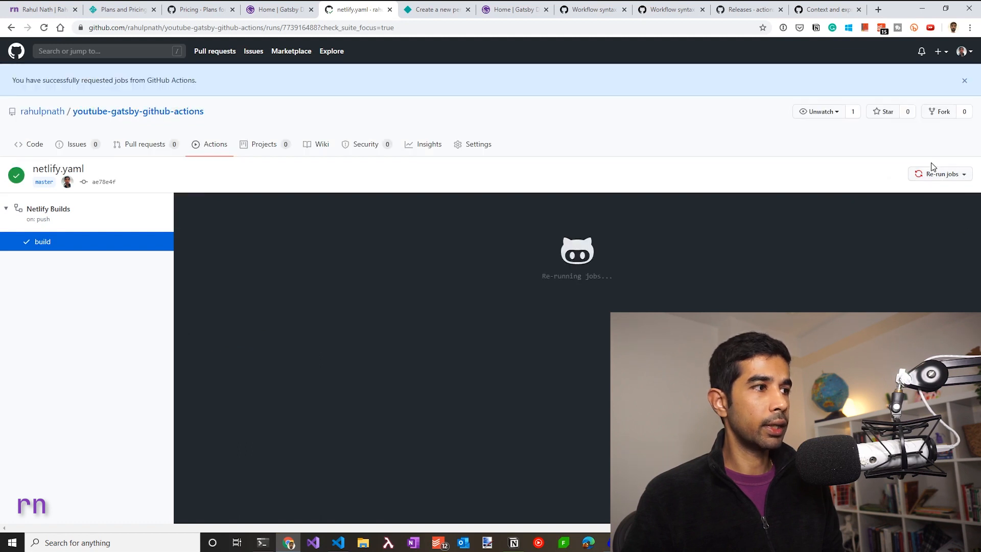
mouse_move(412, 261)
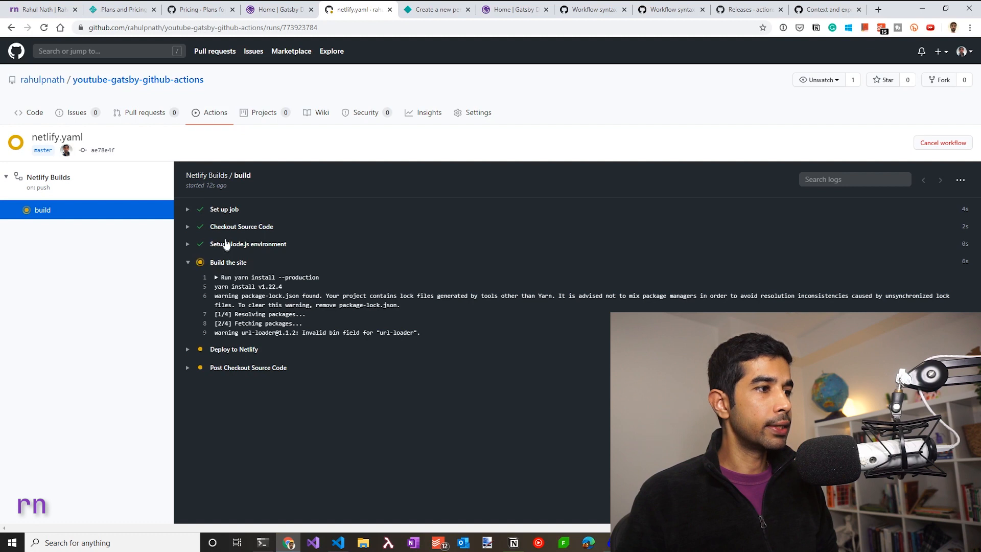
mouse_move(265, 232)
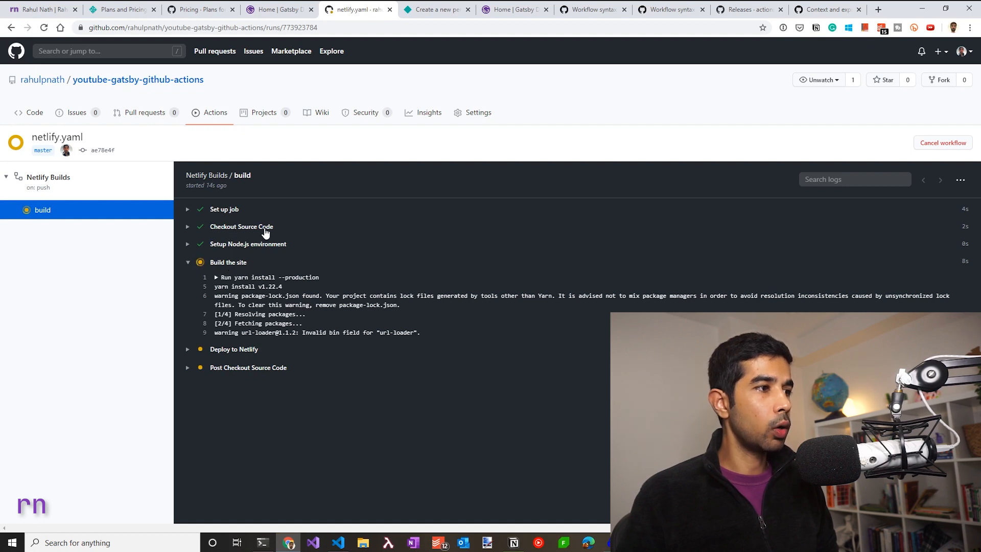
mouse_move(280, 252)
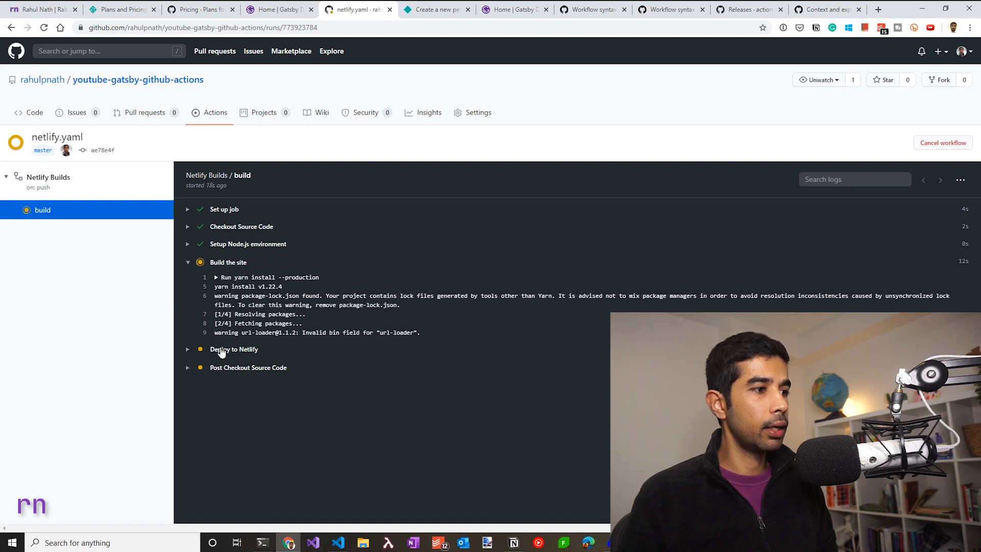
mouse_move(193, 253)
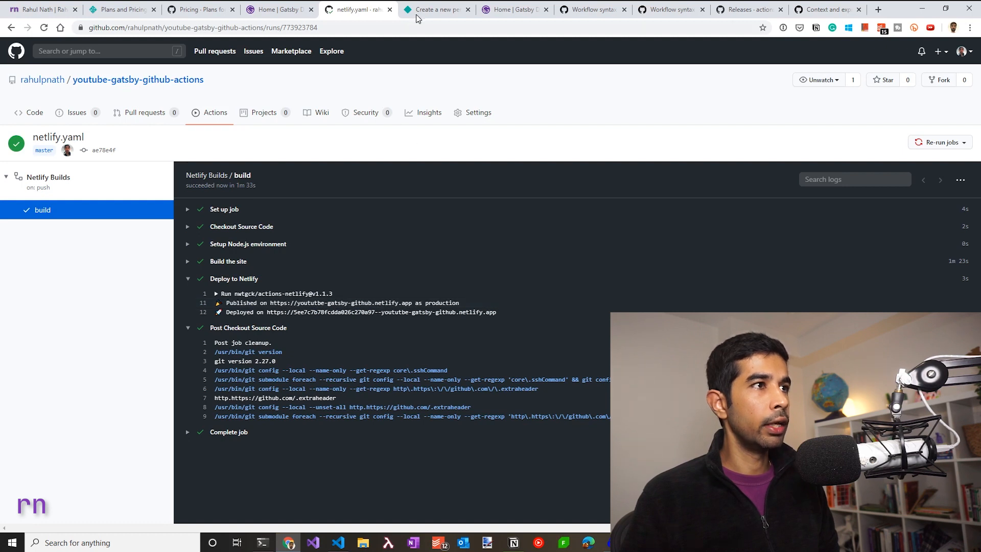
- Show the youtbe-gatsby-github deploys list with the new published netlify.yaml production deploy
left_click(436, 9)
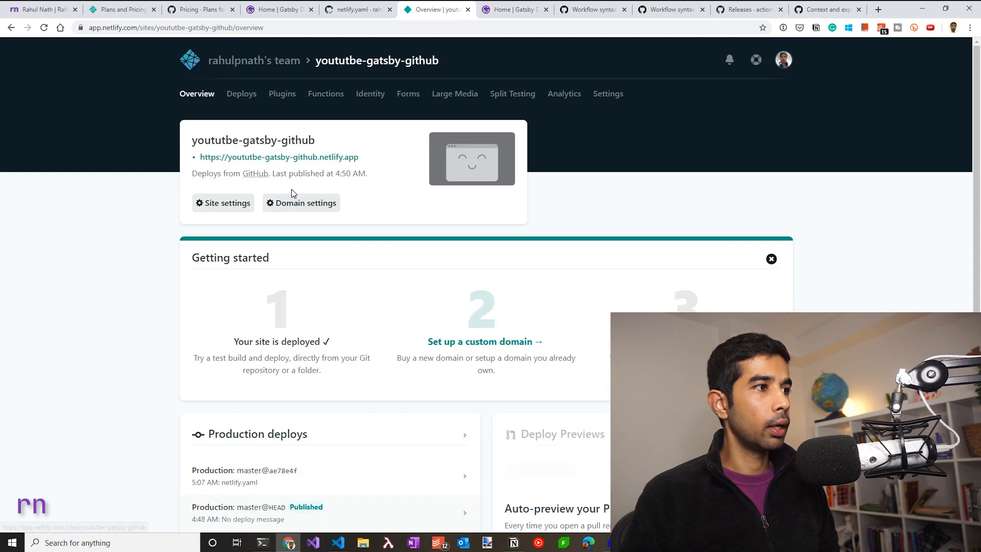
left_click(242, 93)
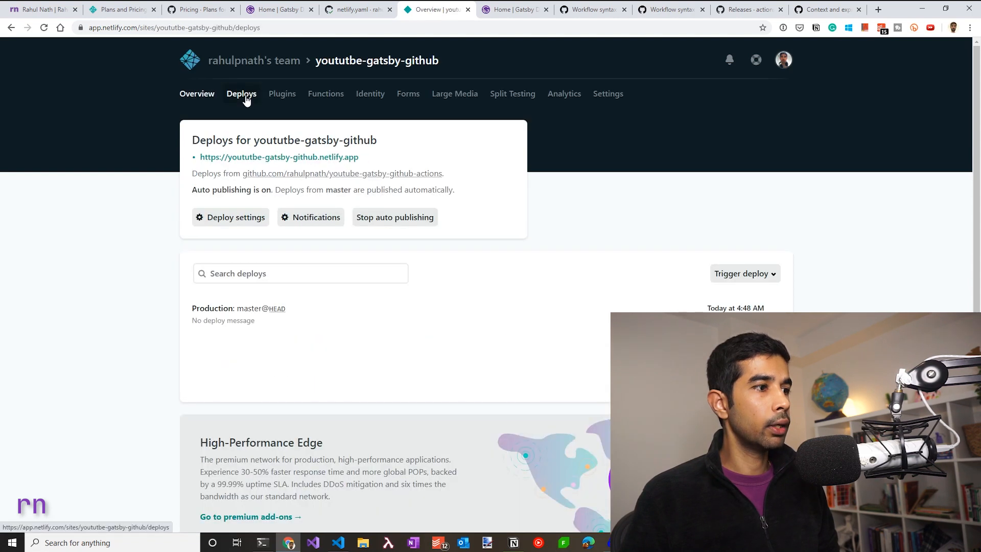
left_click(241, 93)
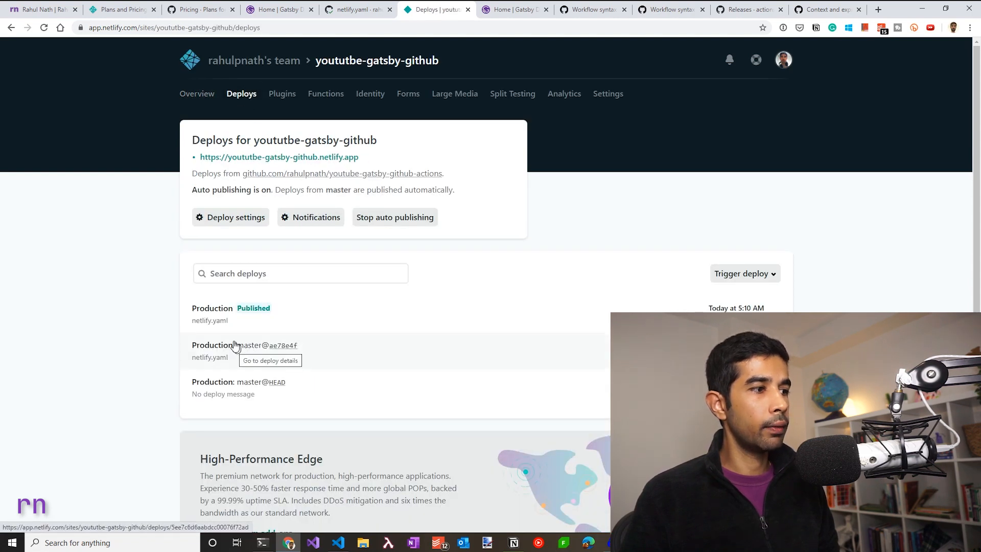
mouse_move(224, 328)
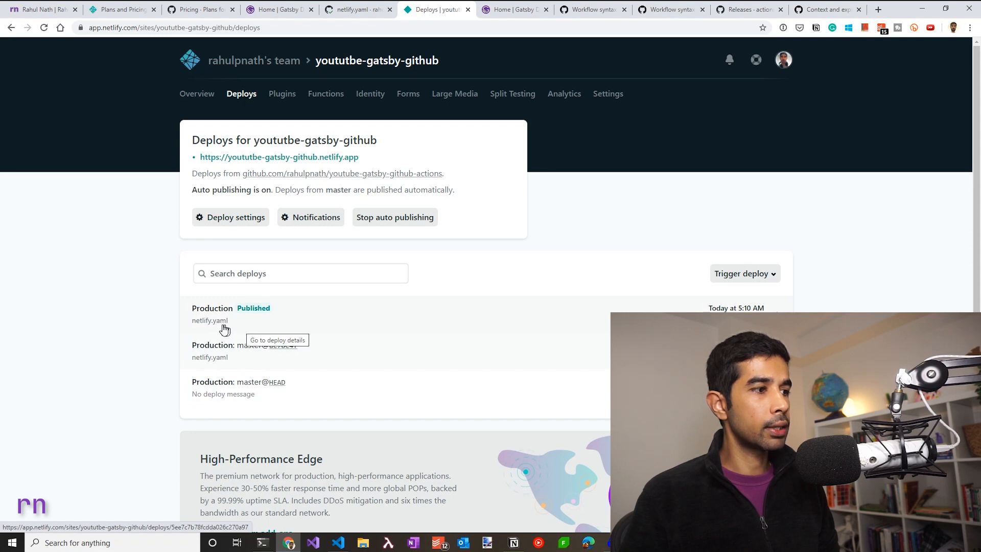
mouse_move(213, 330)
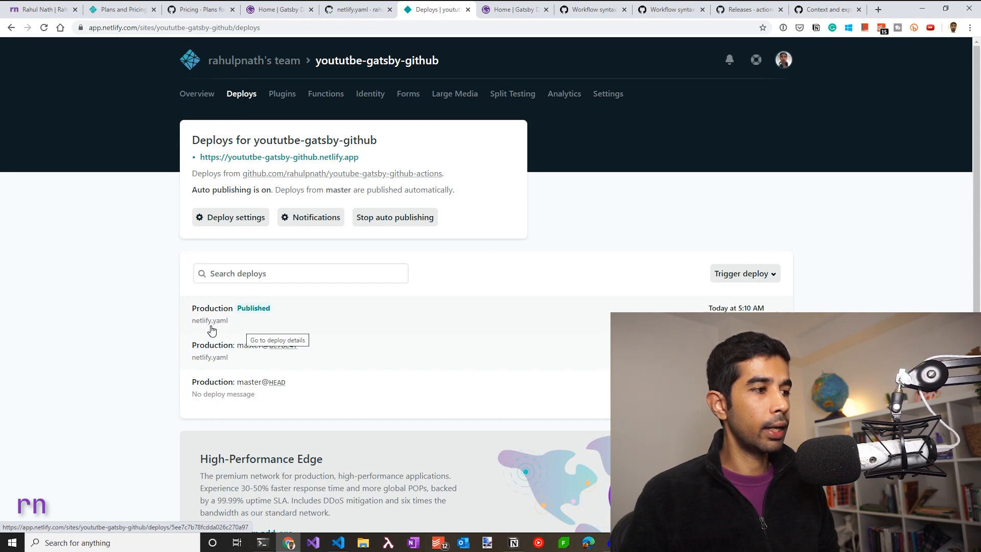
mouse_move(188, 308)
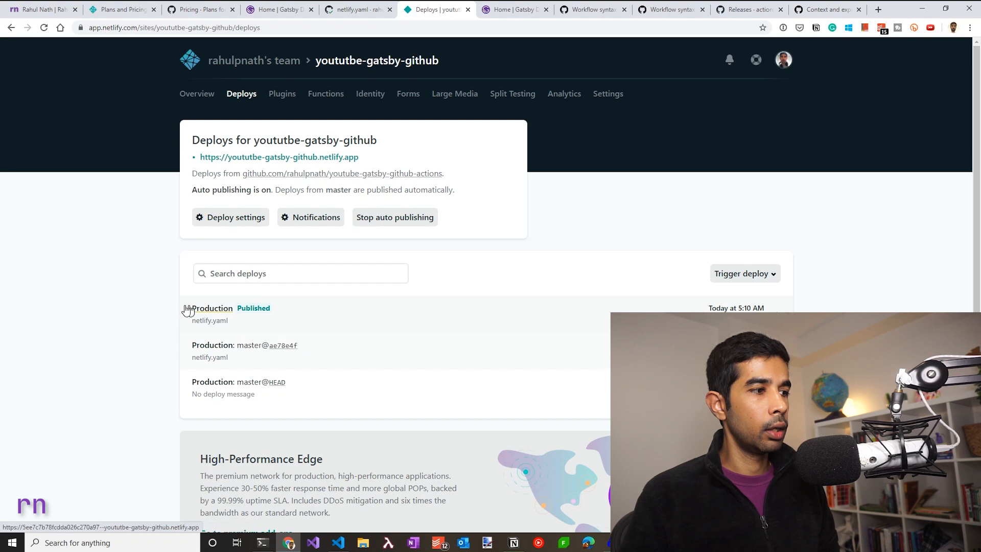
mouse_move(244, 364)
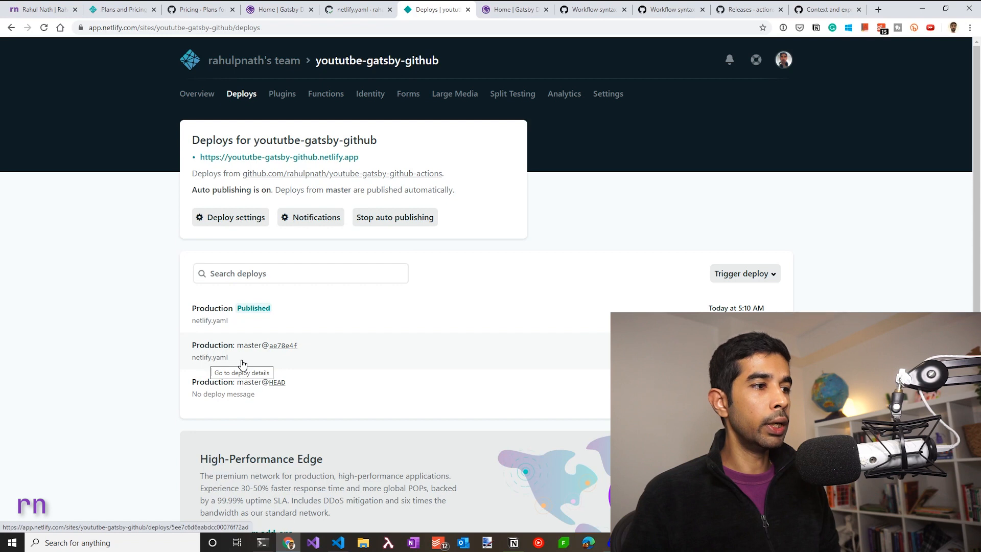
mouse_move(238, 347)
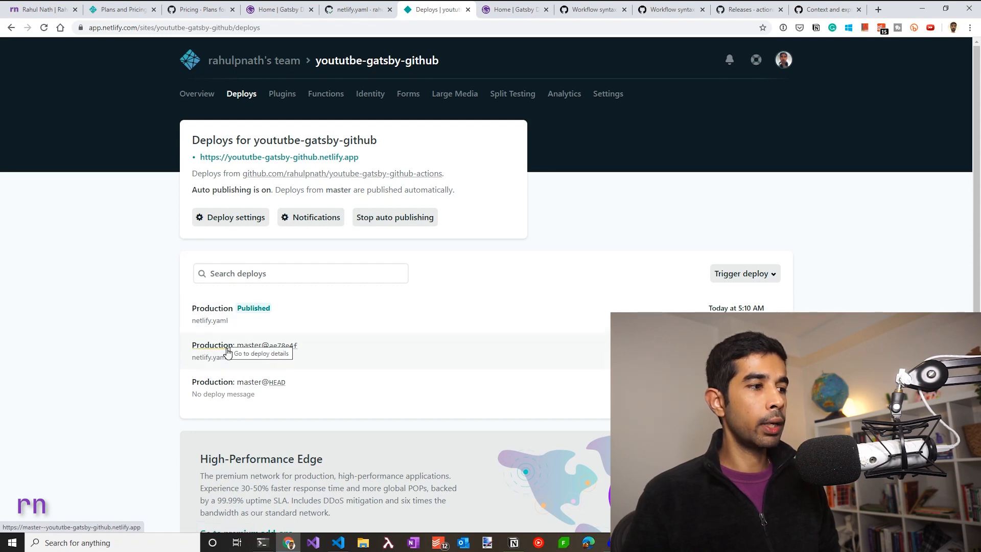
mouse_move(246, 130)
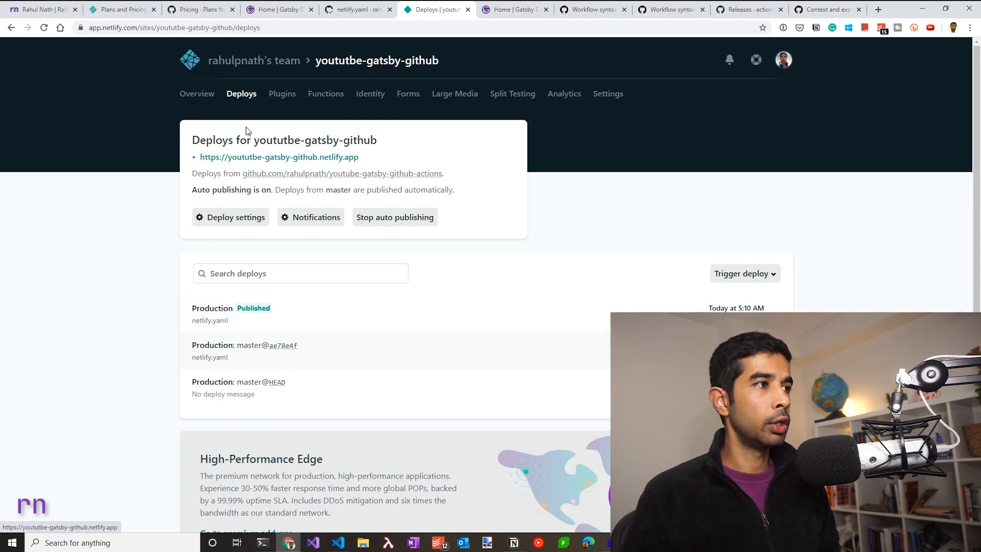
- Set the site's Builds to Stopped under Build & deploy > Continuous Deployment
left_click(196, 93)
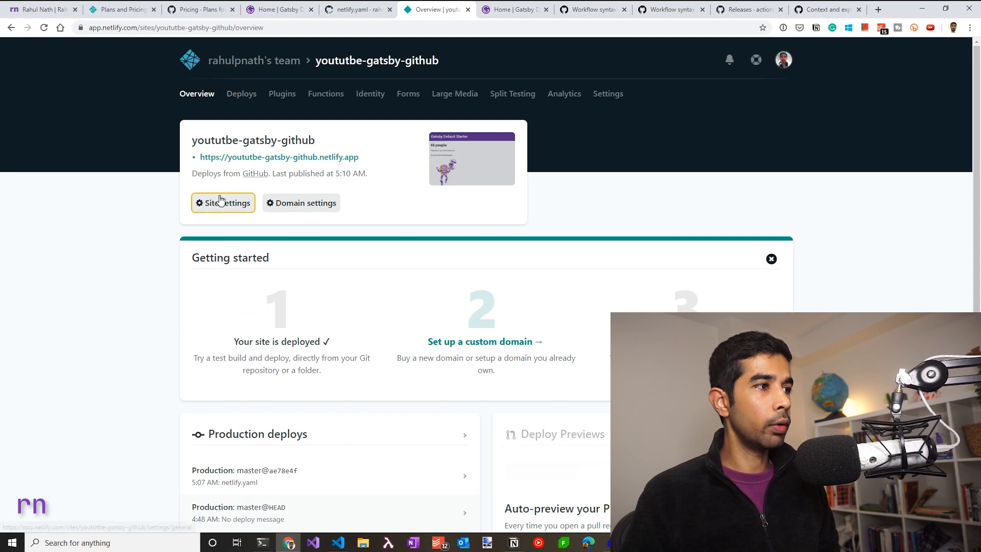
left_click(223, 202)
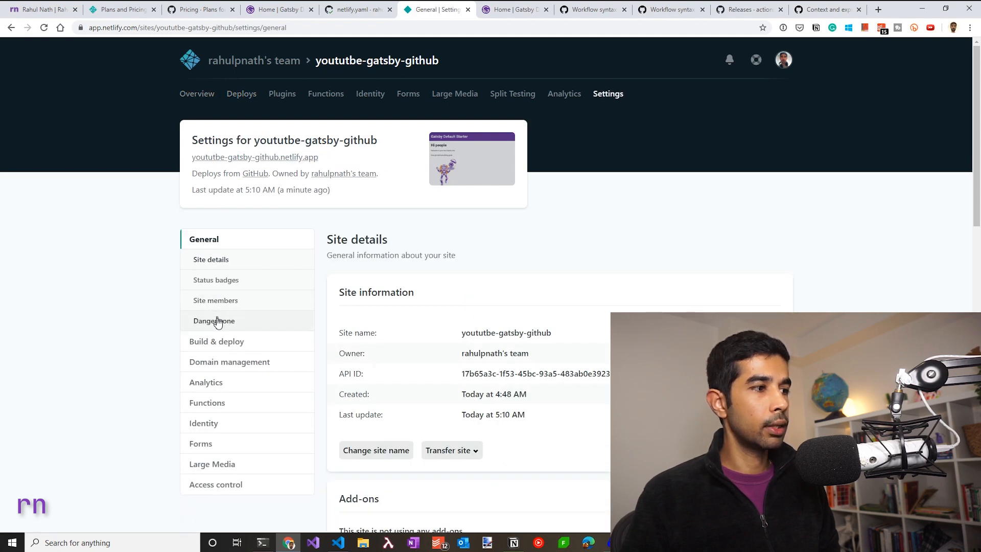
left_click(217, 341)
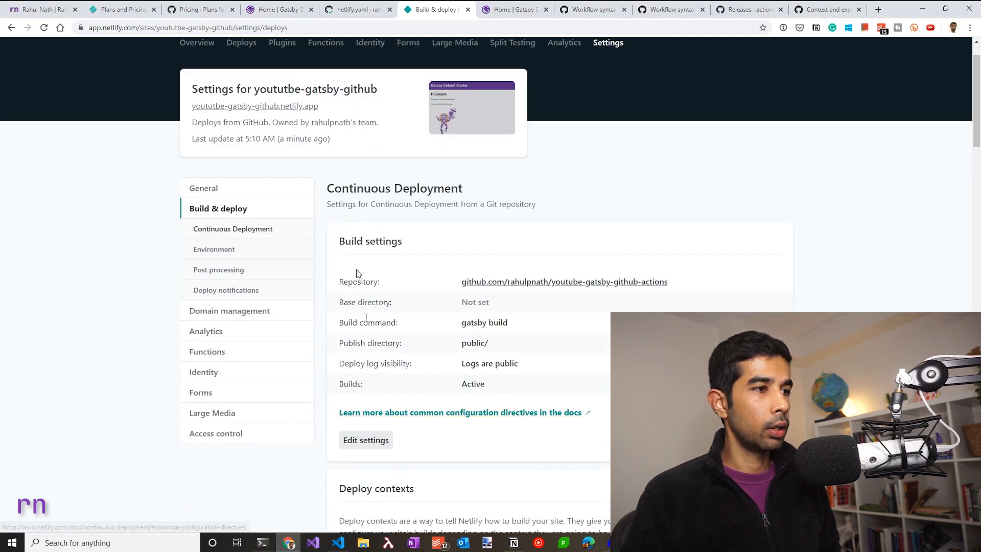
left_click(366, 440)
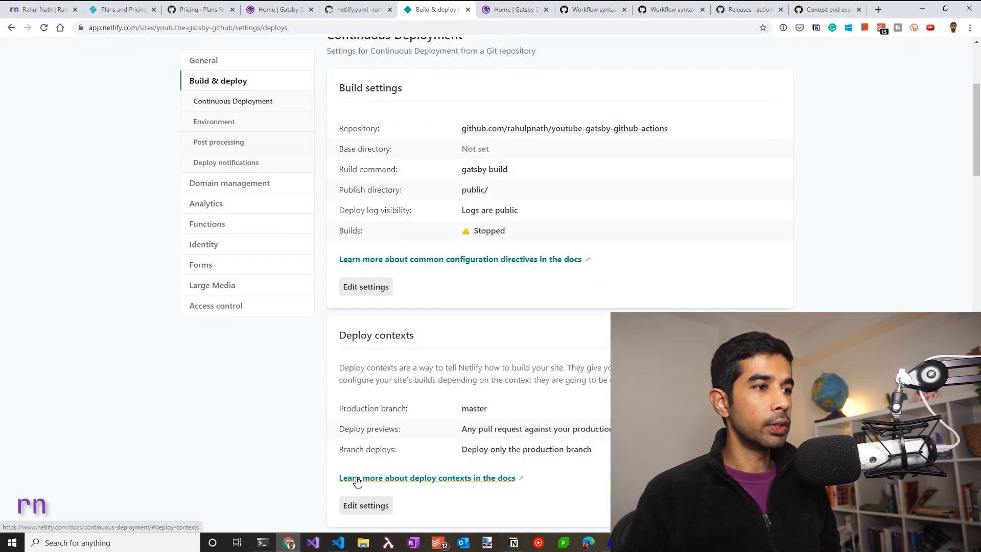
mouse_move(399, 247)
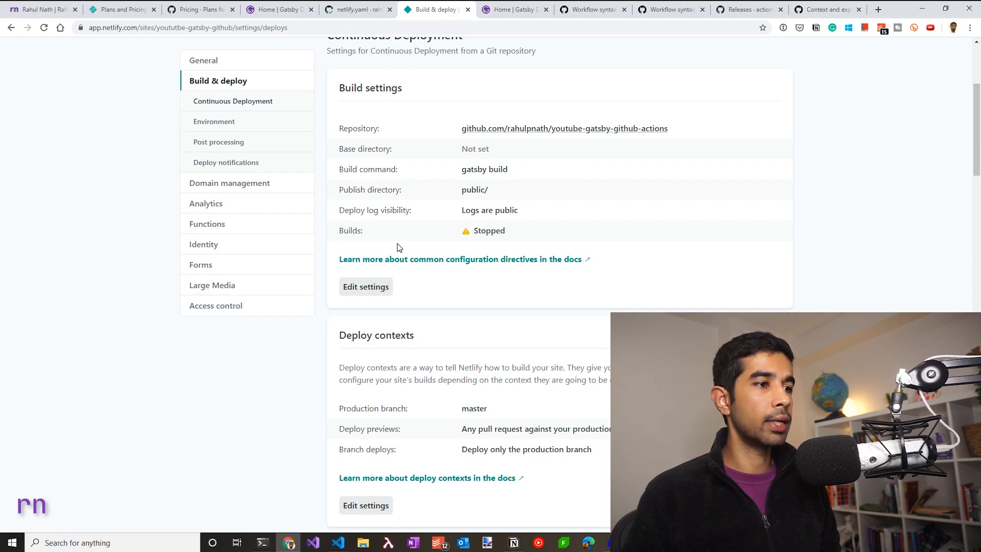
scroll("up", 3)
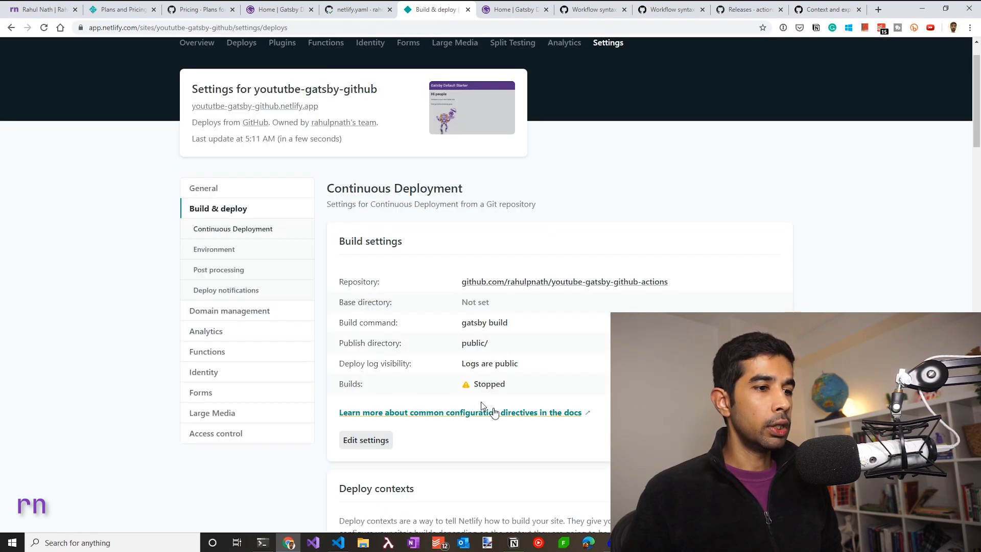
mouse_move(395, 385)
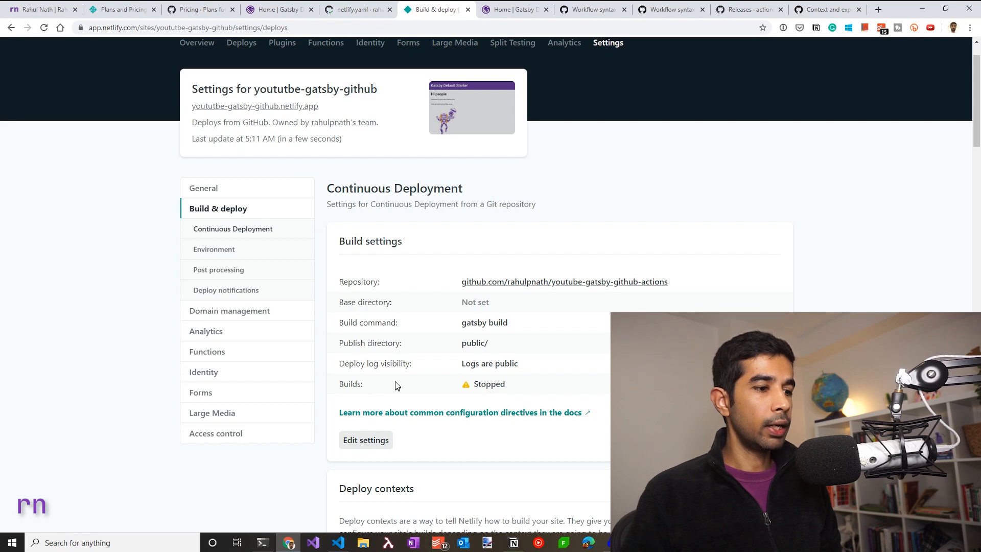
mouse_move(339, 542)
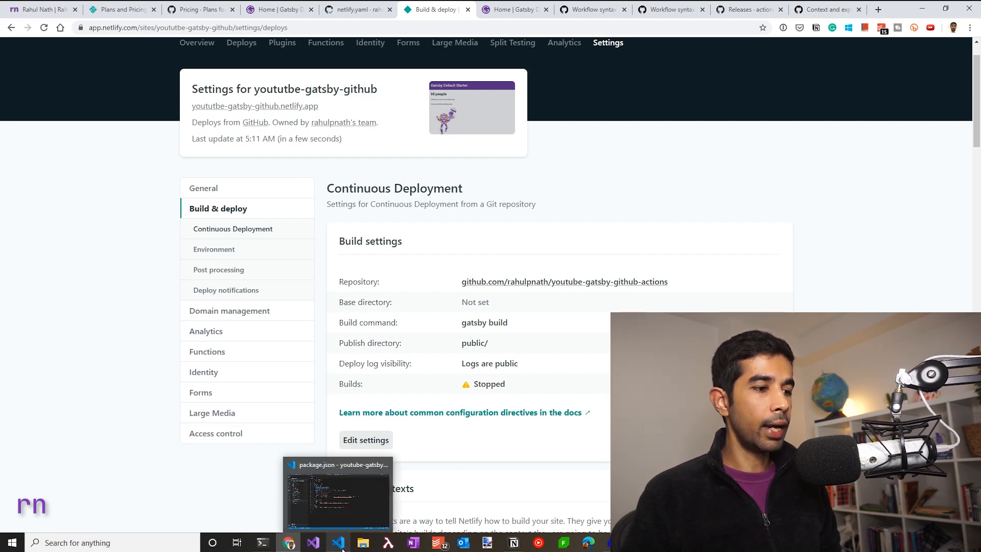
- Pull the latest commits into the local project with Git: Pull
left_click(339, 492)
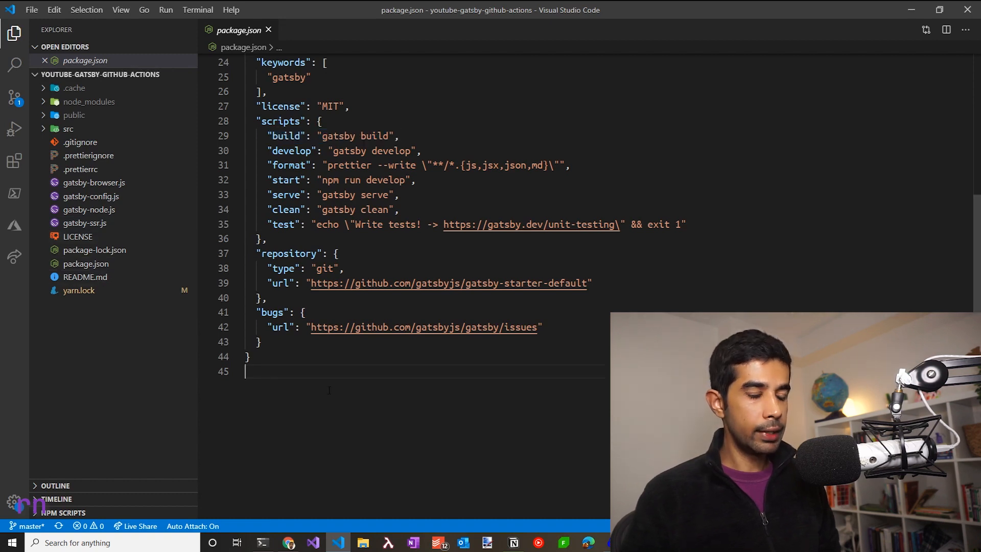
key("ctrl+shift+p")
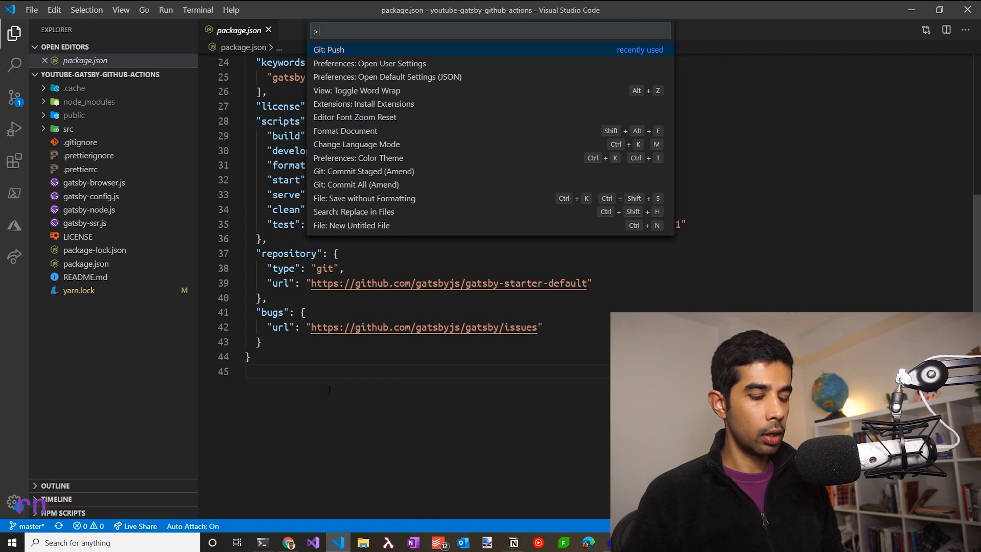
key("Escape")
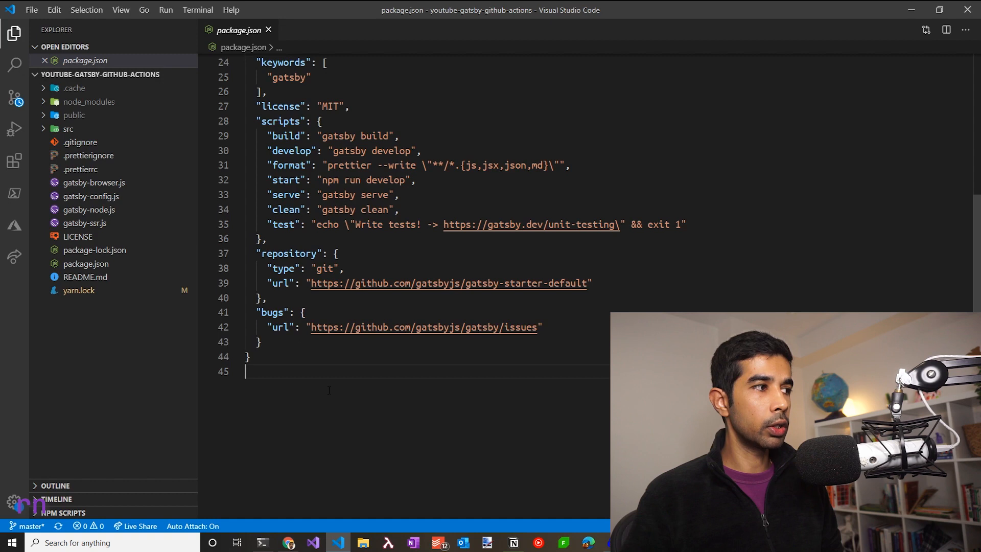
mouse_move(127, 154)
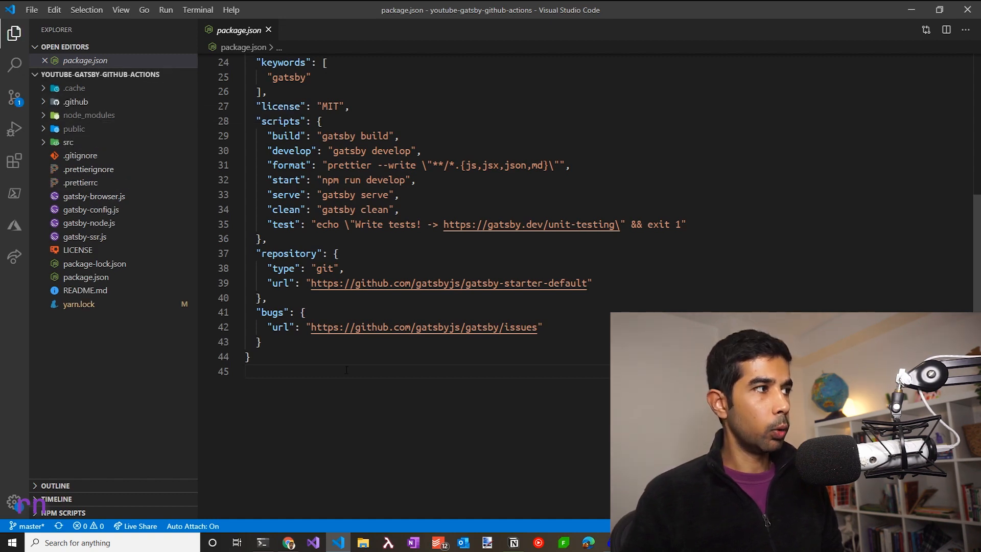
mouse_move(74, 102)
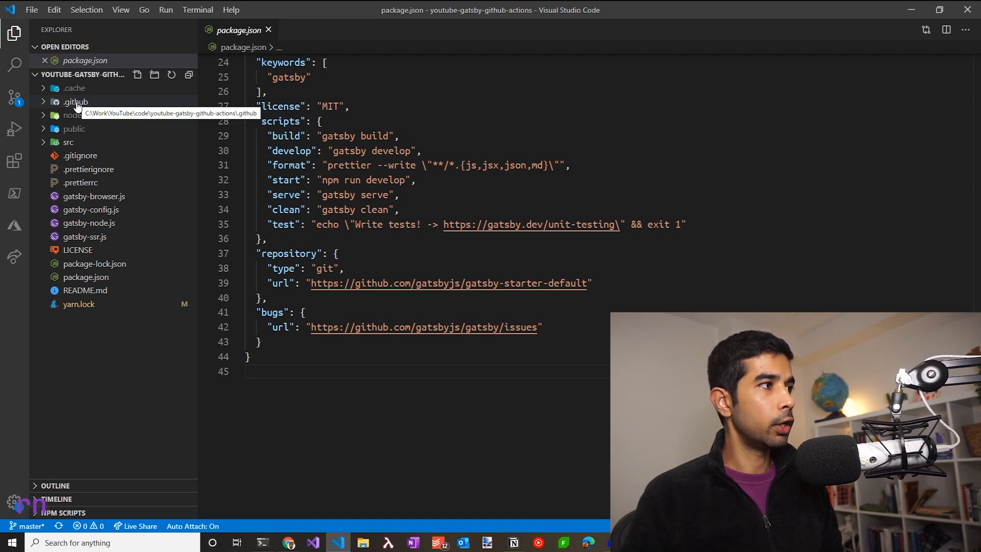
- Open .github/workflows/main.yml and review its build and Deploy to Netlify steps
left_click(74, 101)
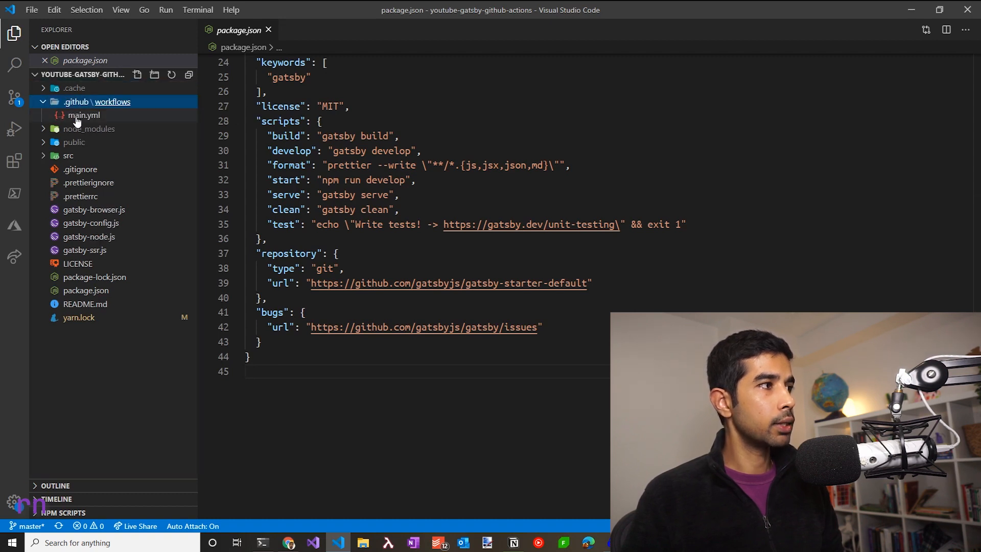
mouse_move(83, 115)
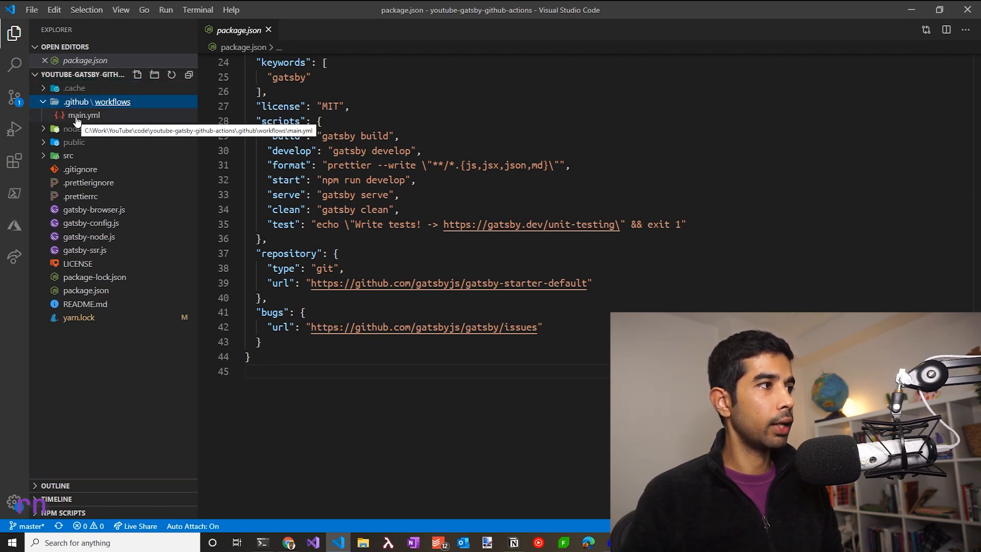
left_click(83, 115)
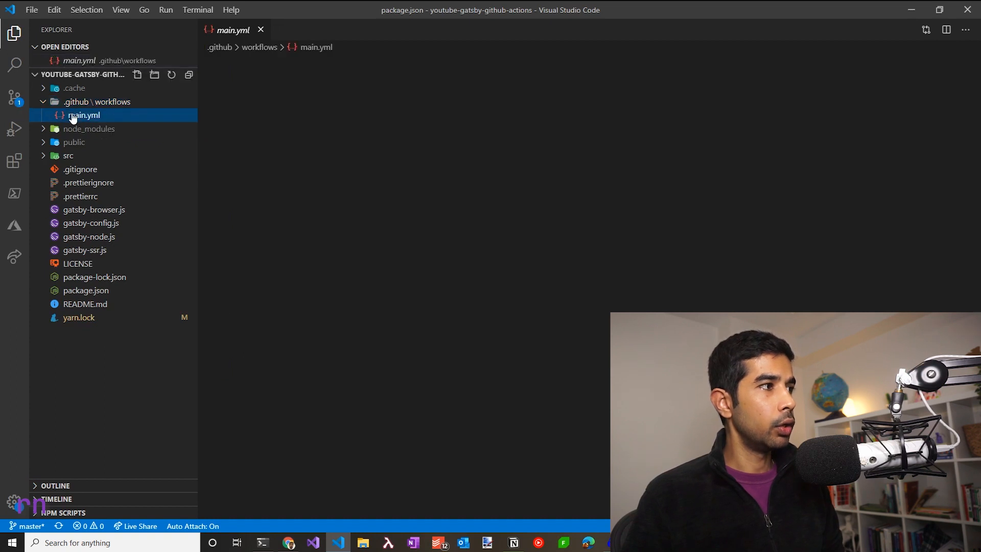
left_click(83, 115)
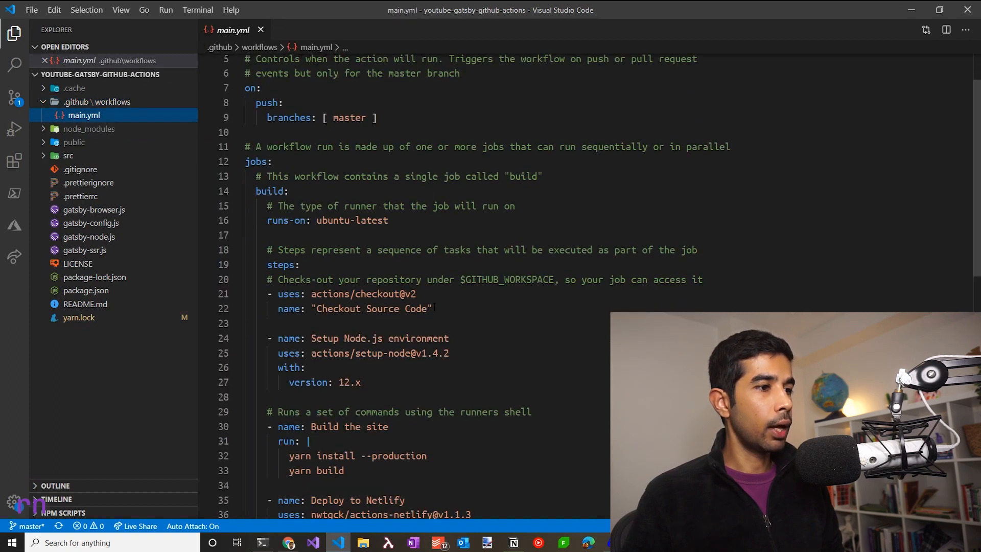
scroll("down", 3)
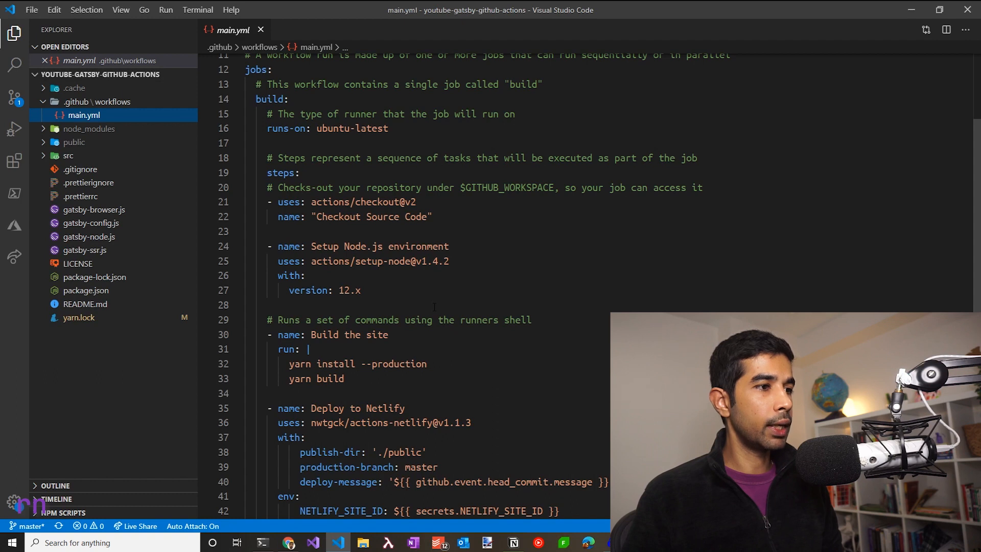
mouse_move(130, 125)
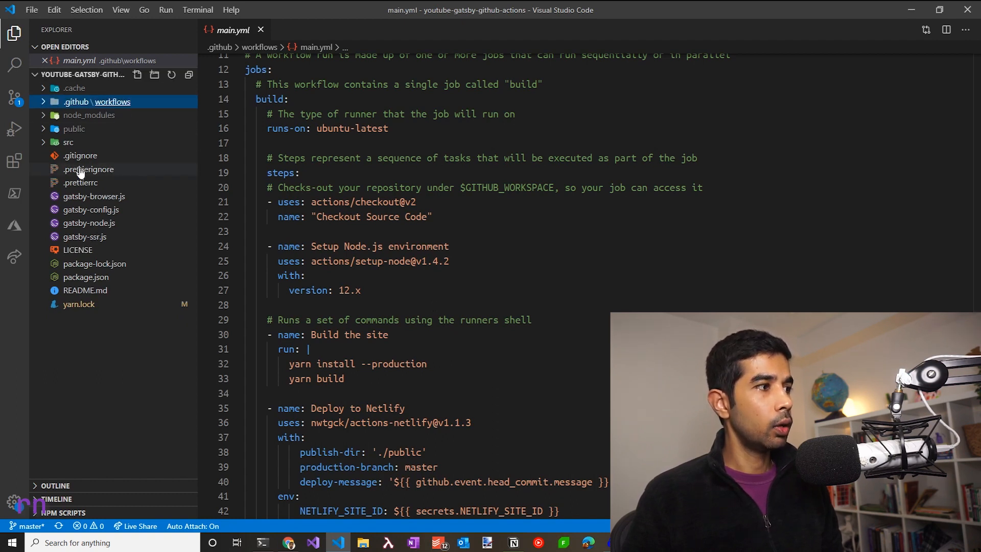
- Add a <p> to src index.js saying the site is built using Github Actions and deployed to Netlify
left_click(67, 143)
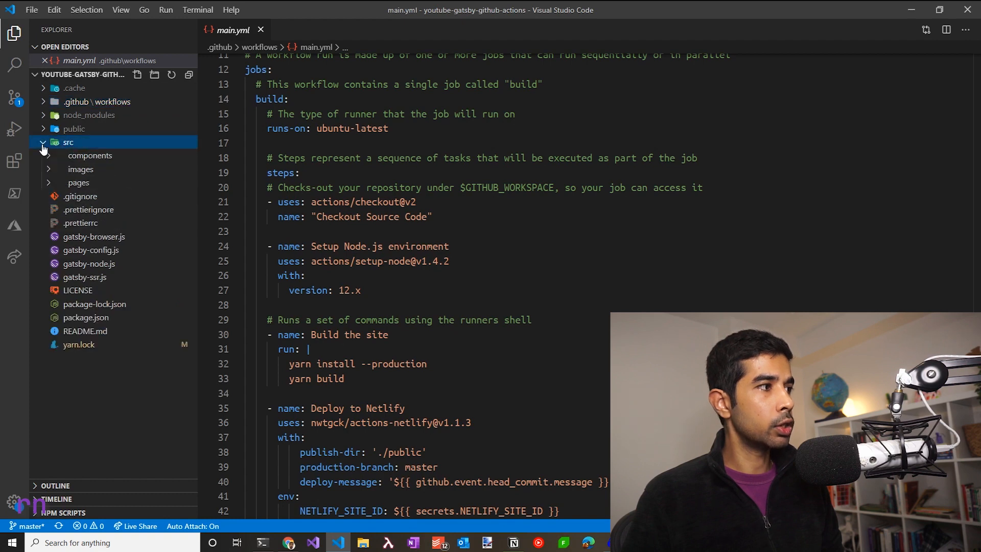
left_click(79, 182)
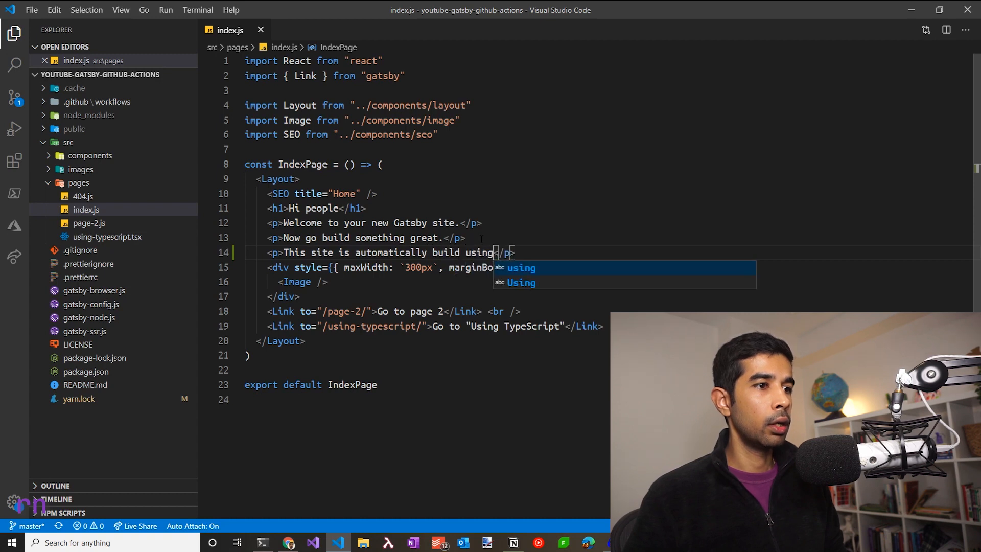
type("Github")
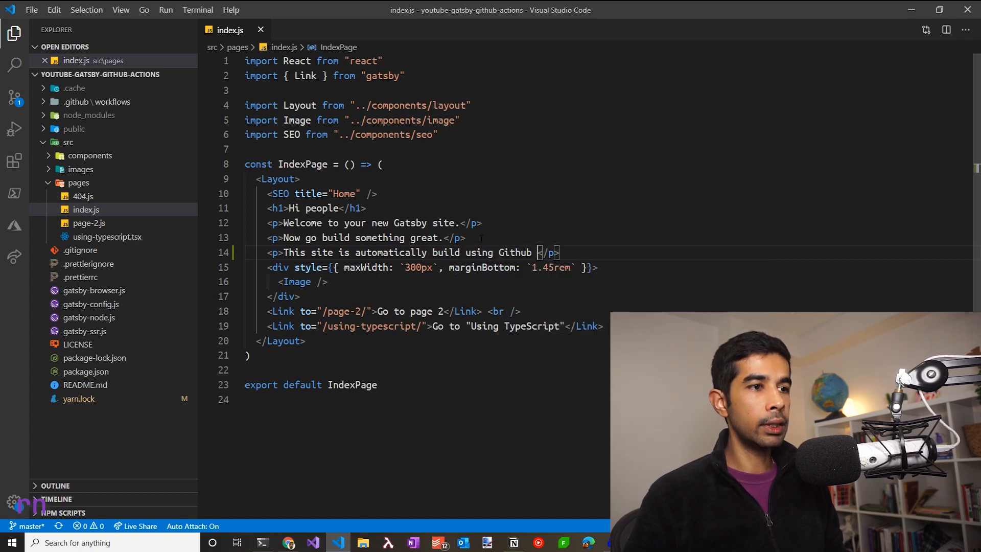
type("Actions and")
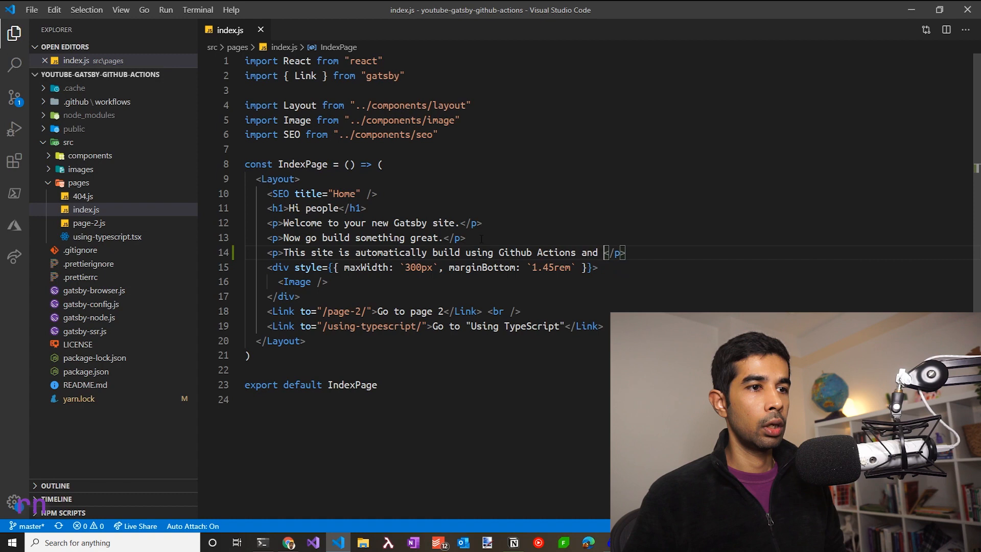
type("deplo")
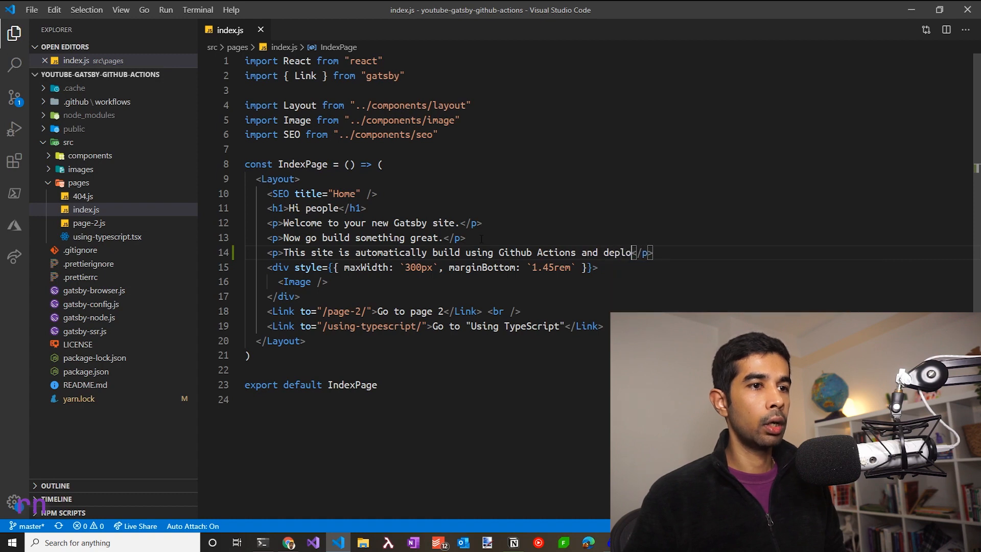
type("yed to Netlif")
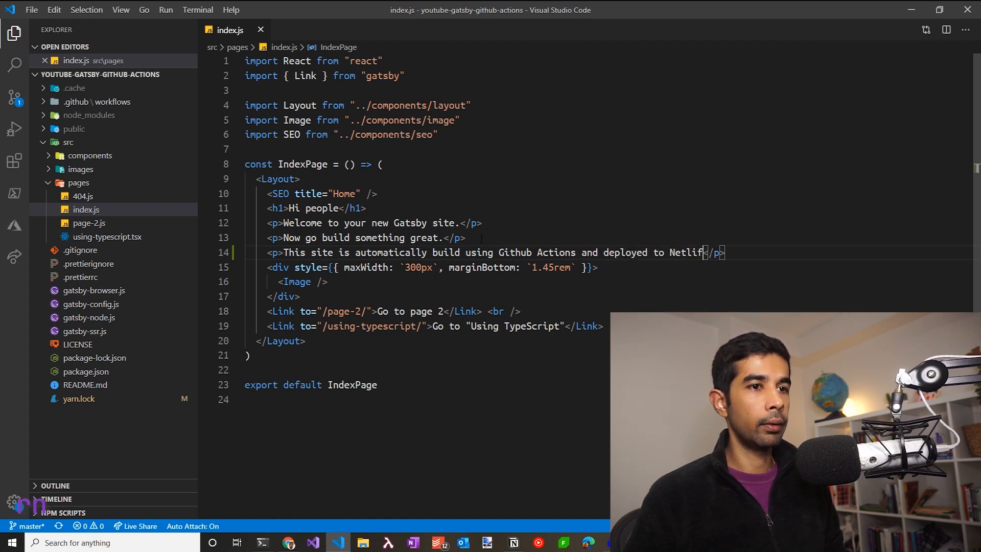
type(".")
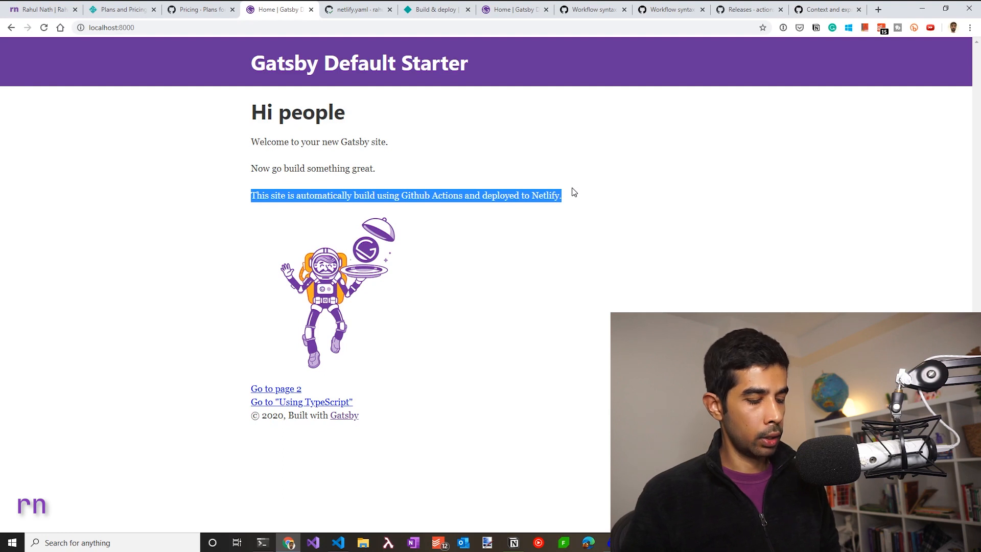
- Commit index.js with an 'Updated Index file' message and push it to the remote
left_click(336, 543)
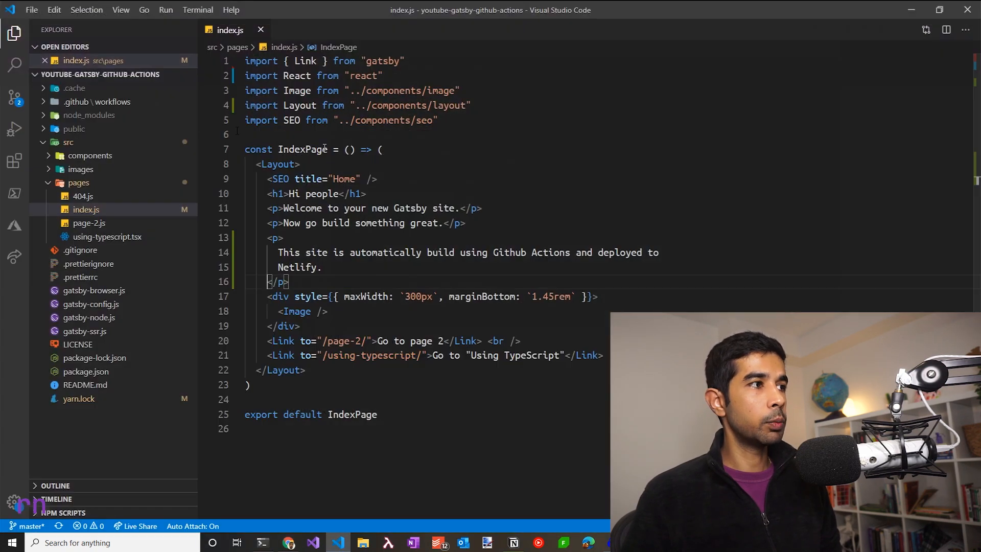
left_click(13, 99)
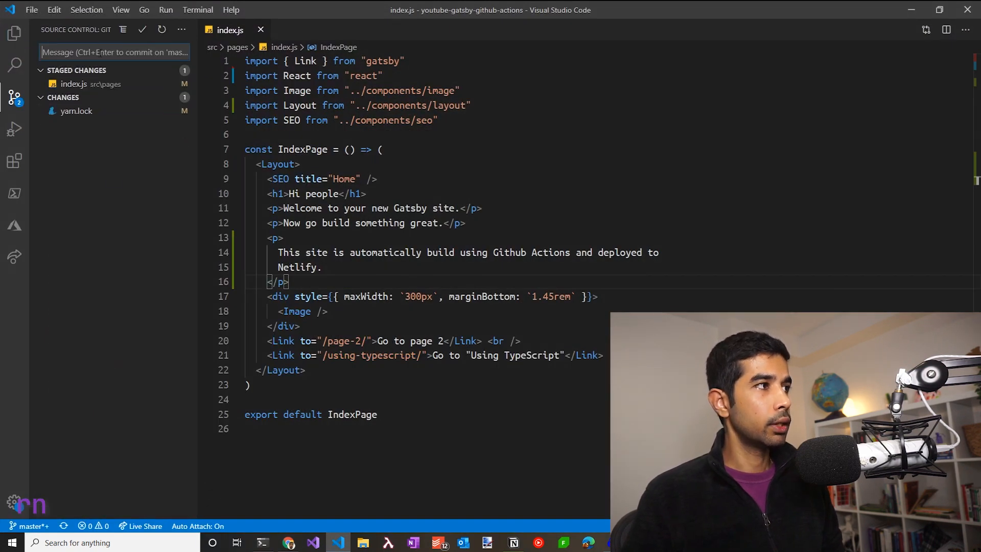
type("Up")
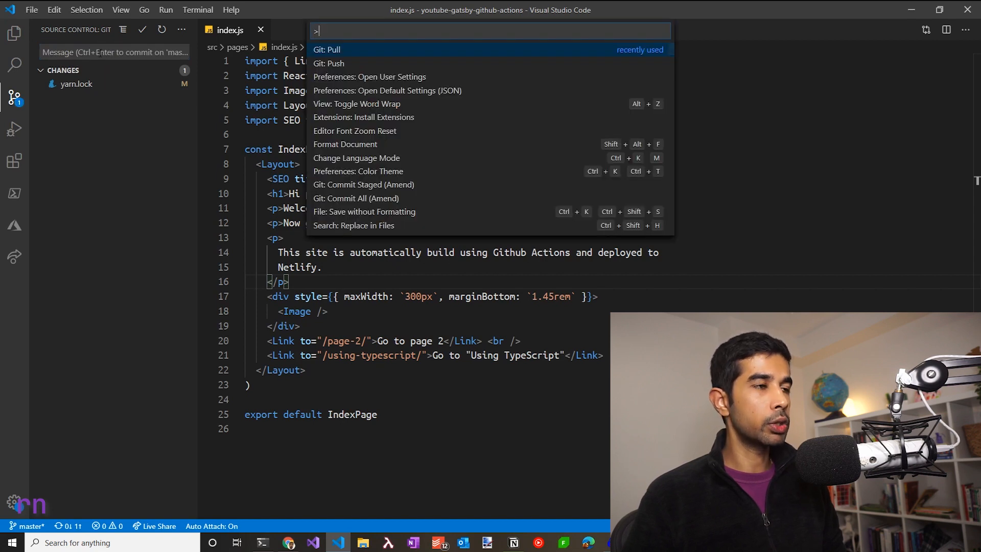
type("git push")
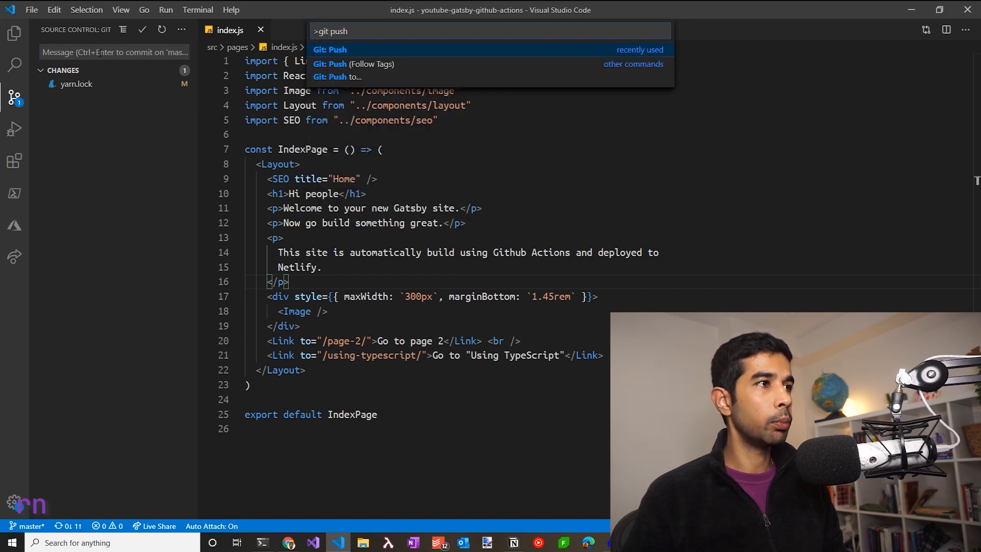
left_click(330, 49)
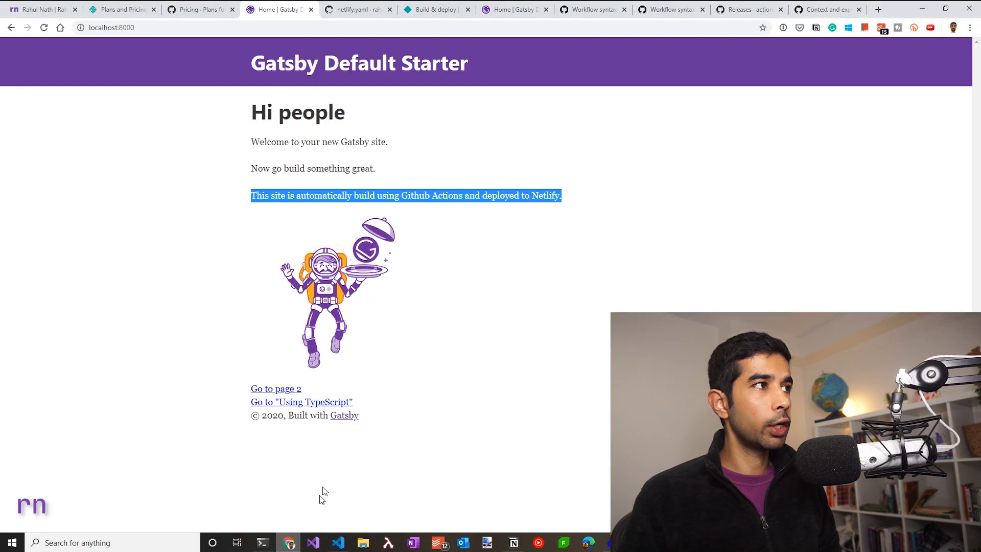
- Check GitHub's workflow runs list and the Netlify deploys list for the new push
left_click(356, 9)
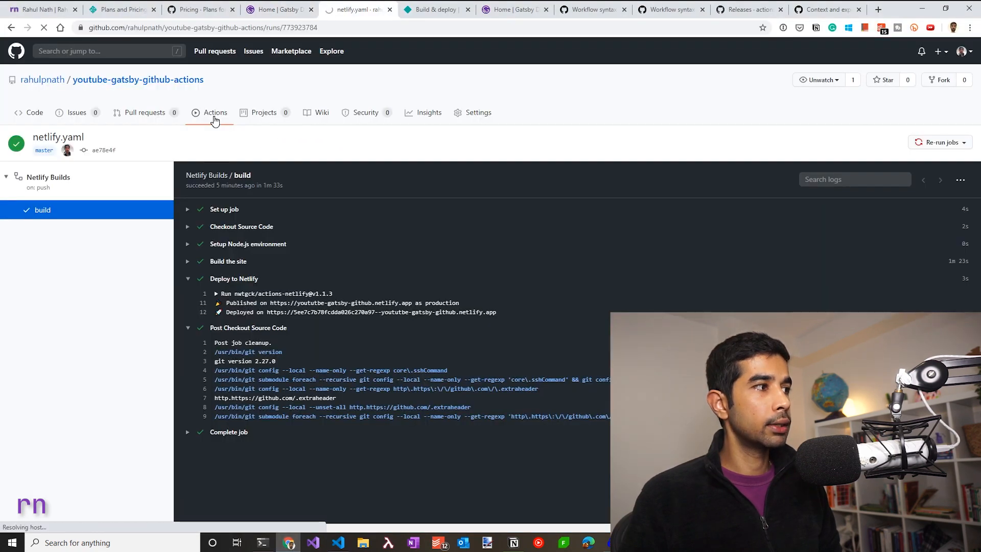
left_click(216, 113)
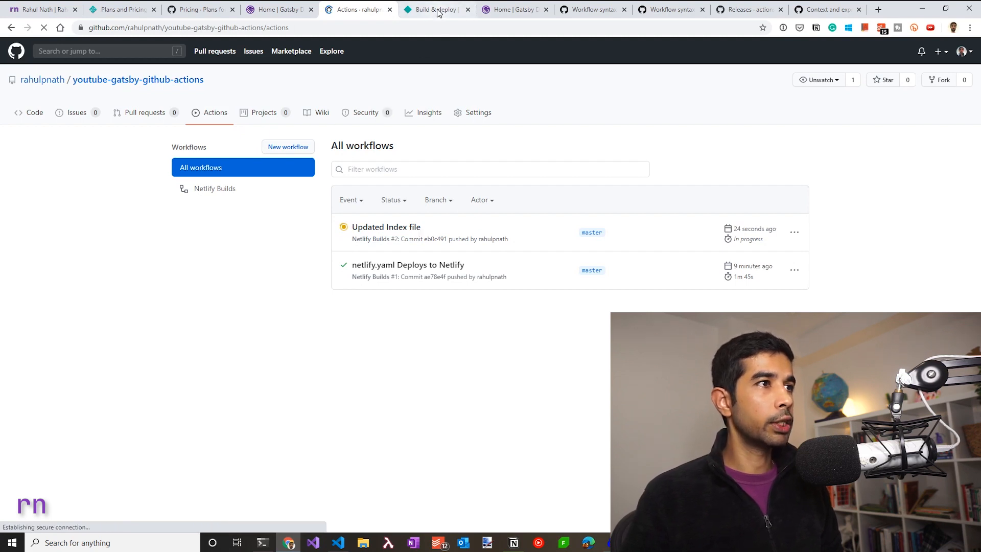
left_click(436, 9)
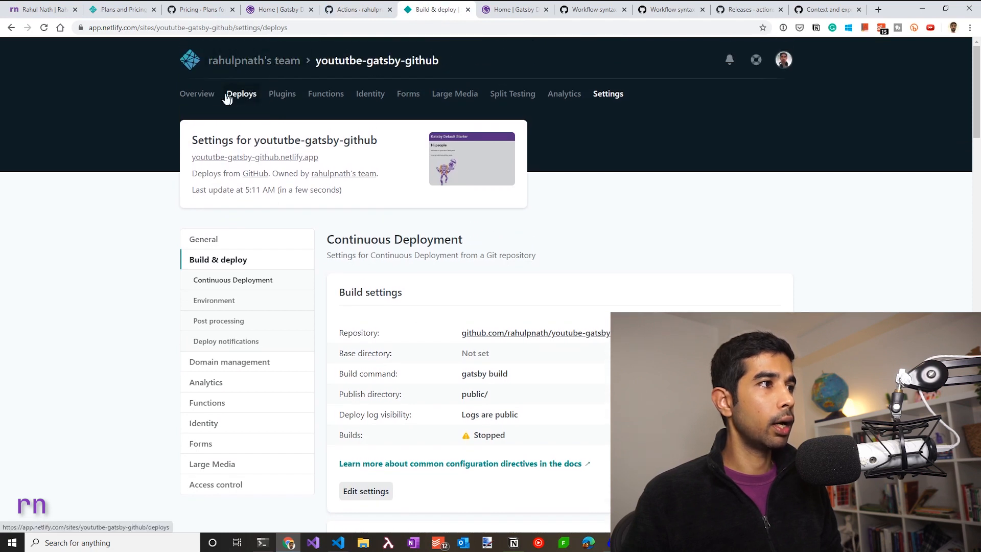
left_click(196, 93)
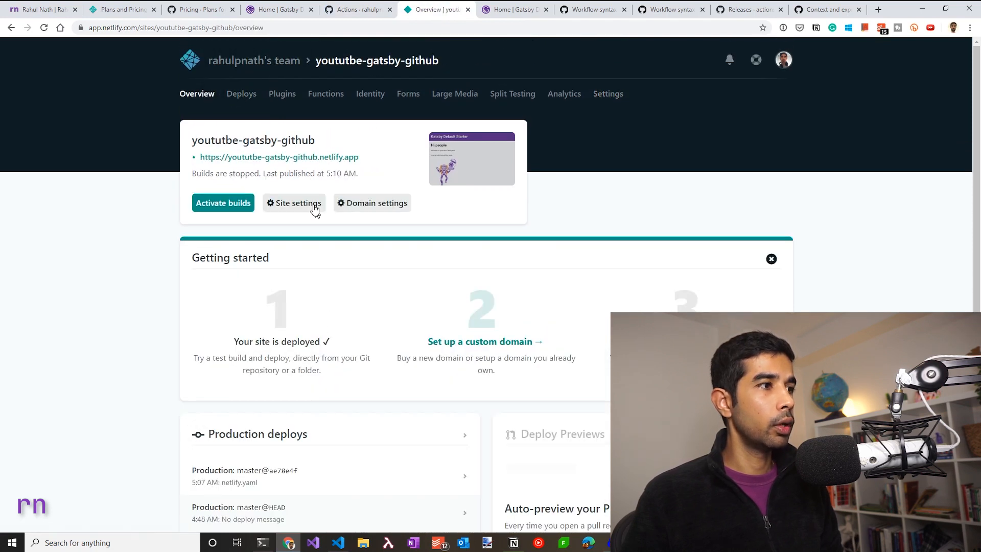
left_click(241, 93)
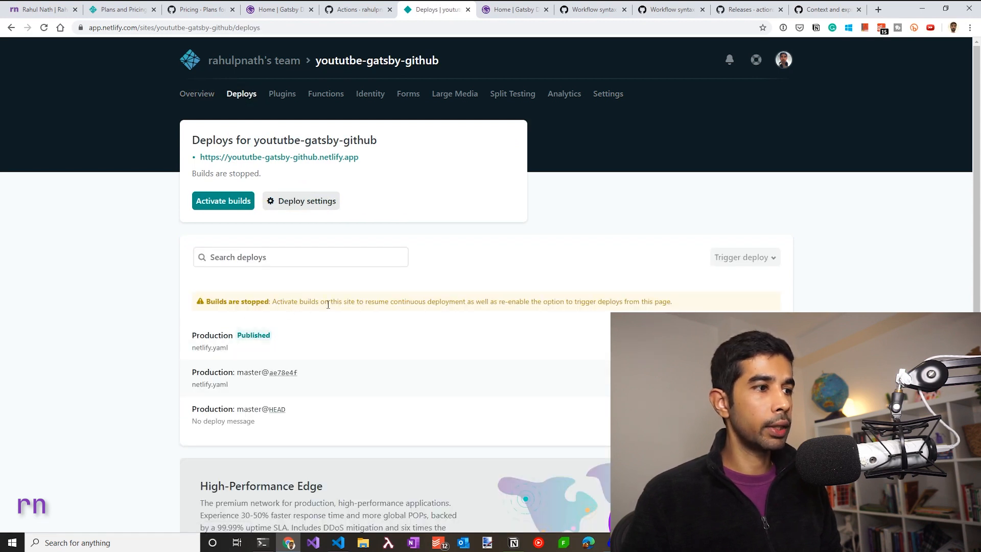
mouse_move(388, 312)
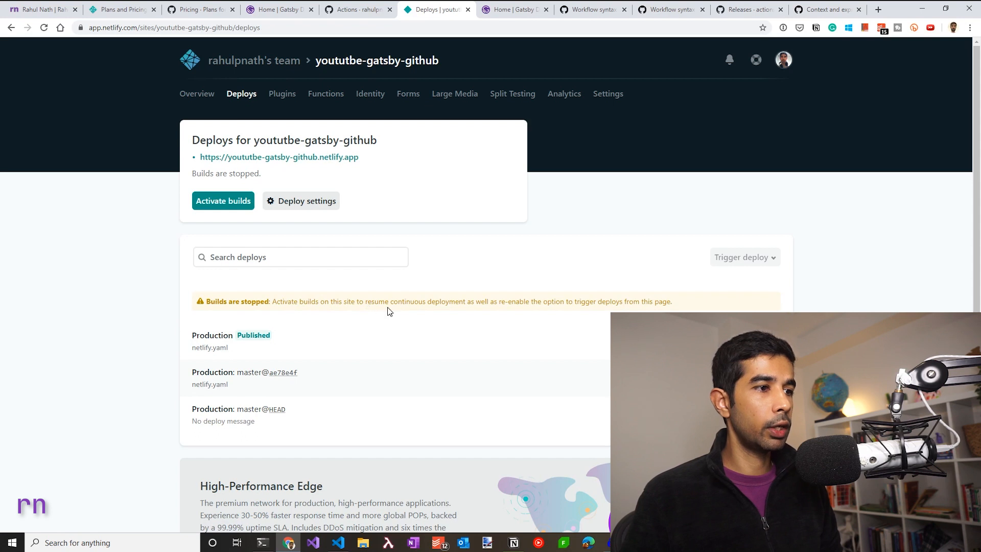
mouse_move(462, 303)
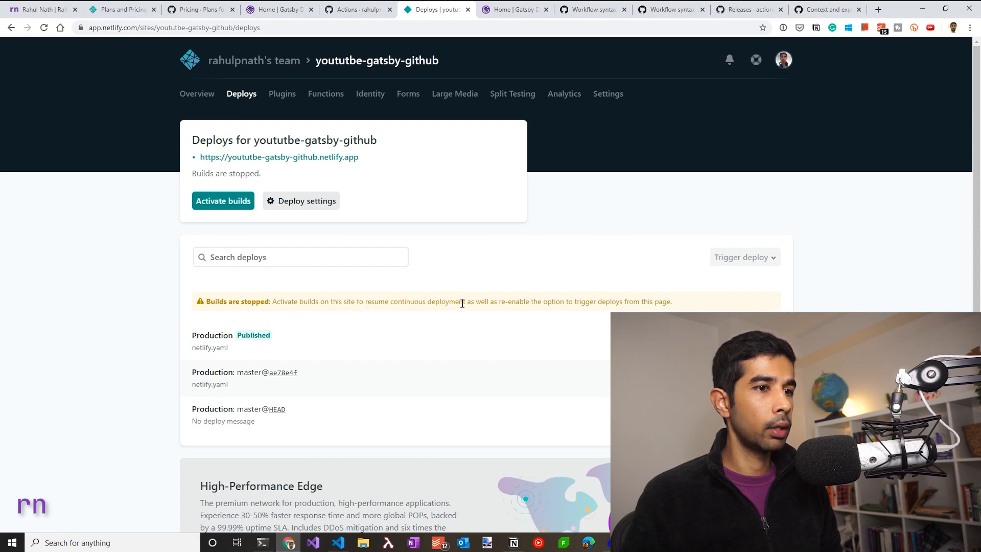
- Open the Updated Index file run and view its build job's step log
left_click(357, 9)
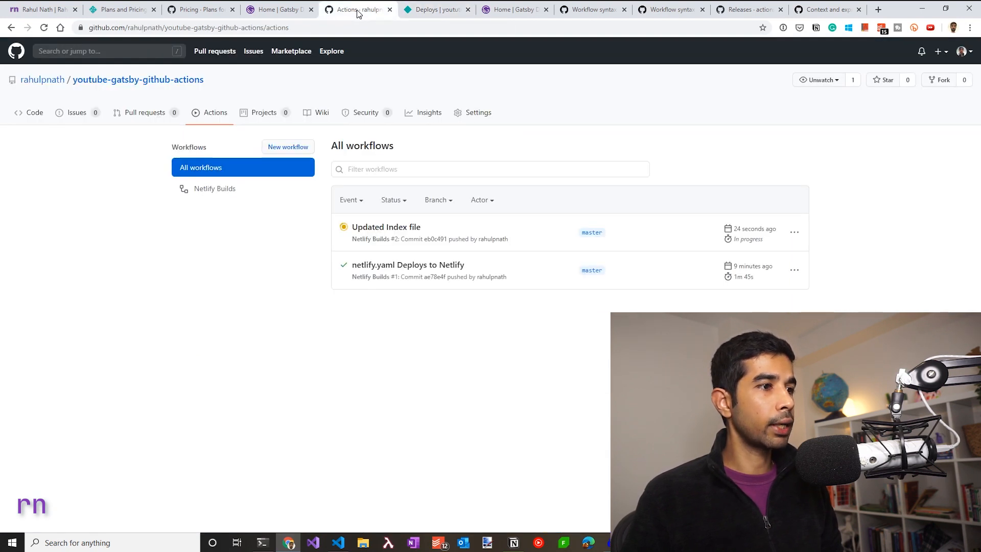
mouse_move(386, 227)
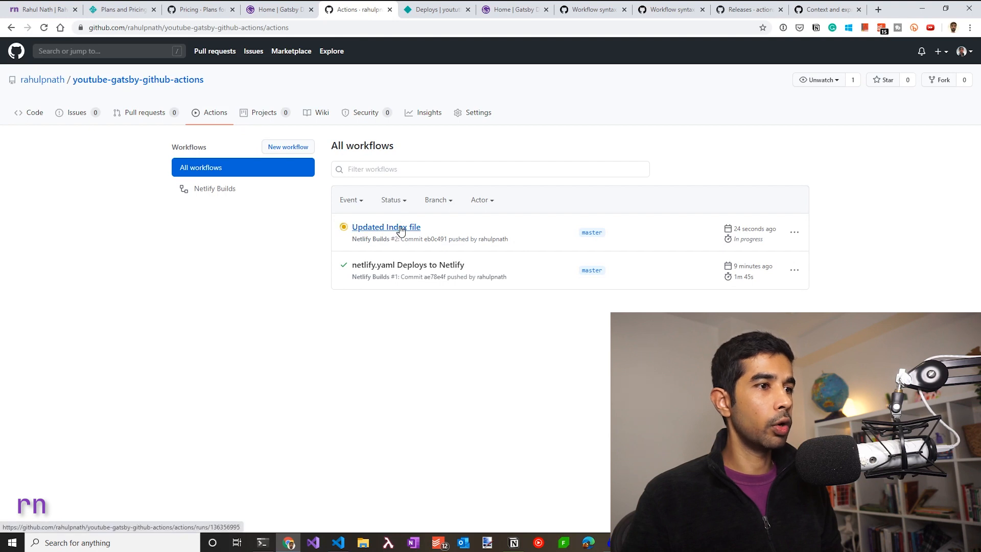
left_click(387, 227)
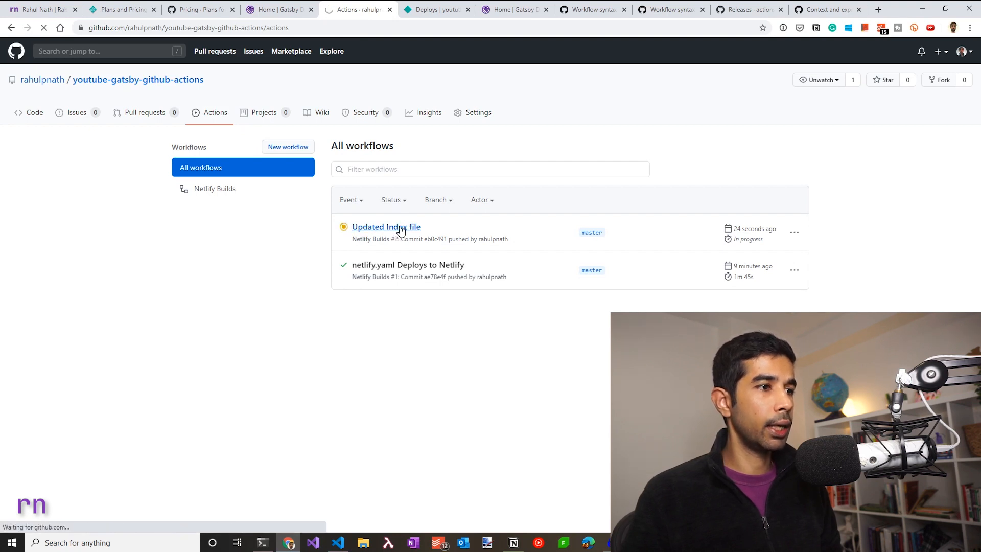
left_click(386, 227)
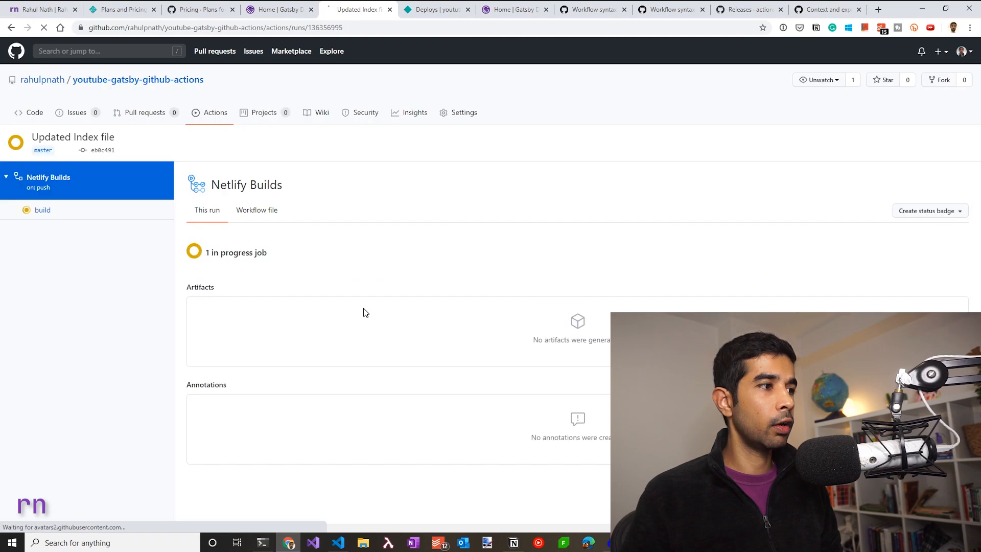
left_click(42, 210)
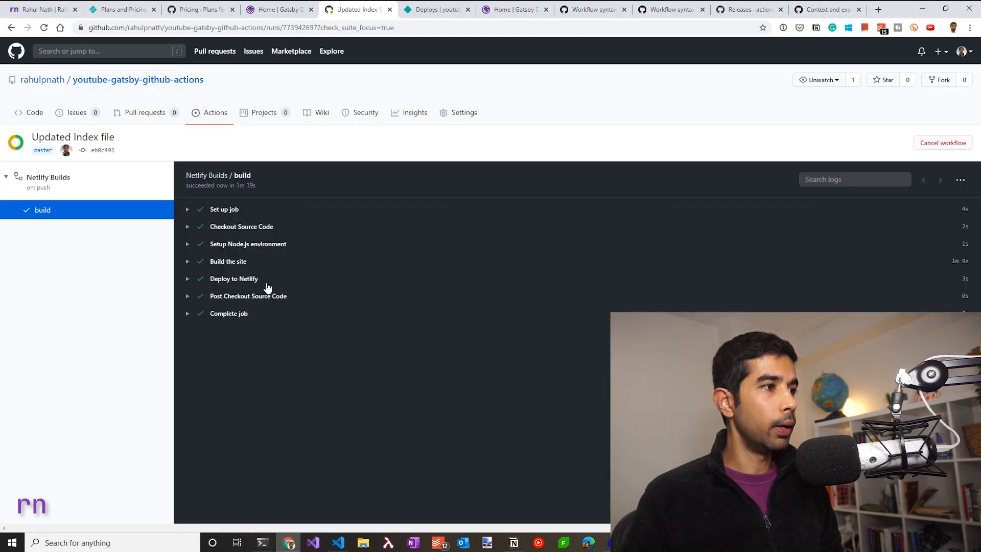
mouse_move(405, 43)
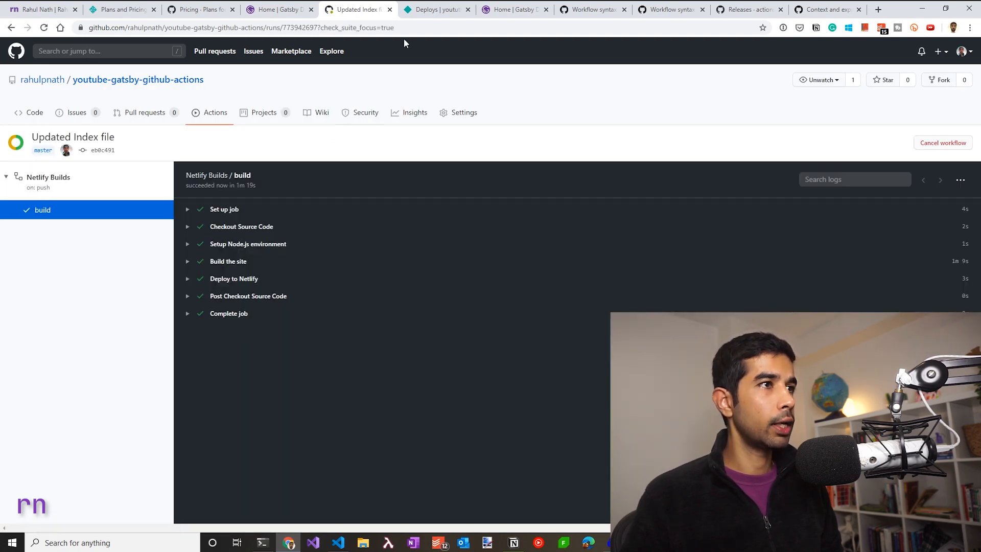
- Refresh Netlify's deploys list to show the published Updated Index file production deploy
left_click(437, 10)
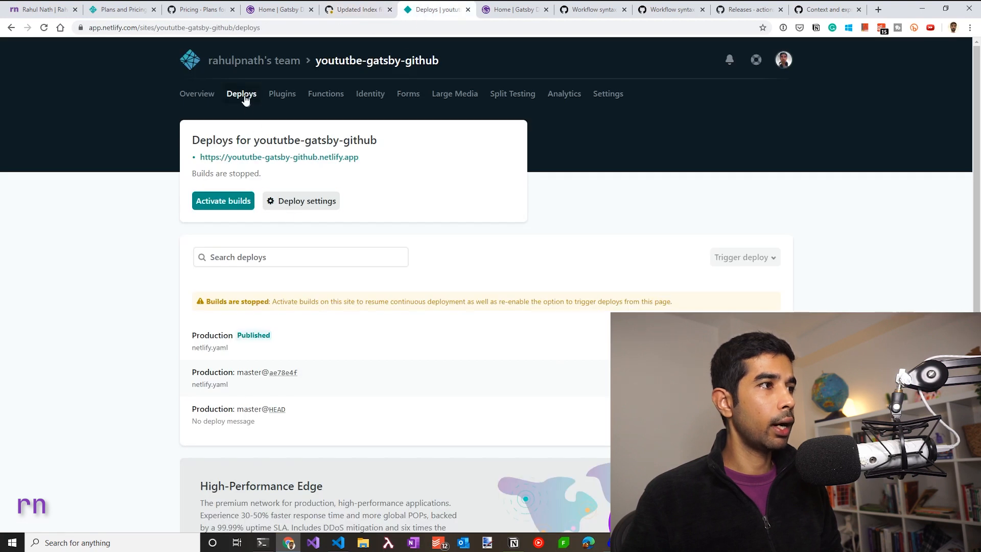
left_click(43, 26)
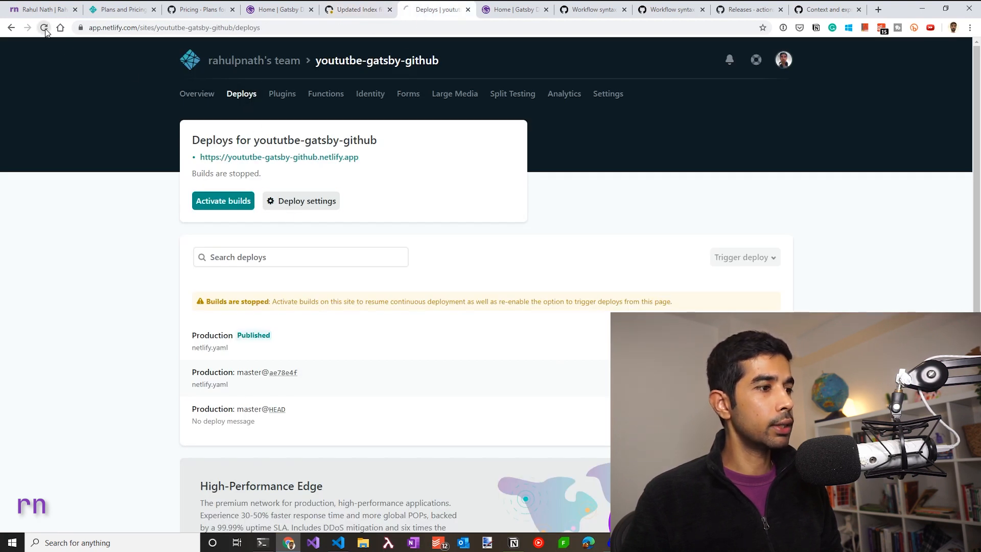
left_click(44, 26)
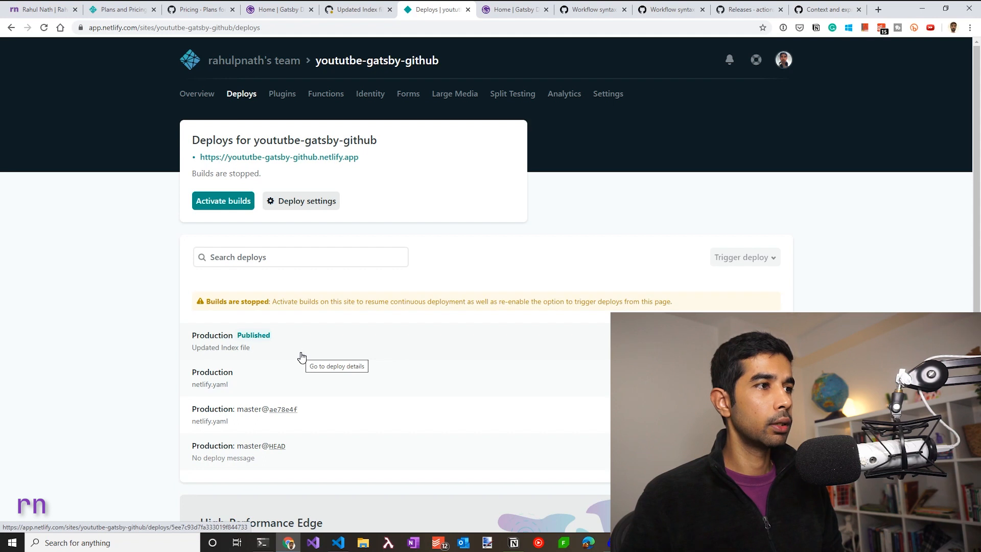
mouse_move(196, 356)
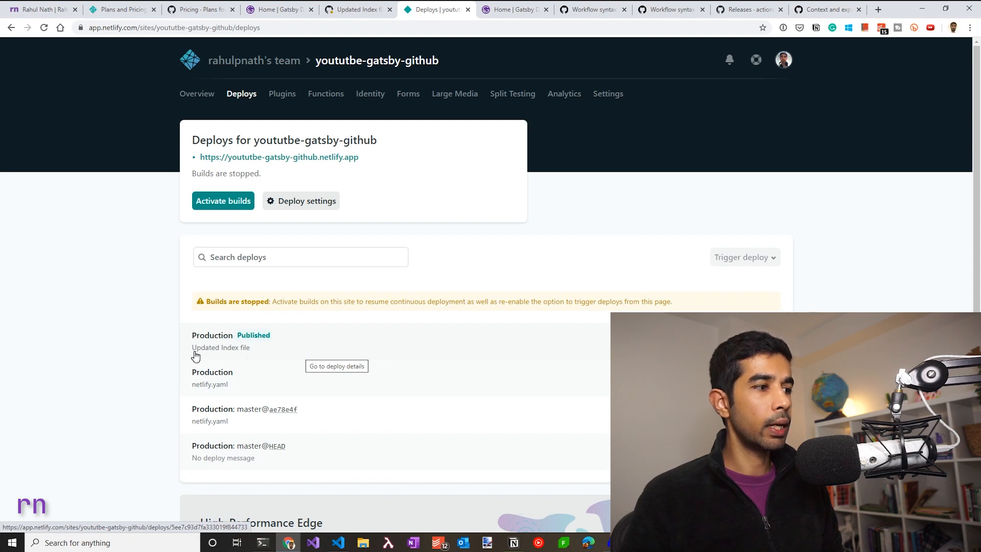
mouse_move(247, 354)
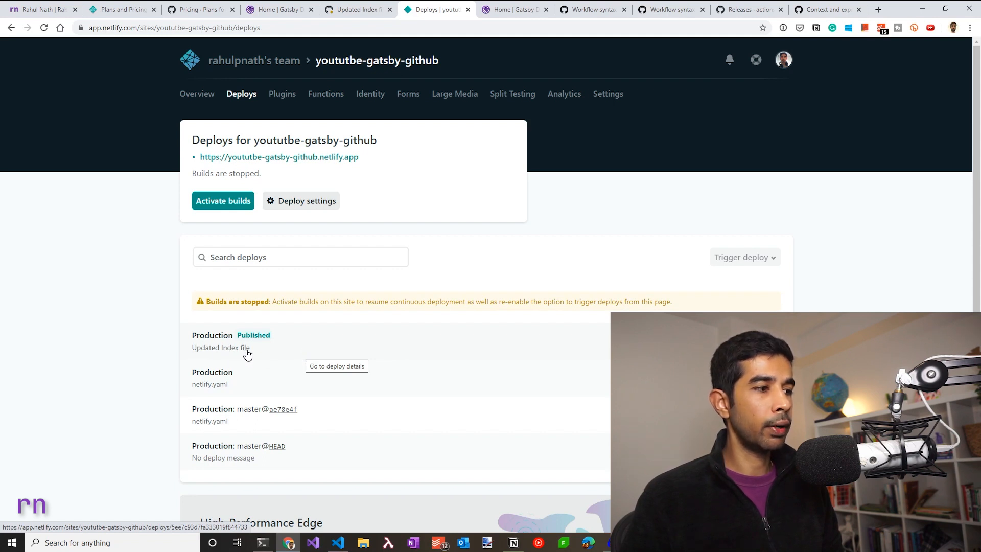
mouse_move(297, 349)
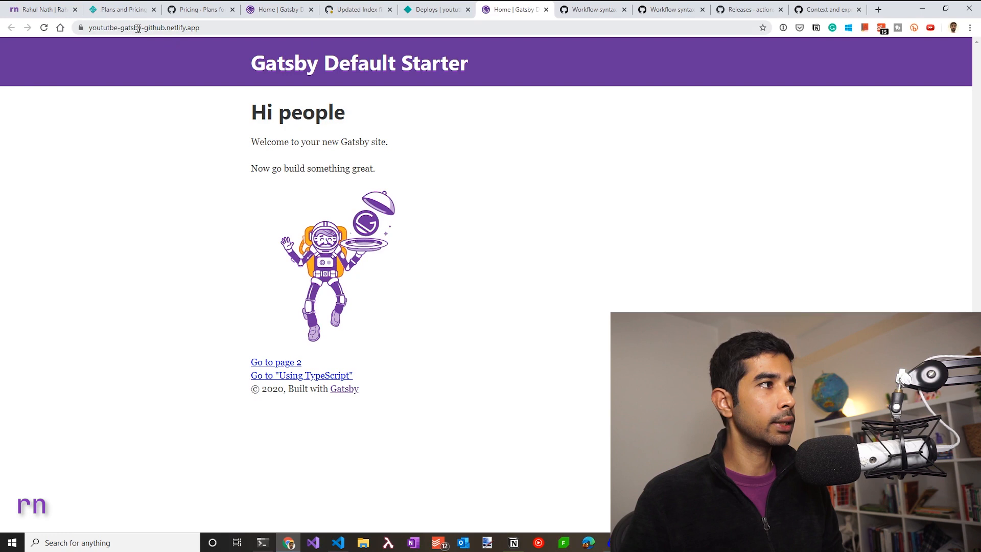
- Reload the live netlify.app site, then browse a personal blog's homepage down to its newsletter section
left_click(43, 27)
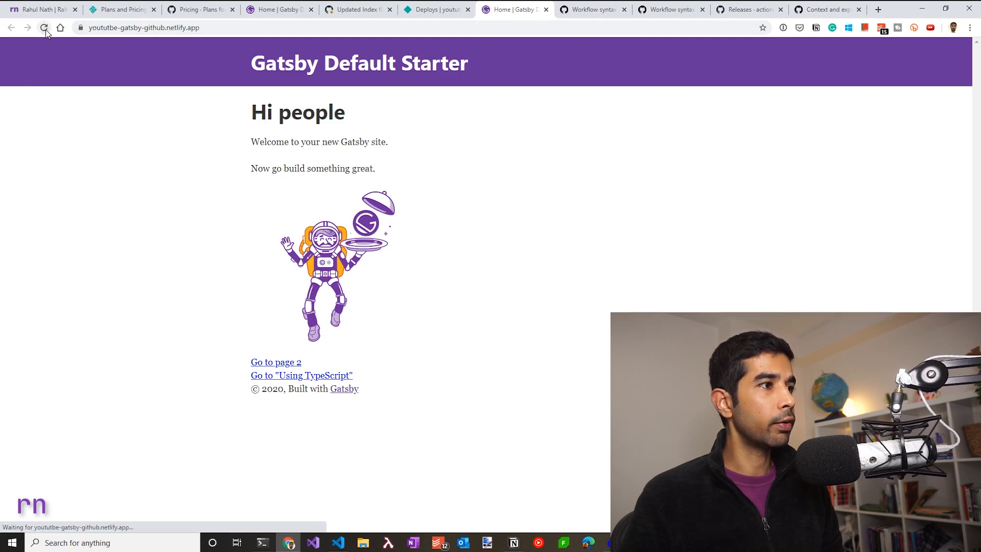
left_click(44, 27)
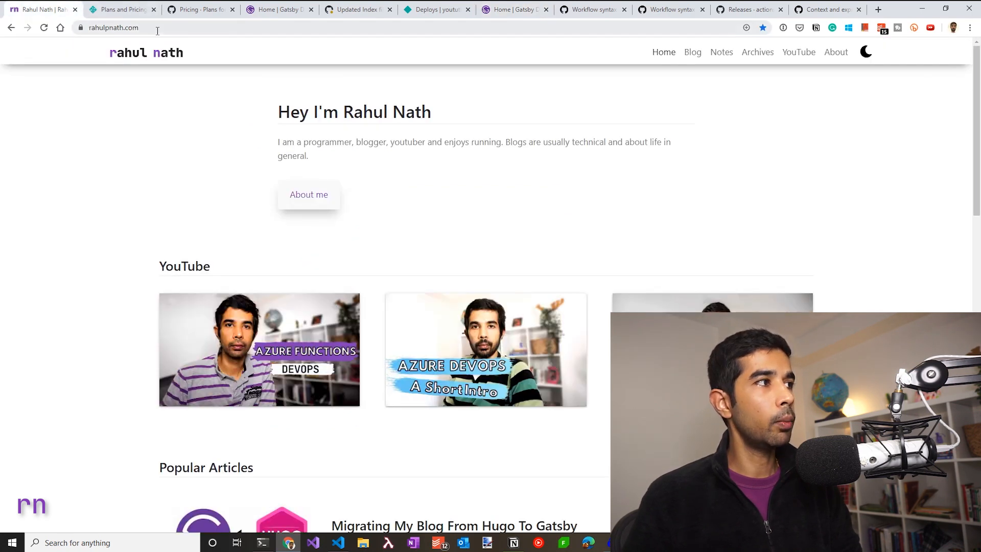
scroll("down", 3)
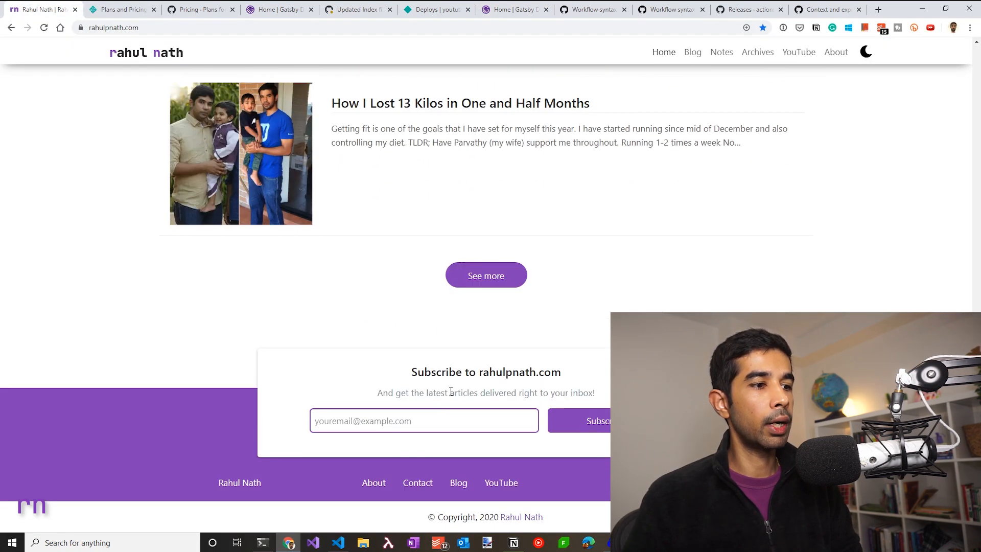